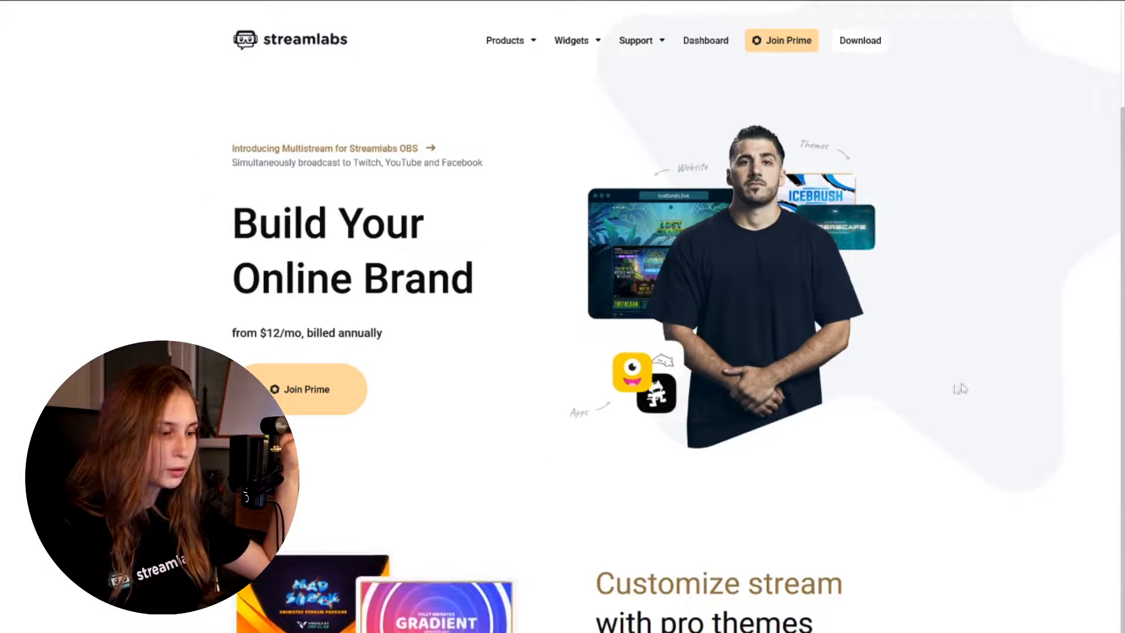
Step: Scroll past themes, multistream, apps, creator website and merch to the Prime perks grid
{"action": "scroll", "scroll_direction": "down", "scroll_amount": 3}
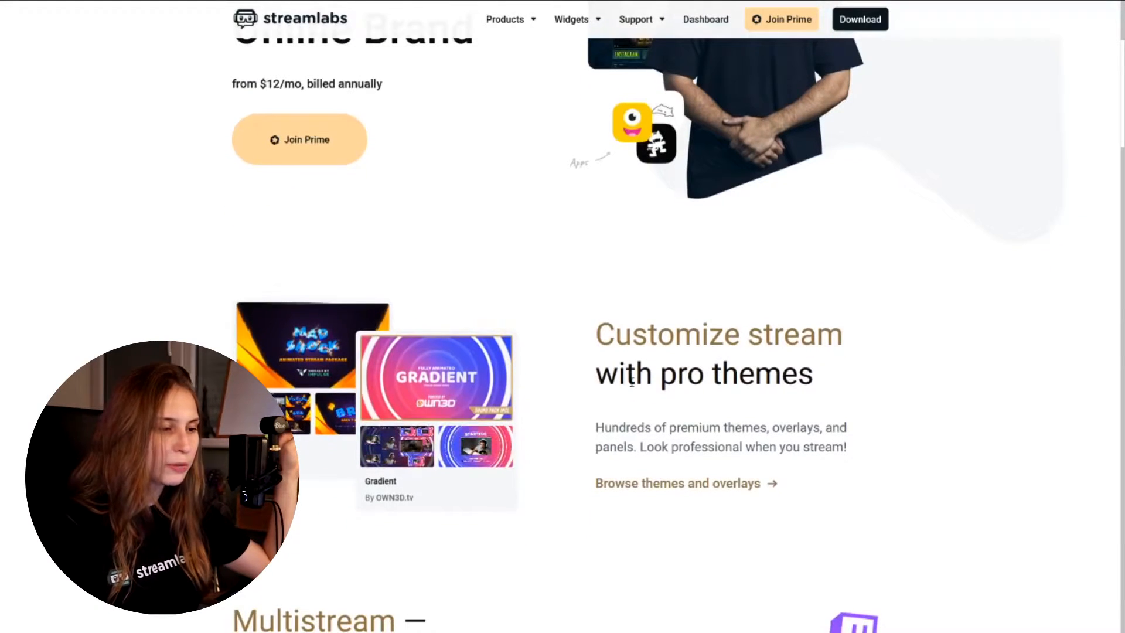
{"action": "scroll", "scroll_direction": "down", "scroll_amount": 3}
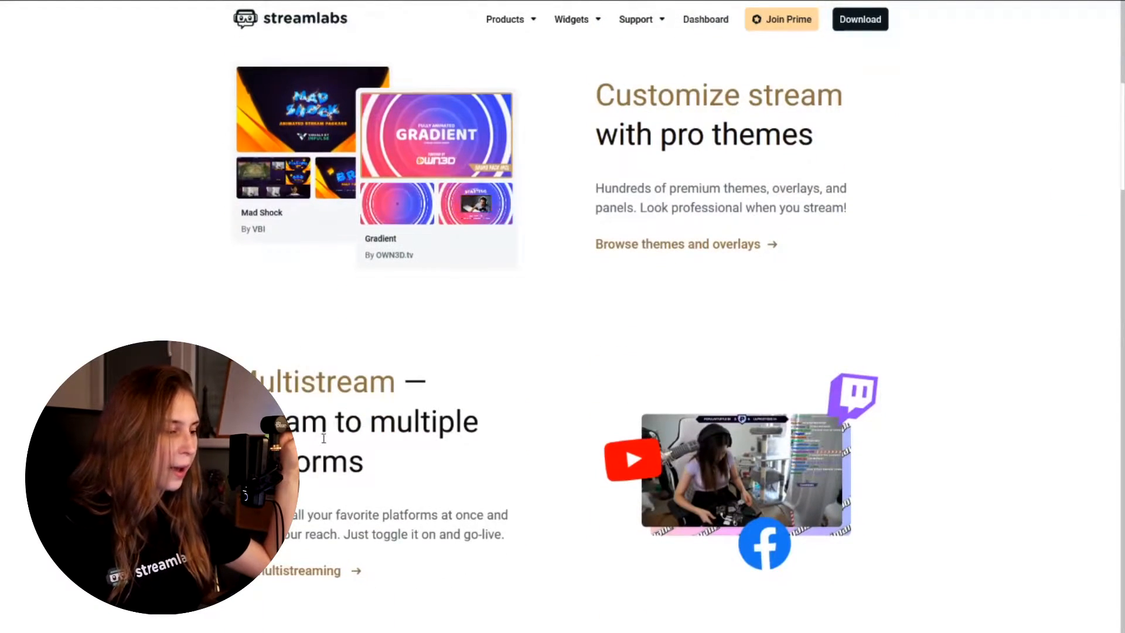
{"action": "scroll", "scroll_direction": "down", "scroll_amount": 3}
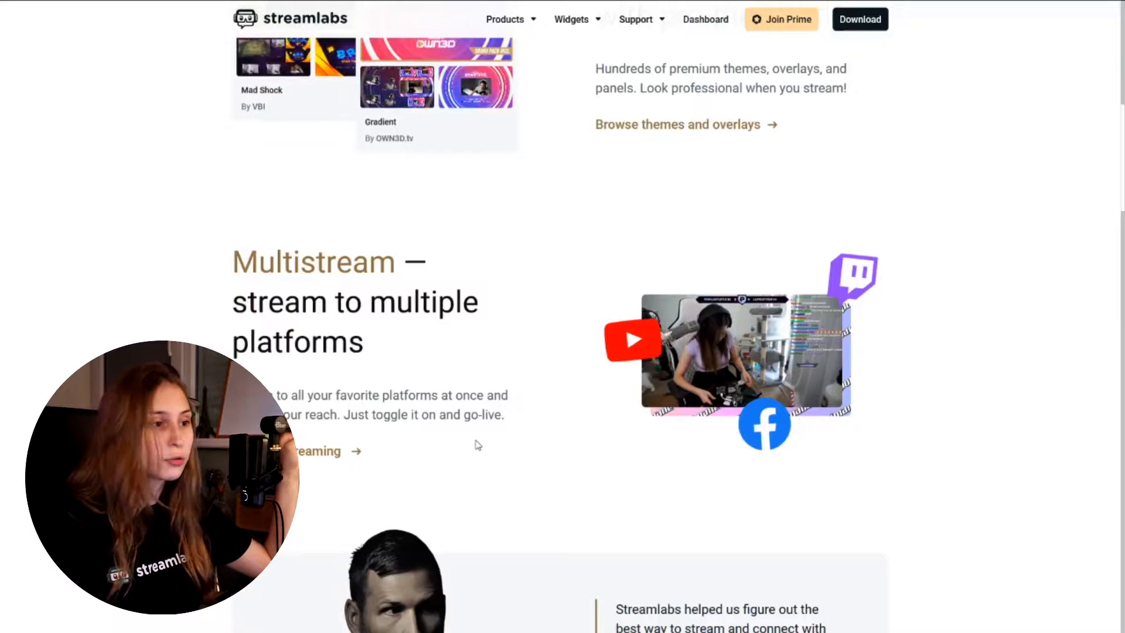
{"action": "scroll", "scroll_direction": "down", "scroll_amount": 3}
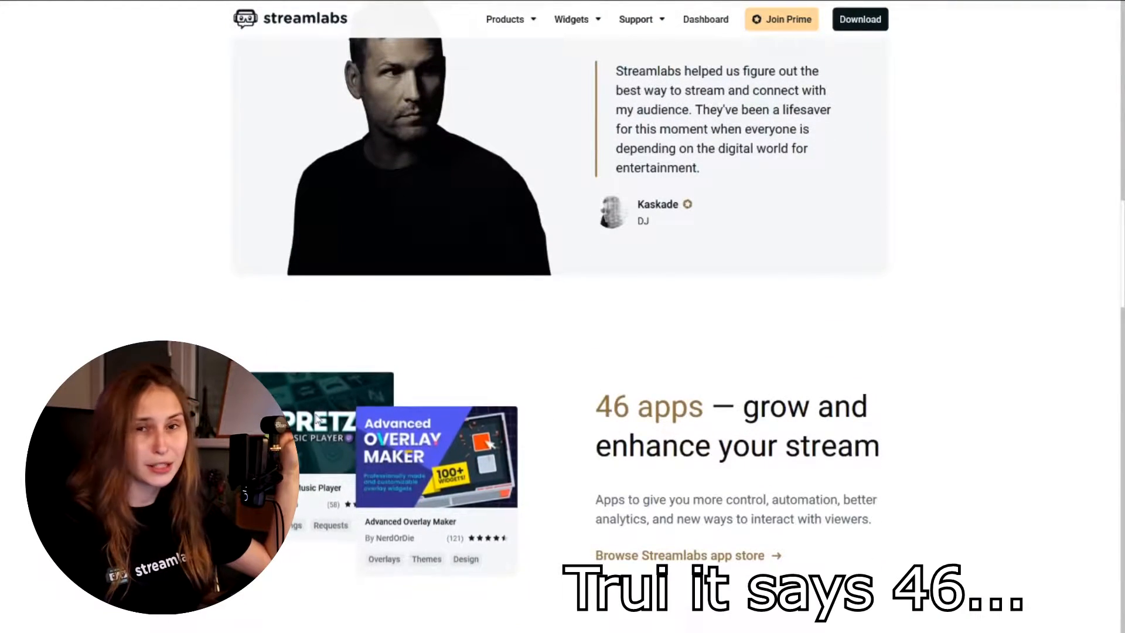
{"action": "scroll", "scroll_direction": "down", "scroll_amount": 3}
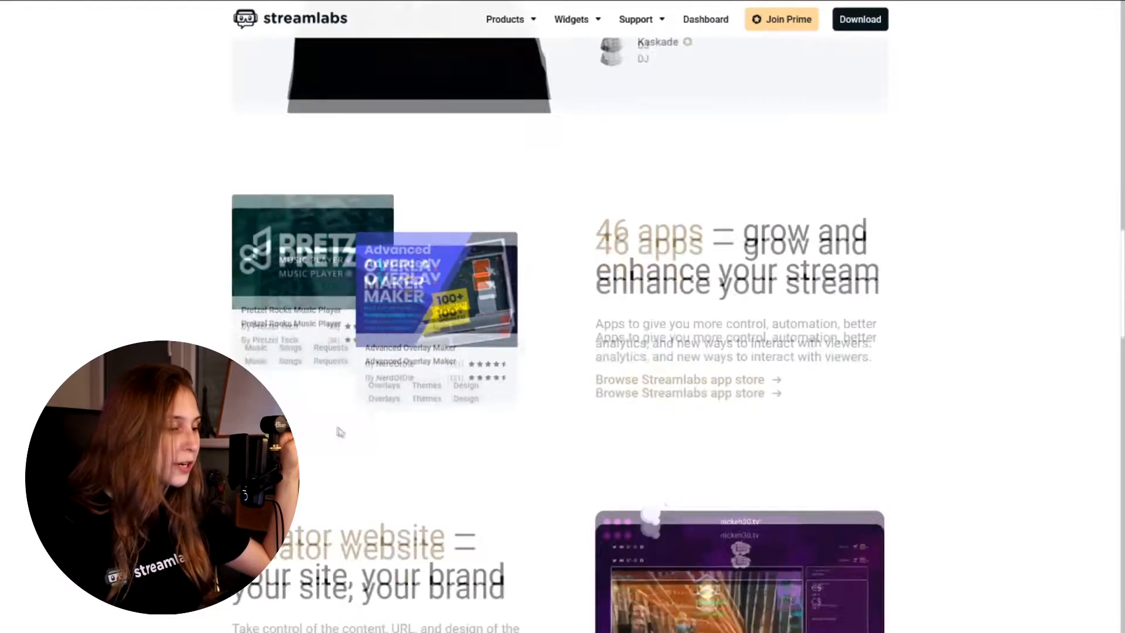
{"action": "scroll", "scroll_direction": "down", "scroll_amount": 3}
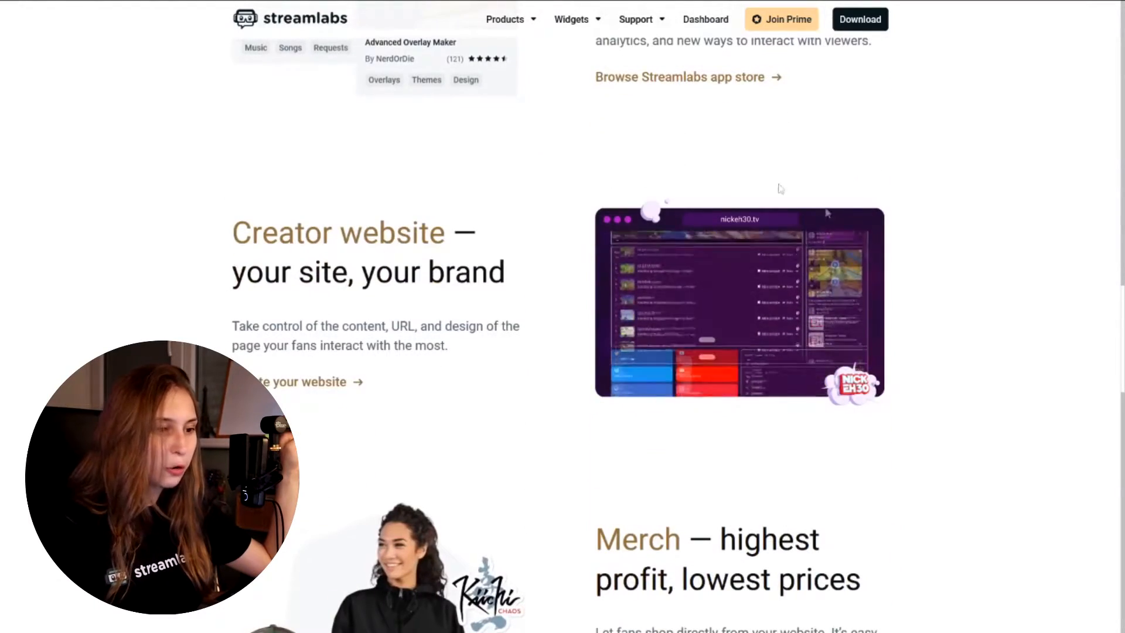
{"action": "scroll", "scroll_direction": "down", "scroll_amount": 3}
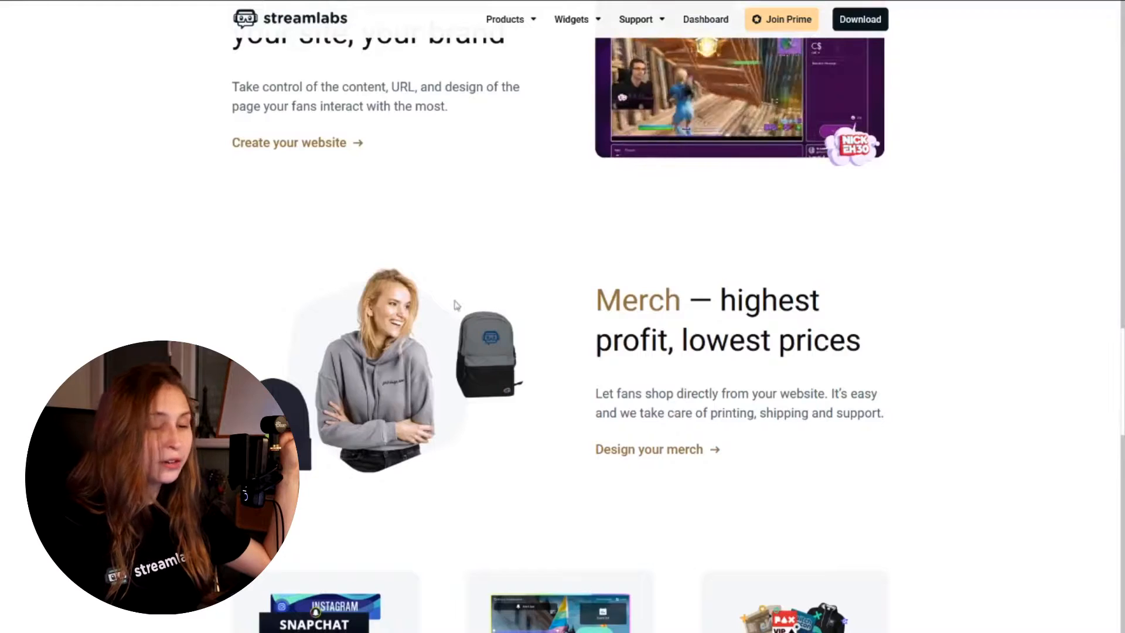
{"action": "scroll", "scroll_direction": "down", "scroll_amount": 3}
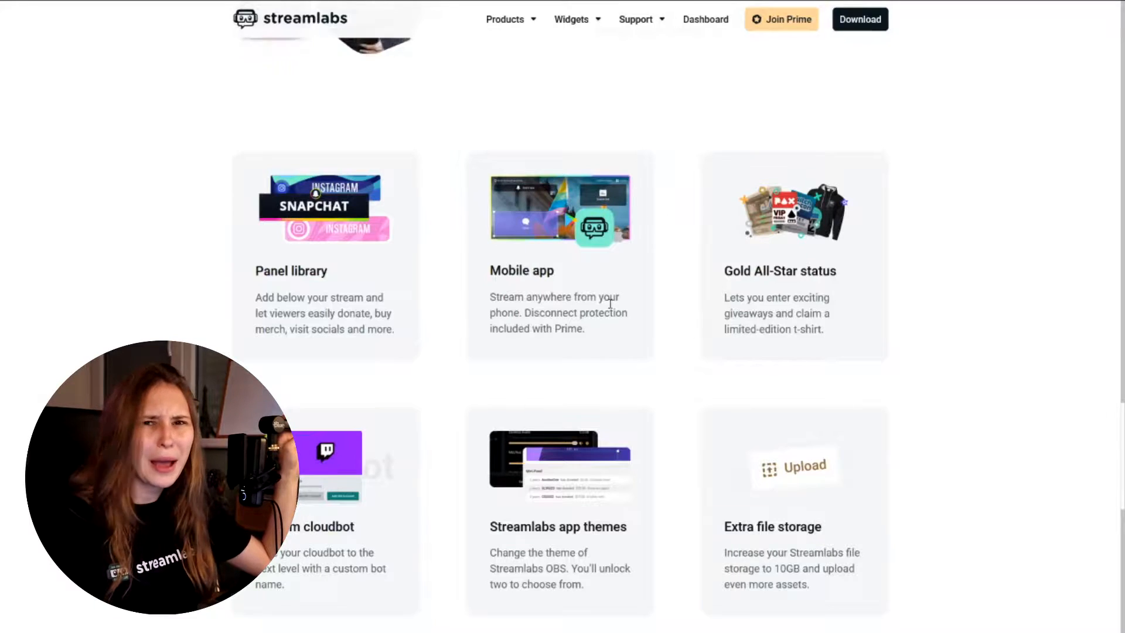
{"action": "scroll", "scroll_direction": "down", "scroll_amount": 3}
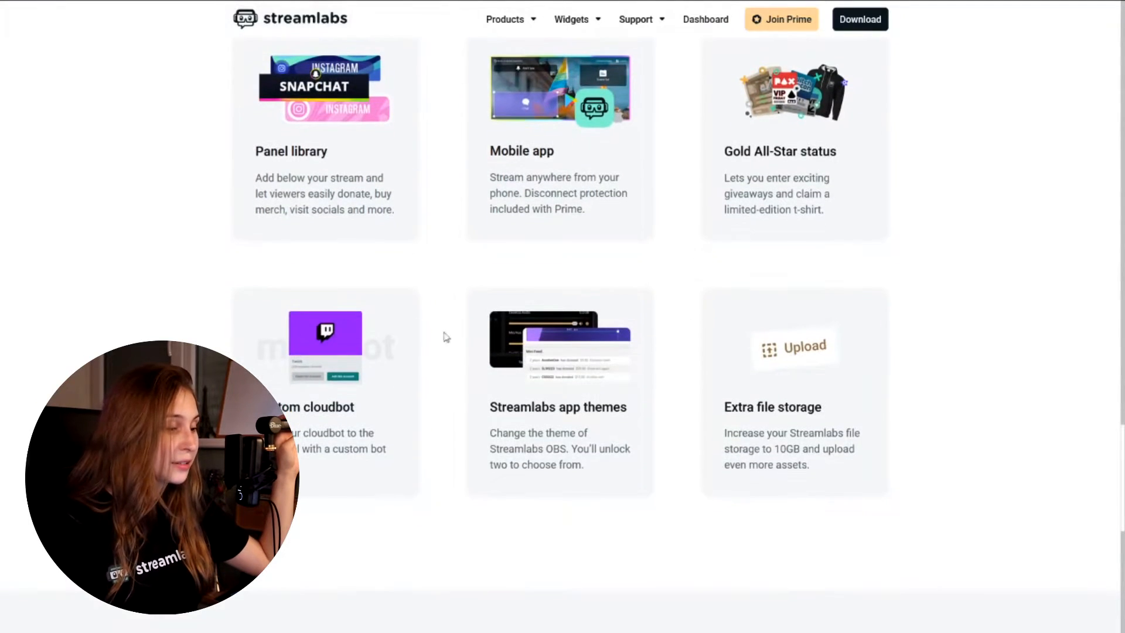
{"action": "mouse_move", "coordinate": [383, 419]}
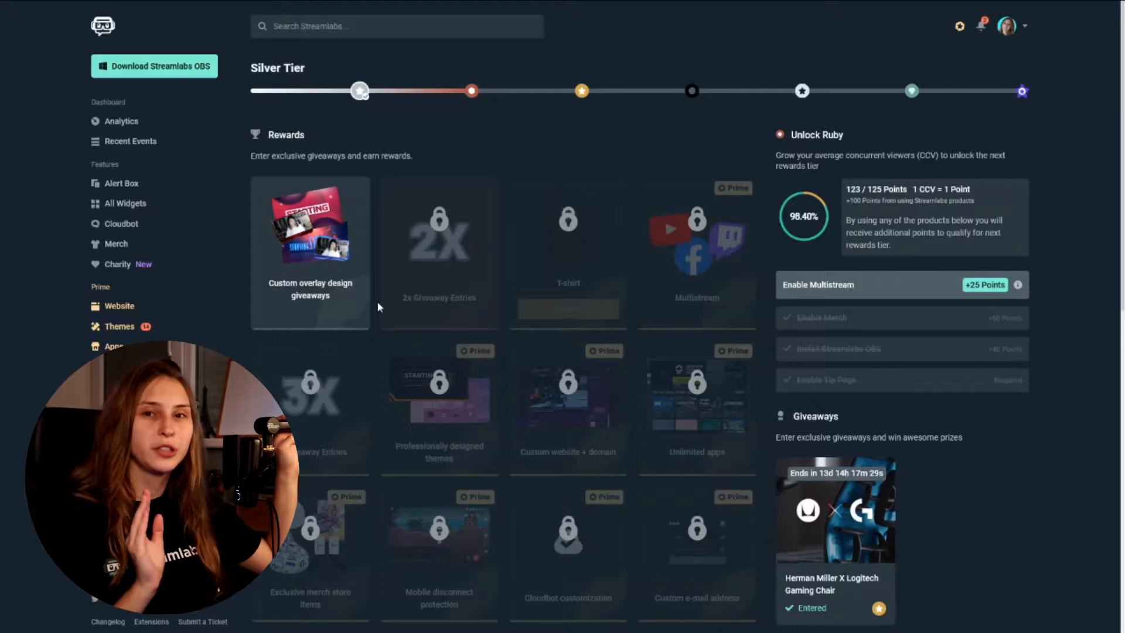
{"action": "mouse_move", "coordinate": [438, 251]}
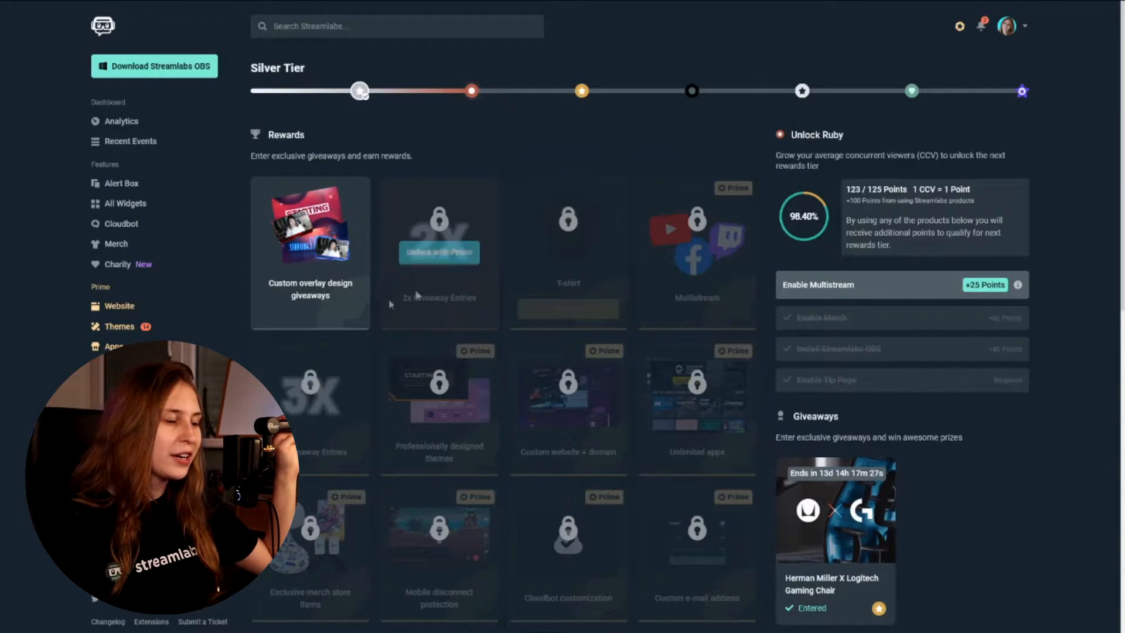
{"action": "mouse_move", "coordinate": [695, 244]}
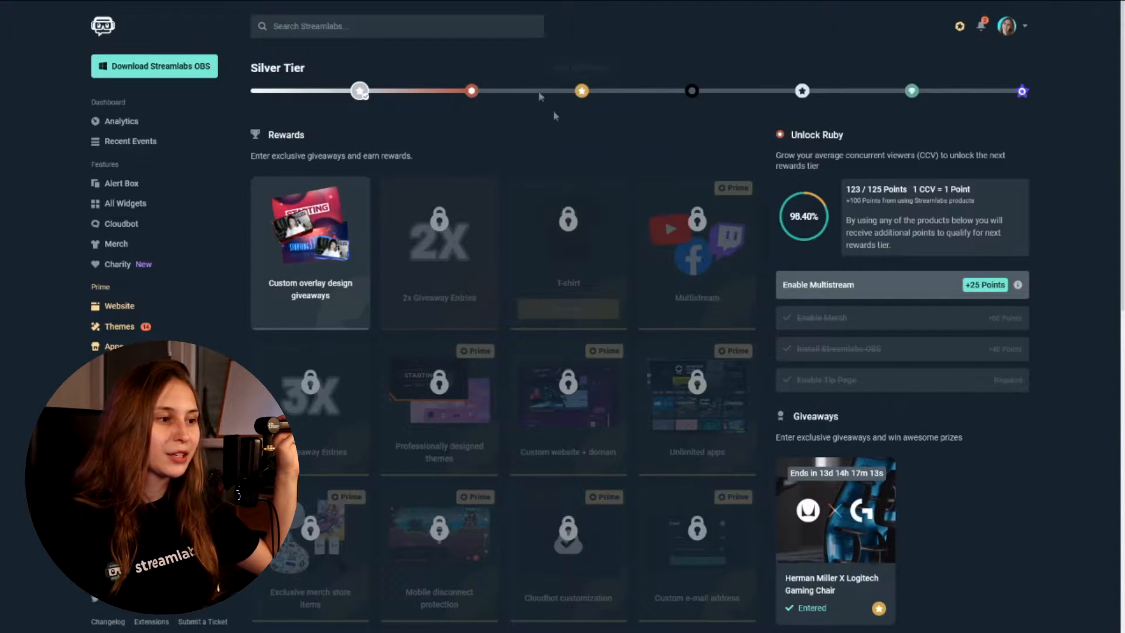
{"action": "scroll", "scroll_direction": "down", "scroll_amount": 3}
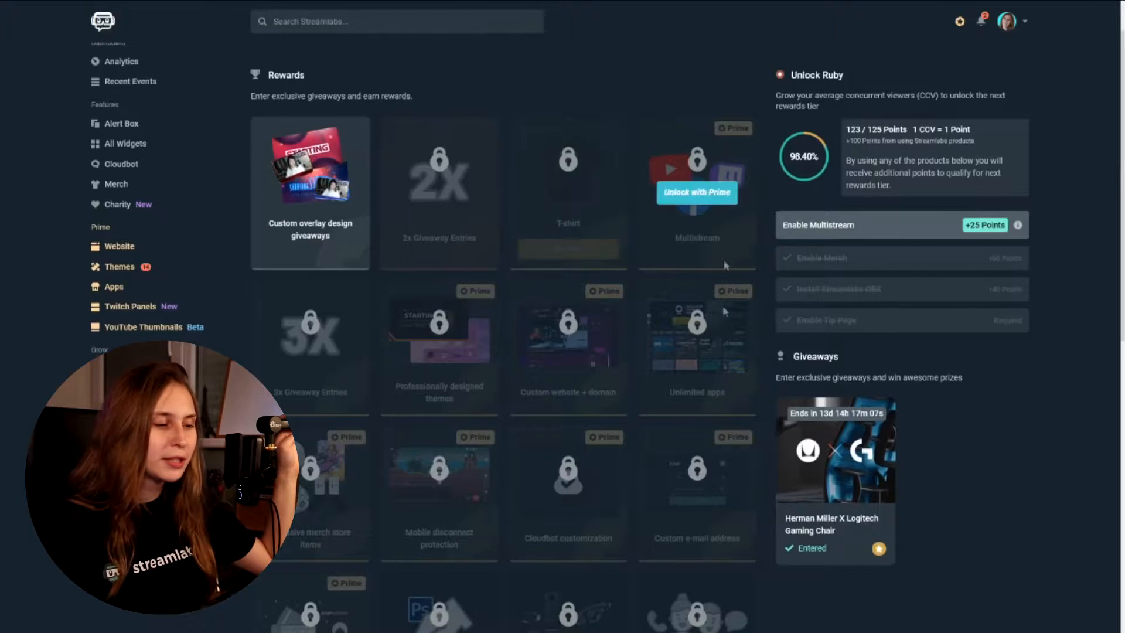
{"action": "scroll", "scroll_direction": "down", "scroll_amount": 3}
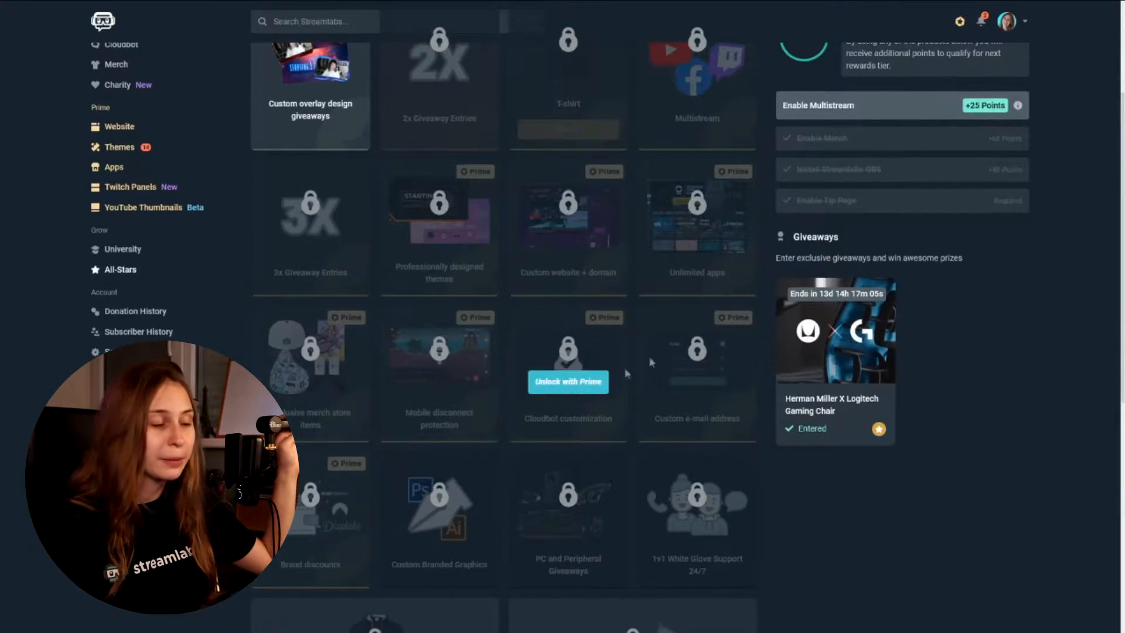
{"action": "scroll", "scroll_direction": "down", "scroll_amount": 3}
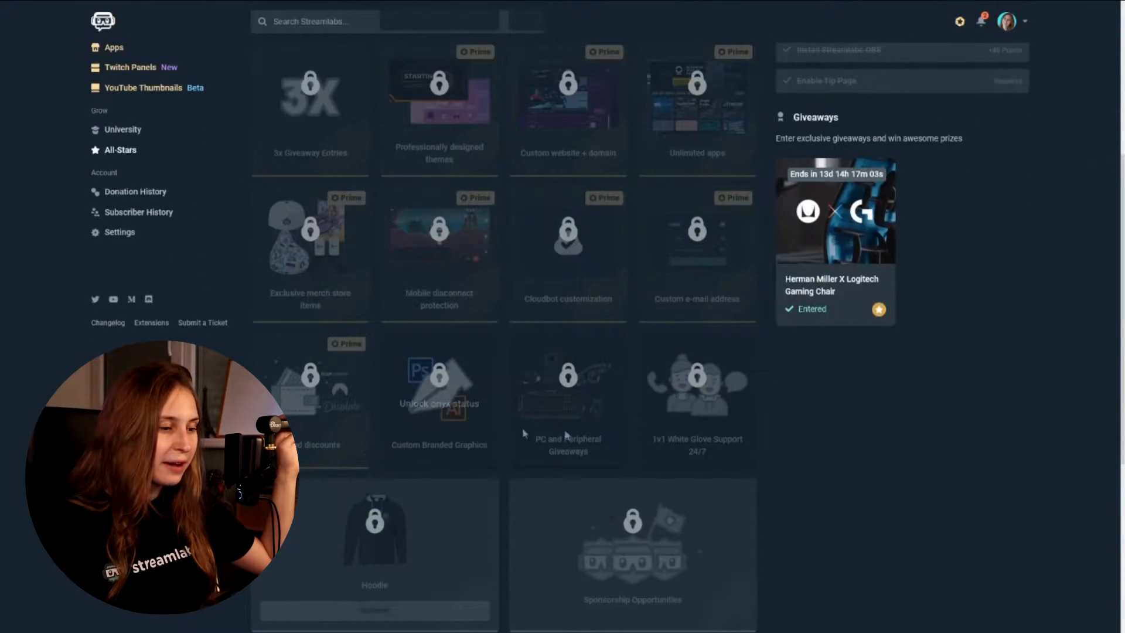
{"action": "scroll", "scroll_direction": "down", "scroll_amount": 3}
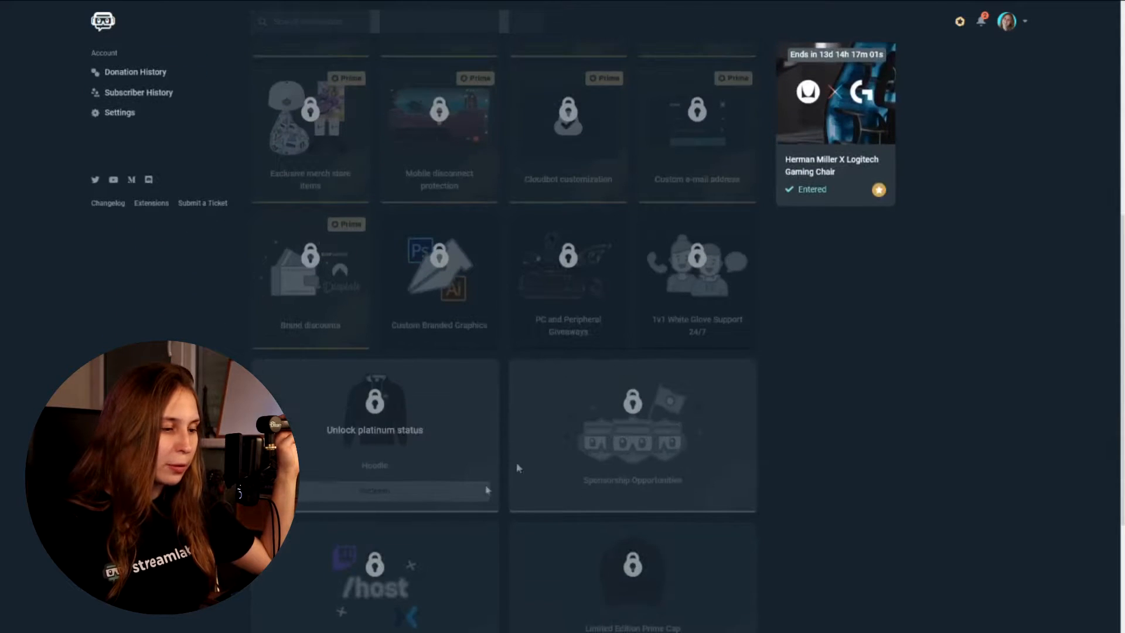
{"action": "scroll", "scroll_direction": "down", "scroll_amount": 3}
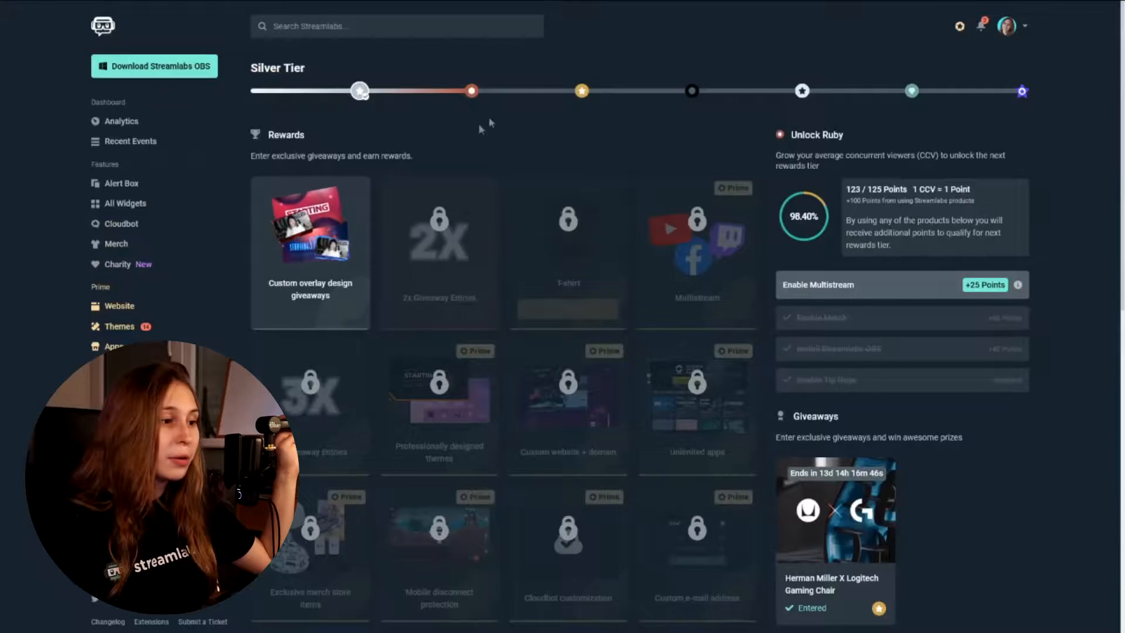
{"action": "mouse_move", "coordinate": [547, 105]}
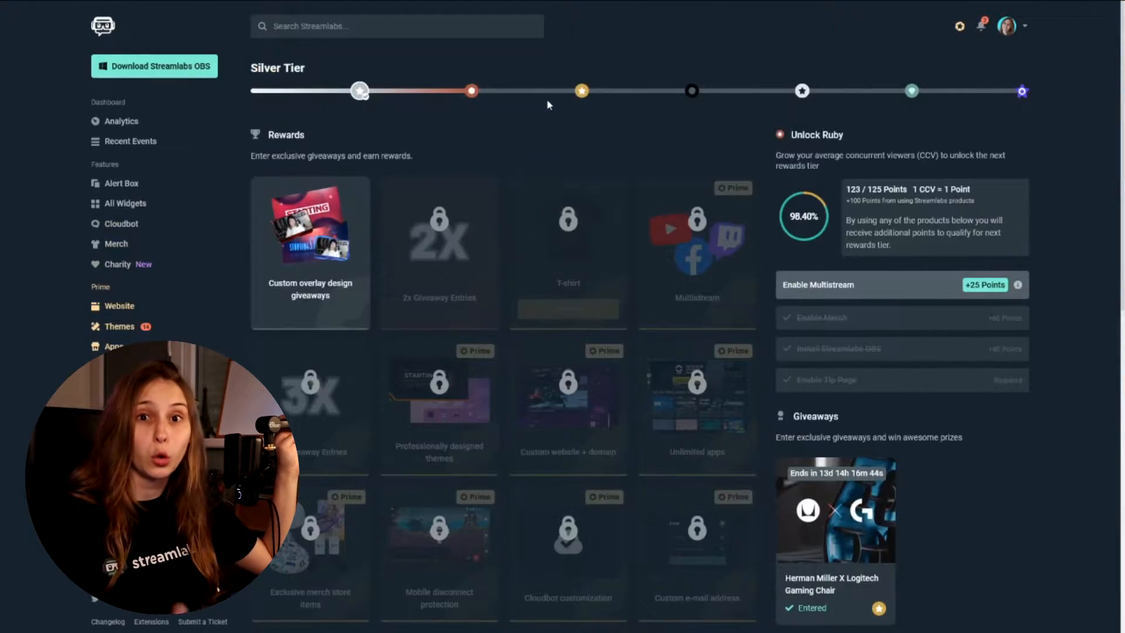
{"action": "mouse_move", "coordinate": [682, 159]}
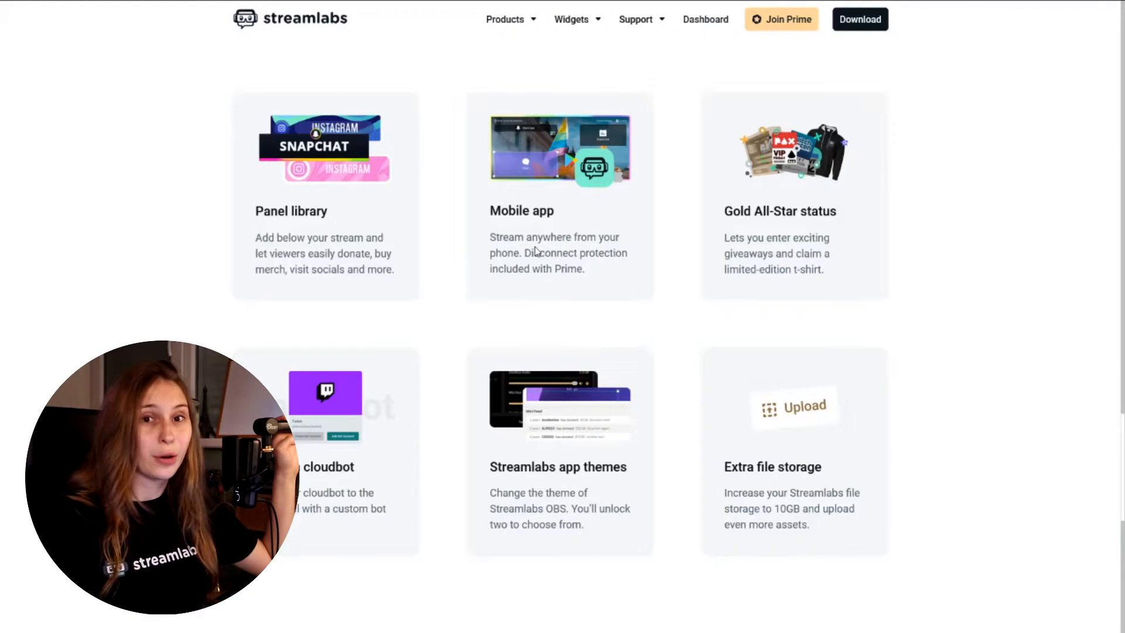
{"action": "scroll", "scroll_direction": "down", "scroll_amount": 3}
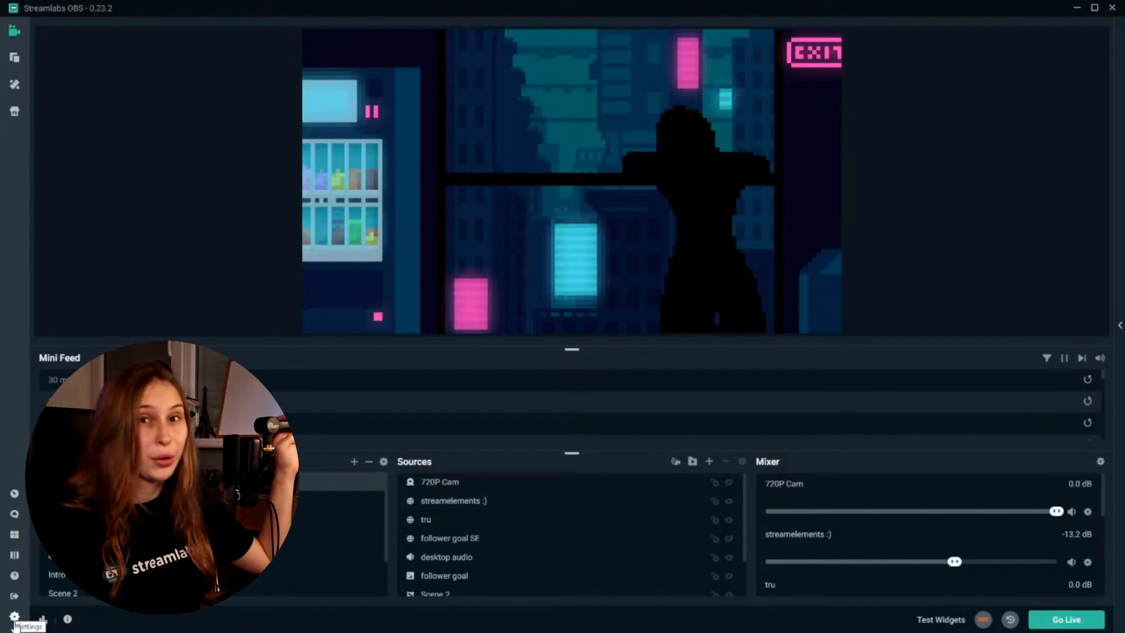
Step: Select Obsidian Prime in the Appearance Theme dropdown of Streamlabs OBS Settings
{"action": "left_click", "coordinate": [14, 616]}
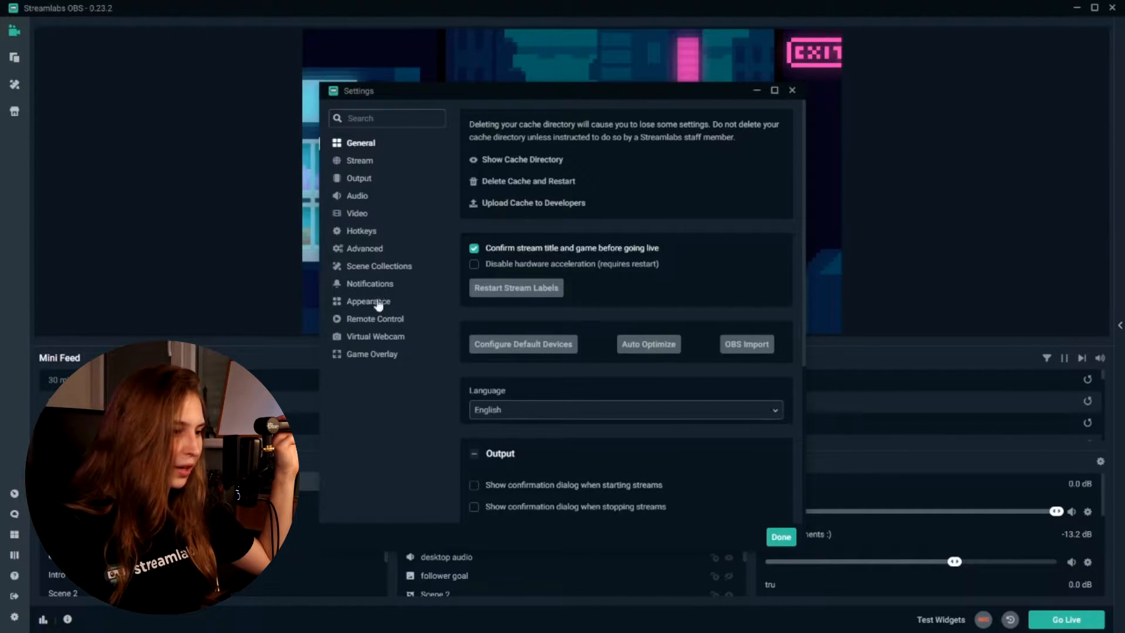
{"action": "left_click", "coordinate": [368, 301]}
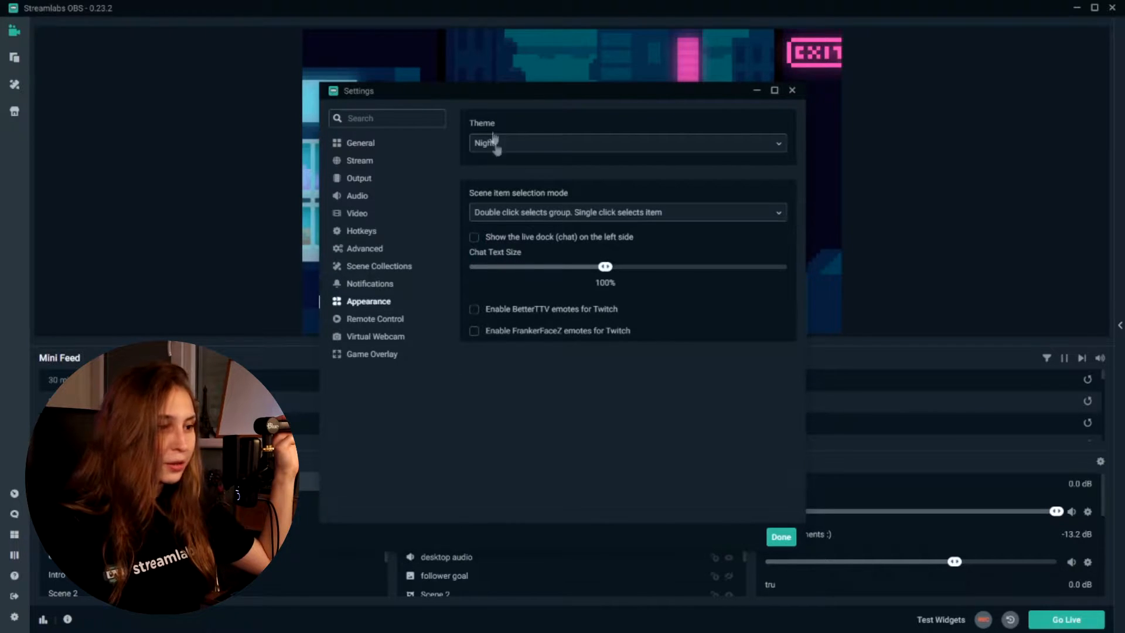
{"action": "left_click", "coordinate": [626, 142]}
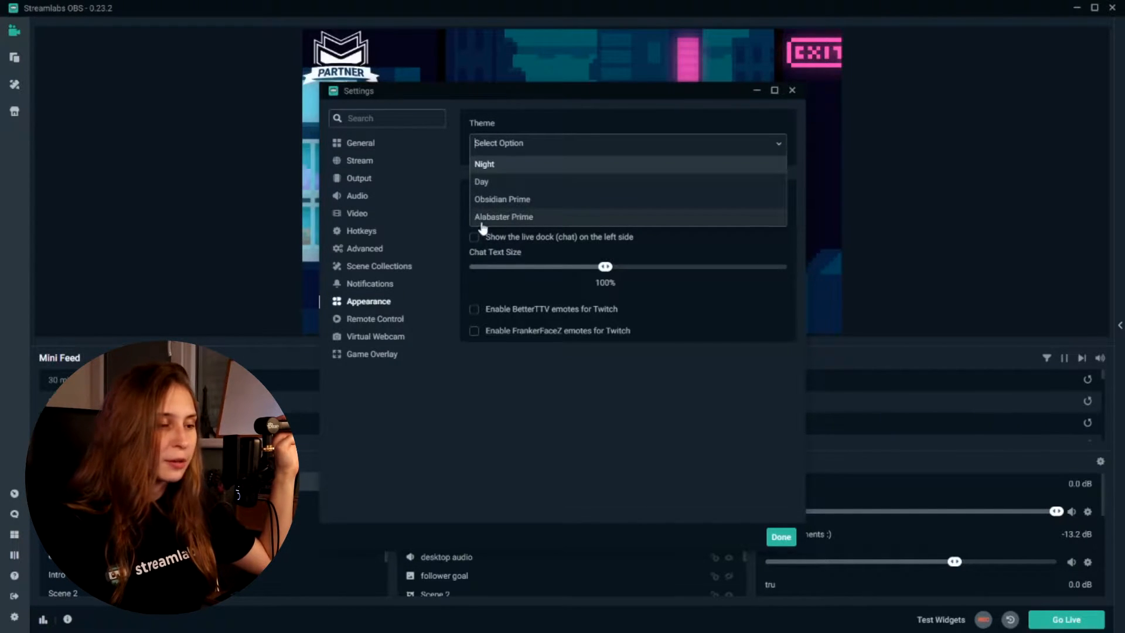
{"action": "left_click", "coordinate": [502, 217]}
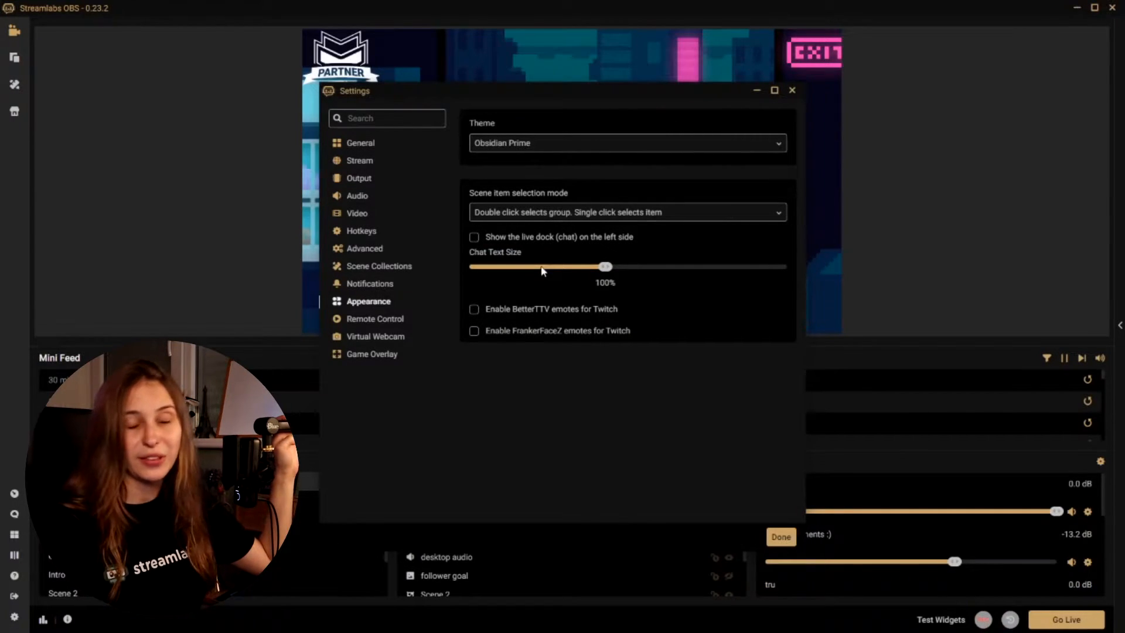
{"action": "mouse_move", "coordinate": [531, 286]}
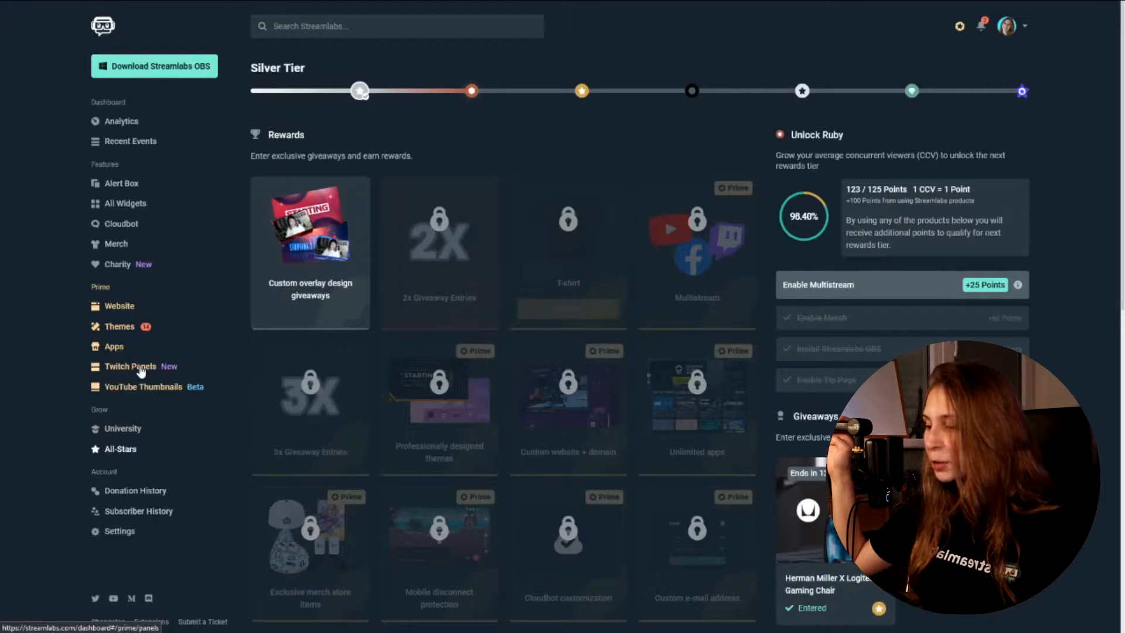
Step: Open the Twitch Panel Templates gallery from the sidebar and browse another page
{"action": "left_click", "coordinate": [131, 365]}
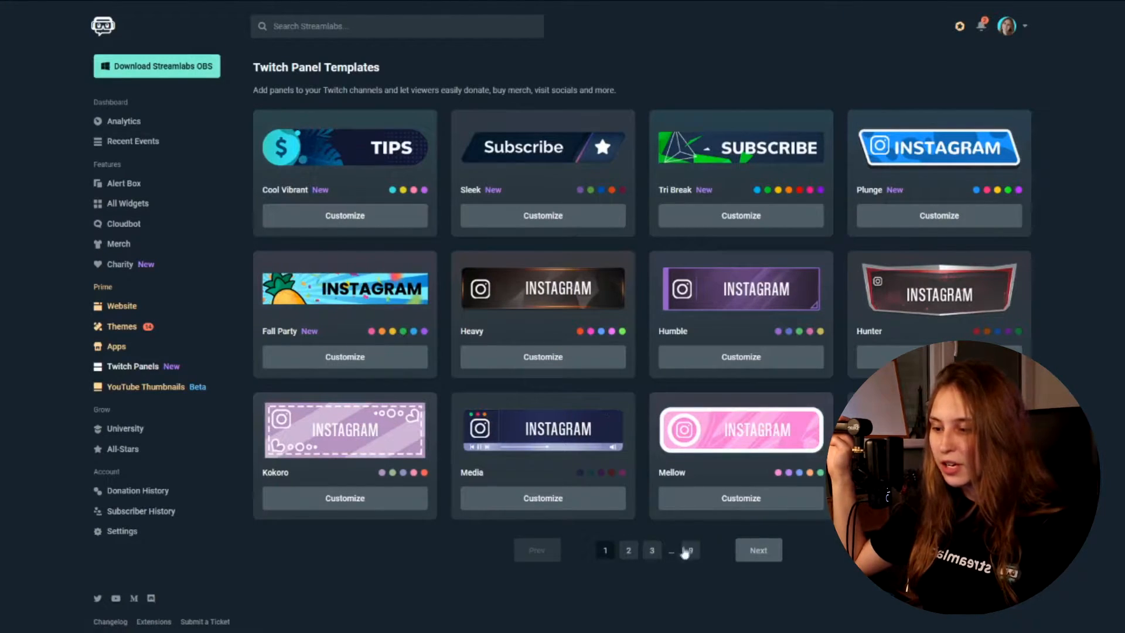
{"action": "left_click", "coordinate": [628, 550]}
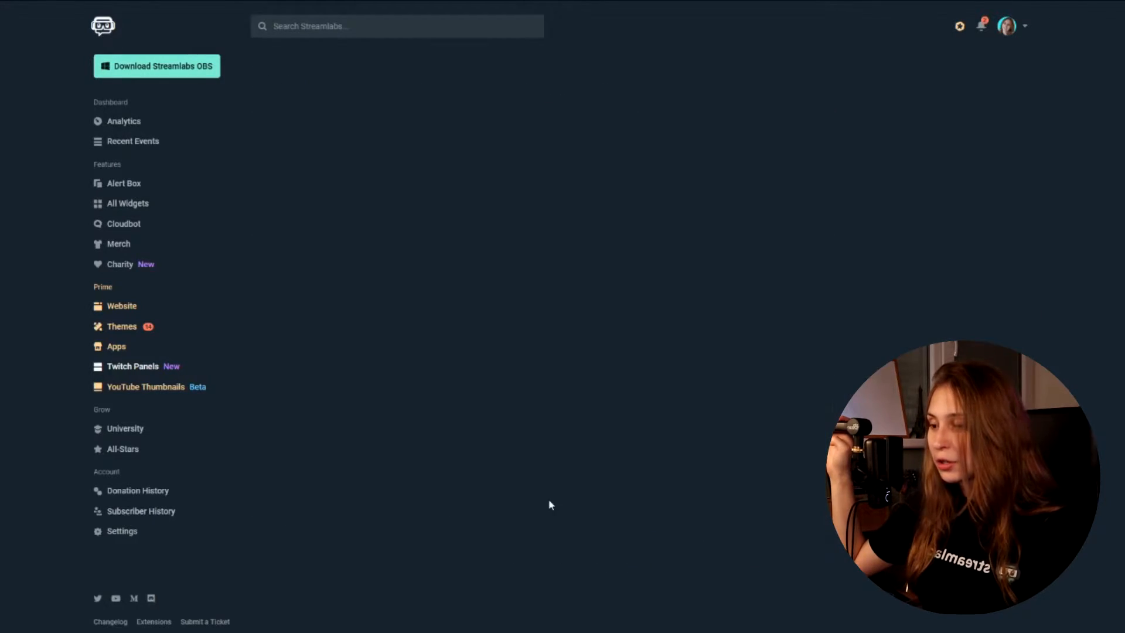
Step: Open the Valor panel set for customizing and shrink the My Website panel text size
{"action": "left_click", "coordinate": [132, 365]}
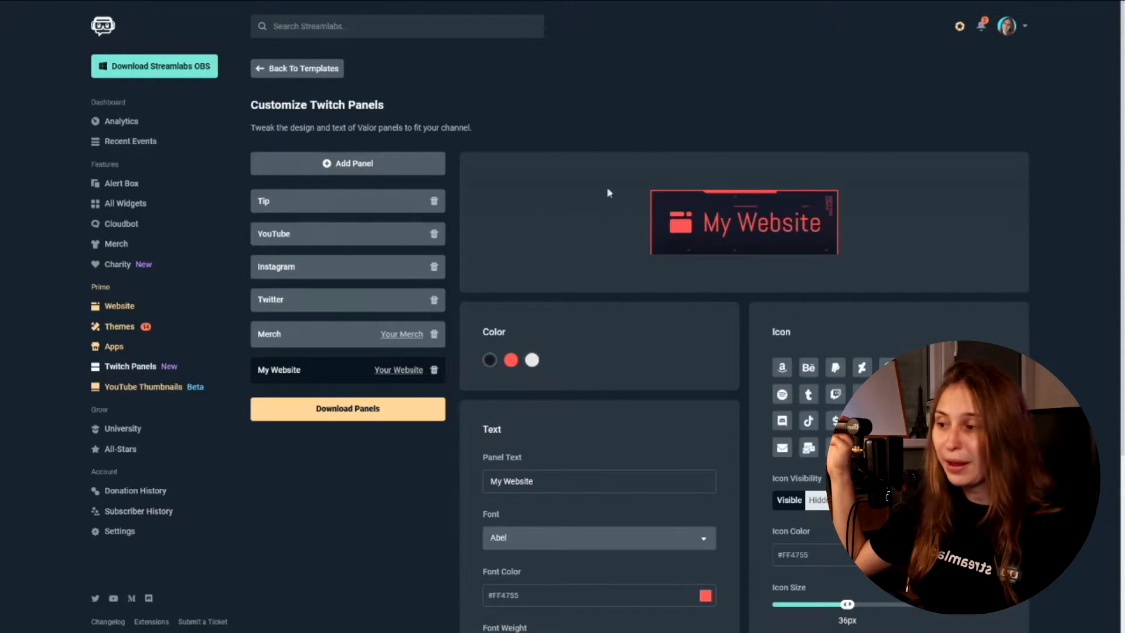
{"action": "scroll", "scroll_direction": "down", "scroll_amount": 3}
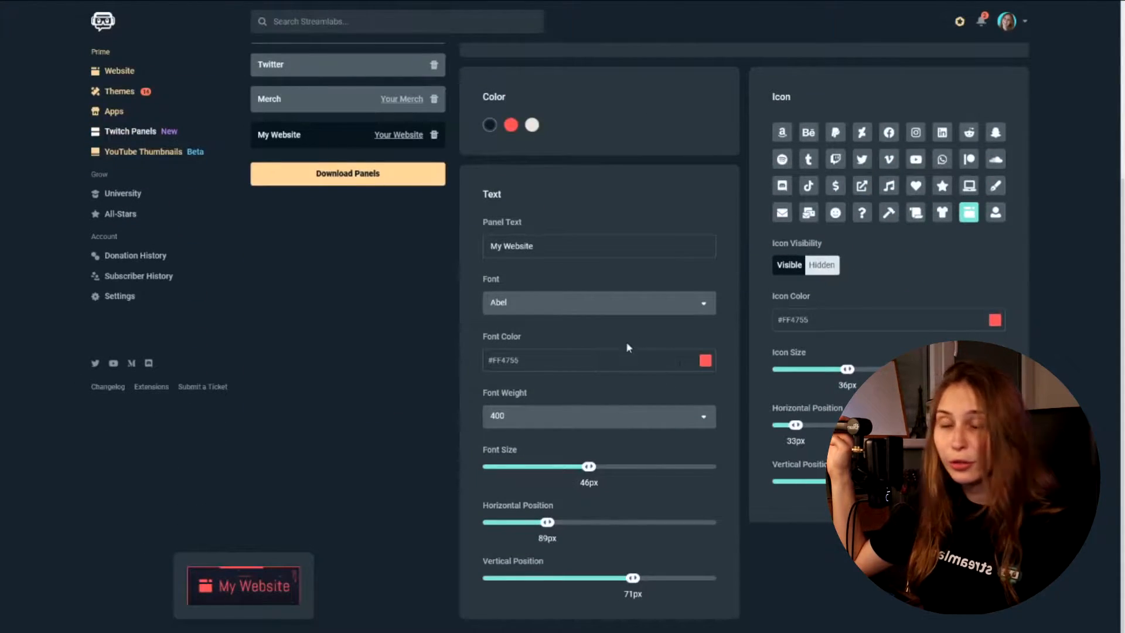
{"action": "left_click_drag", "start_coordinate": [589, 466], "coordinate": [586, 466]}
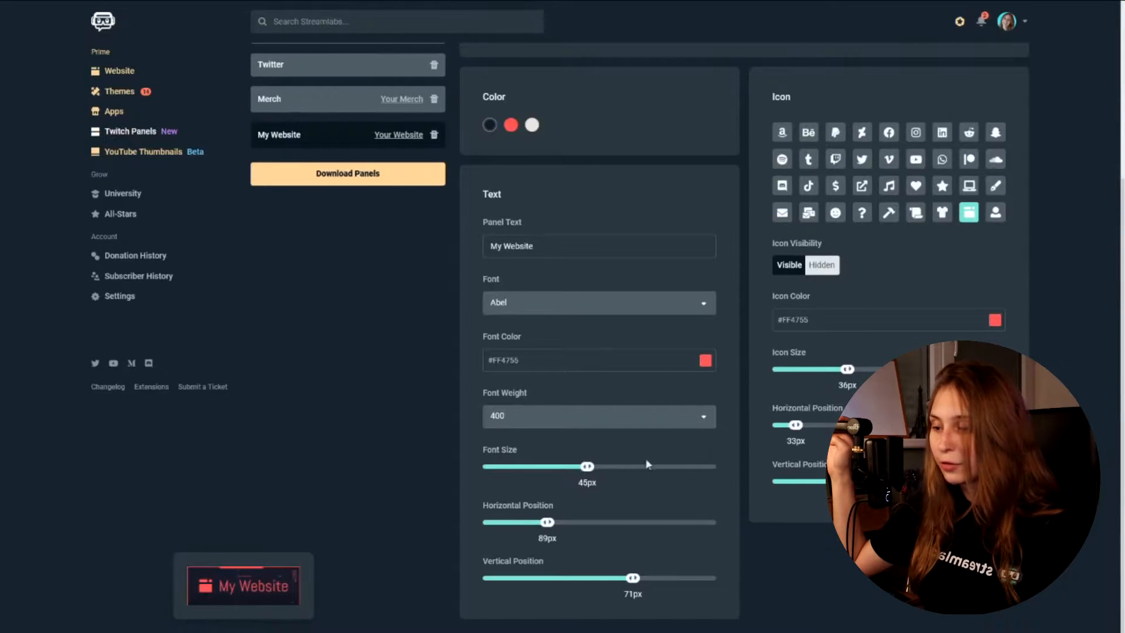
{"action": "left_click_drag", "start_coordinate": [587, 466], "coordinate": [683, 466]}
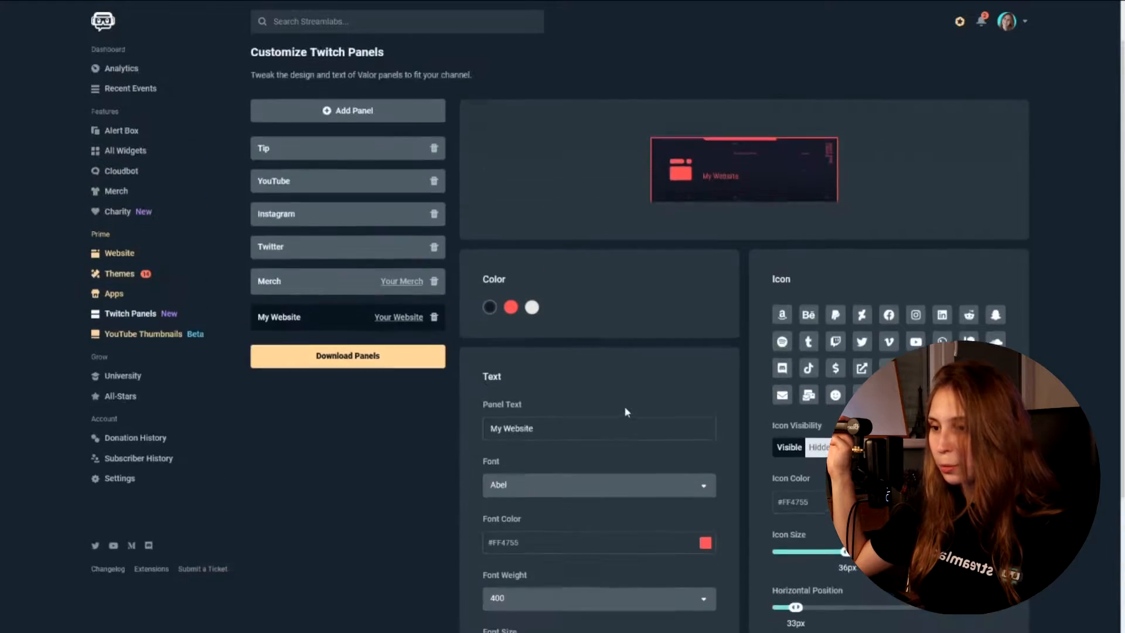
{"action": "scroll", "scroll_direction": "down", "scroll_amount": 3}
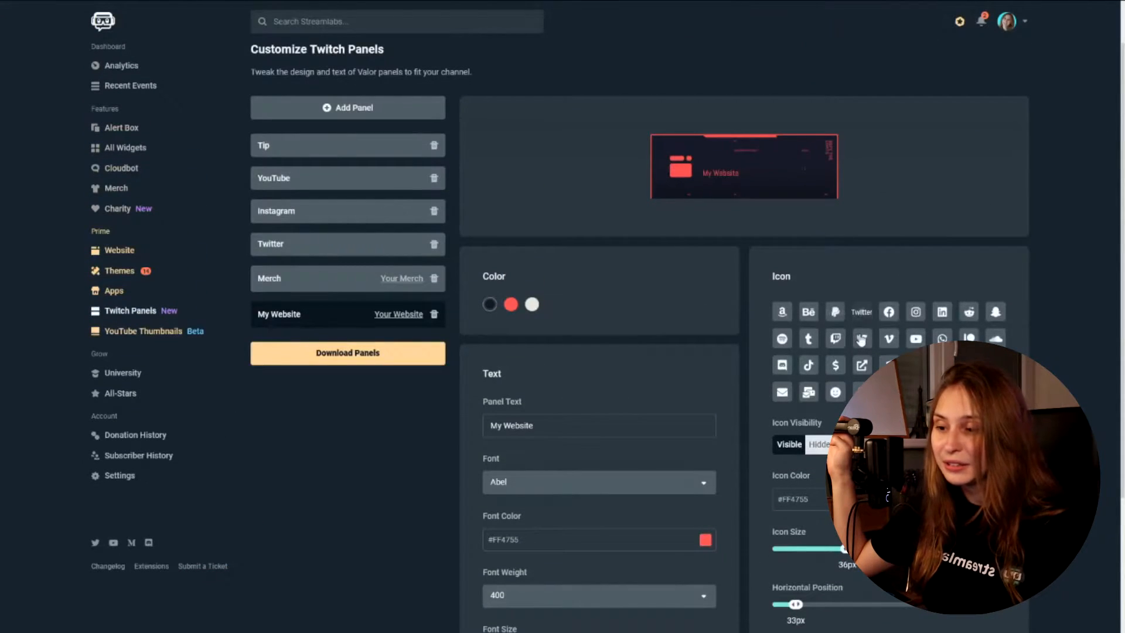
Step: Swap the panel icon, then preview the Instagram and Twitter panels
{"action": "left_click", "coordinate": [861, 311]}
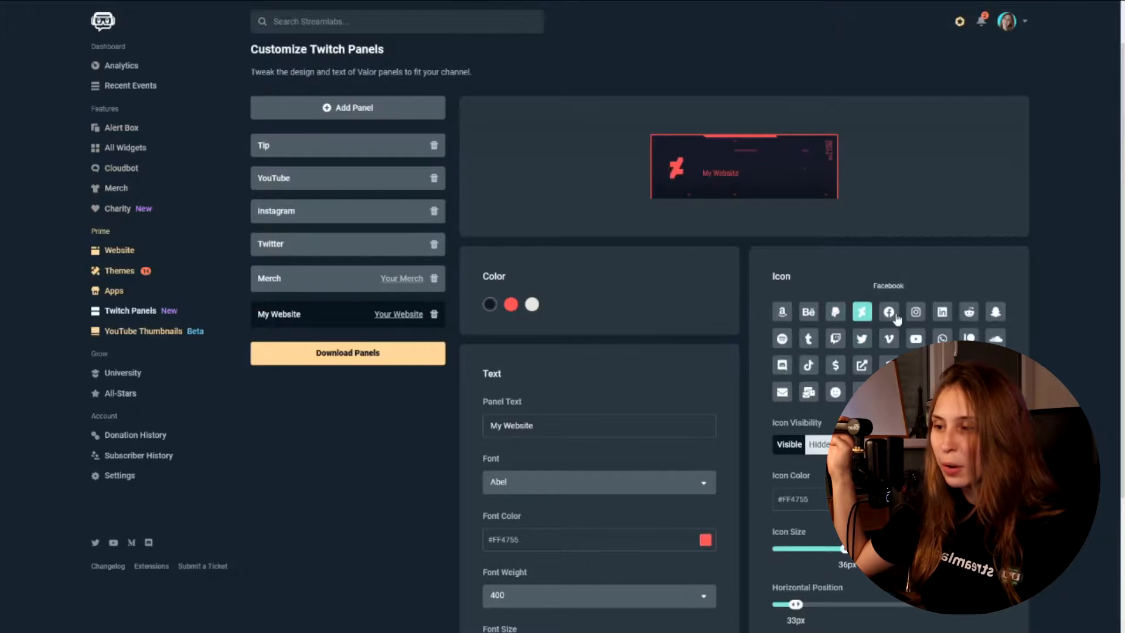
{"action": "left_click", "coordinate": [941, 338]}
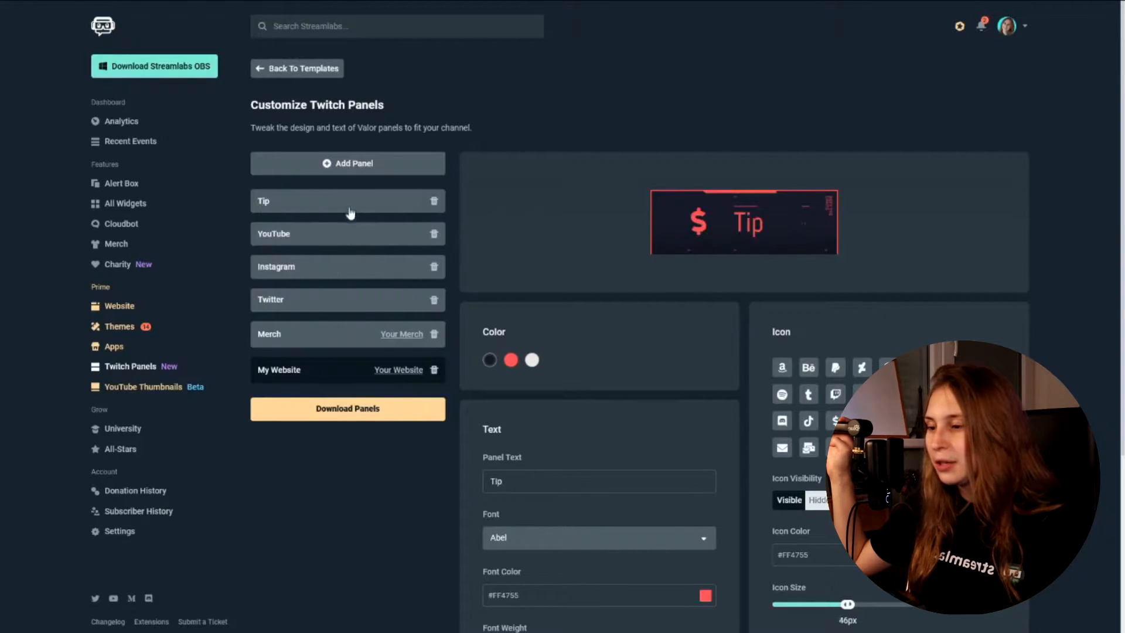
{"action": "left_click", "coordinate": [301, 266]}
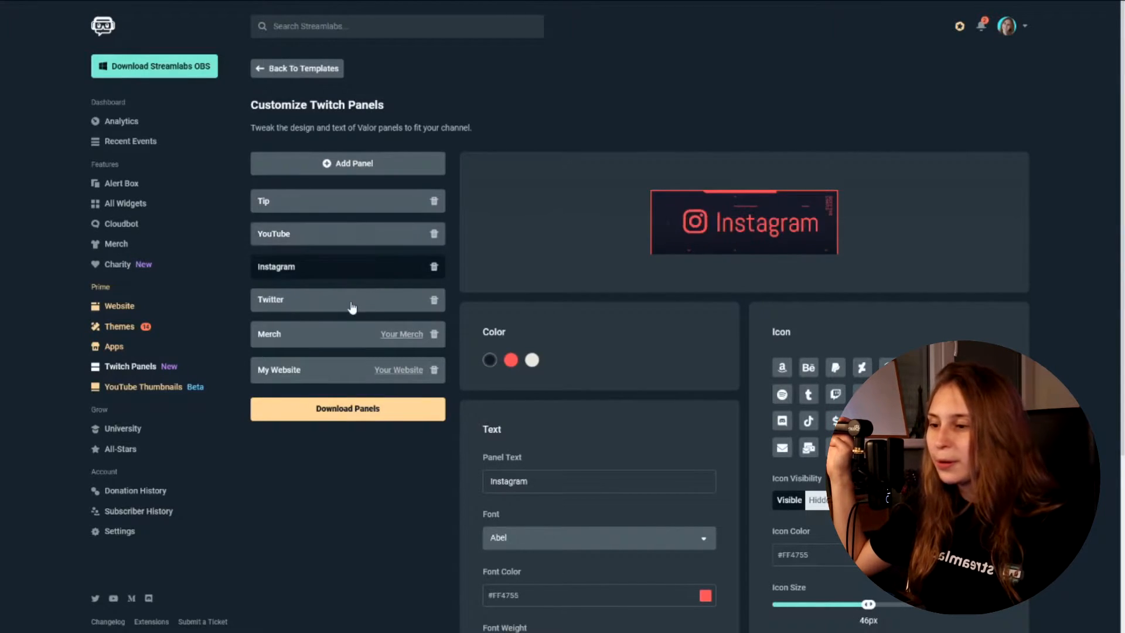
{"action": "left_click", "coordinate": [348, 299]}
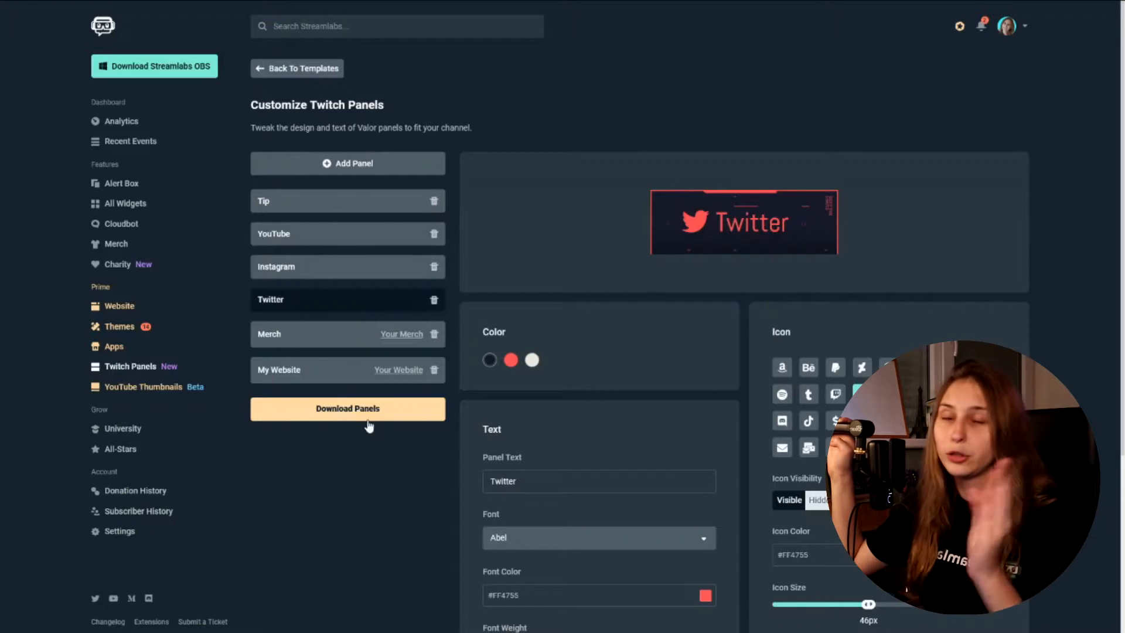
{"action": "mouse_move", "coordinate": [347, 408]}
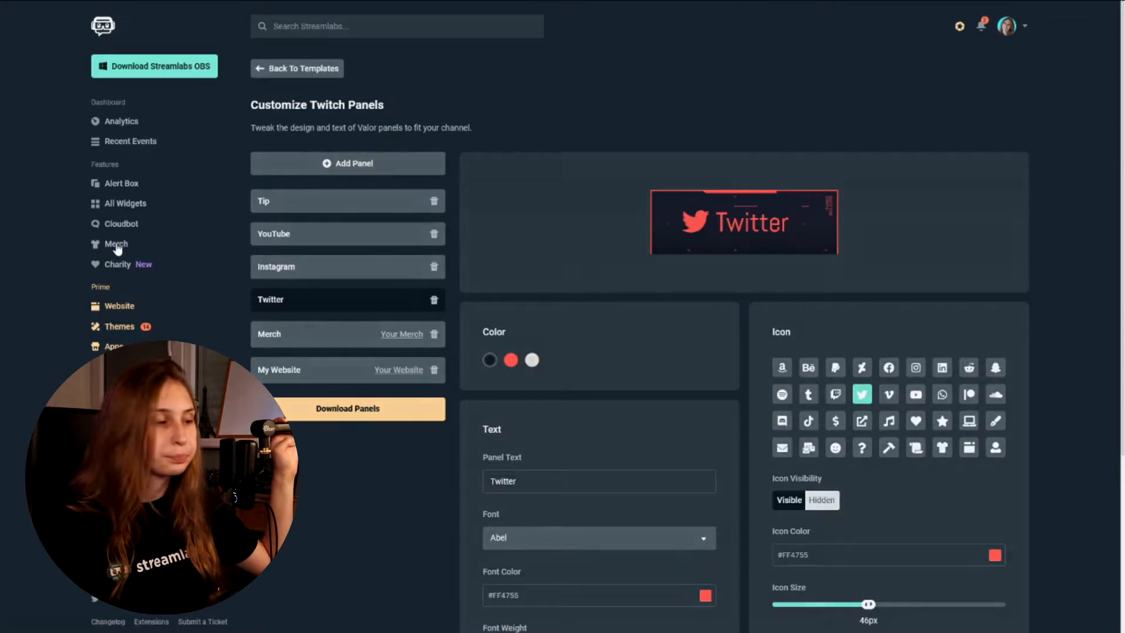
Step: Open the Merch Store page listing six Stream Smarter Not Harder products
{"action": "left_click", "coordinate": [117, 243]}
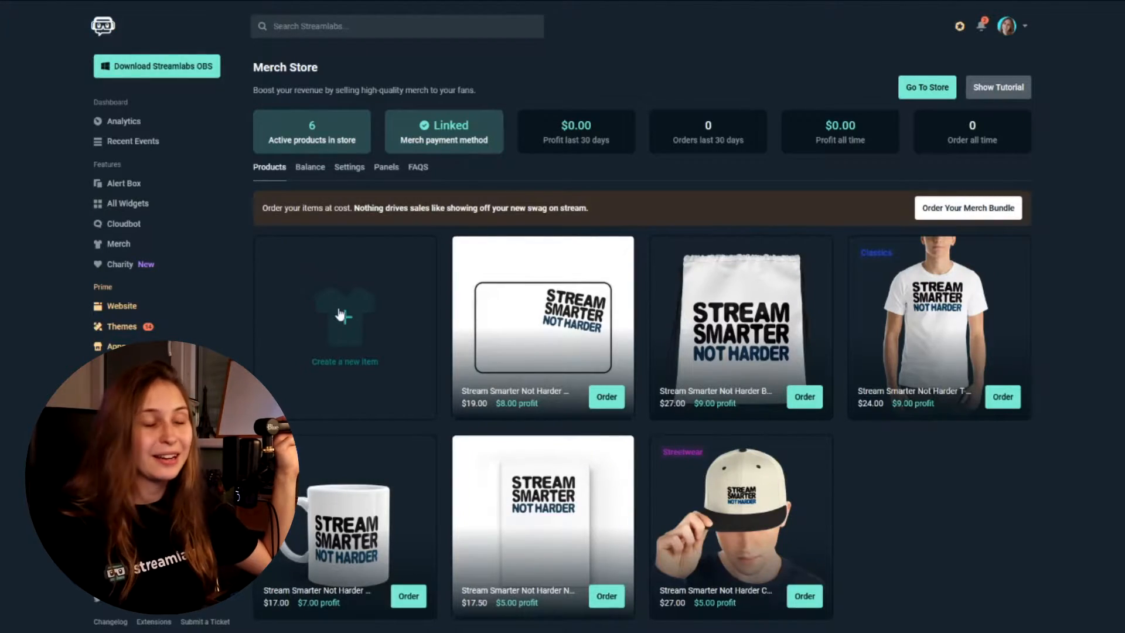
Step: Start a new merch item and filter the catalogue to Prime Only products
{"action": "left_click", "coordinate": [345, 326]}
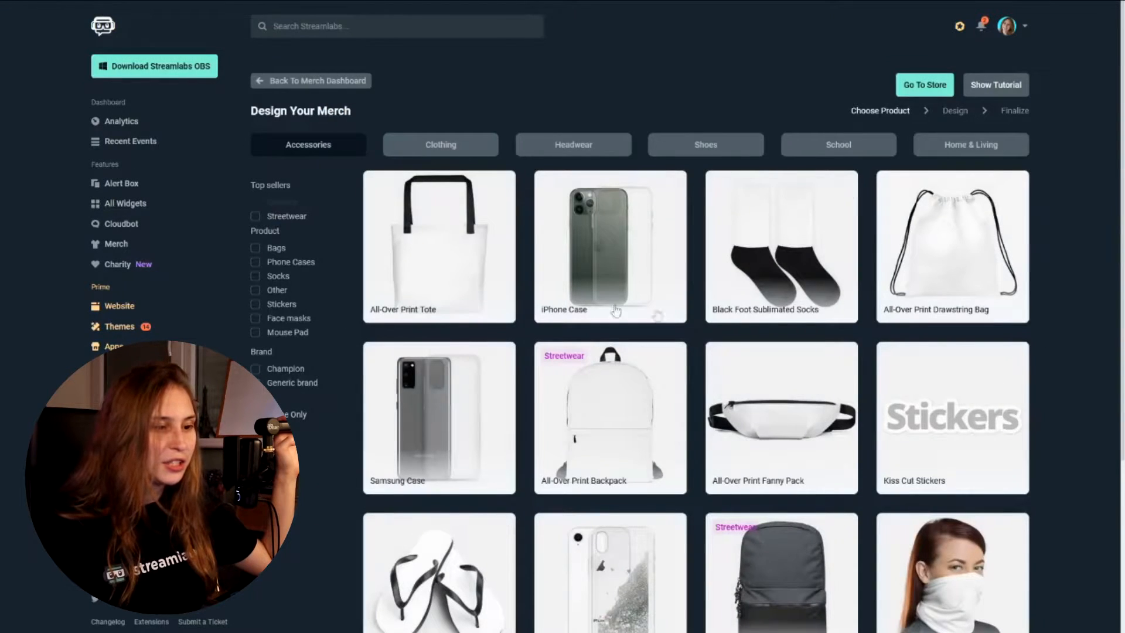
{"action": "scroll", "scroll_direction": "down", "scroll_amount": 3}
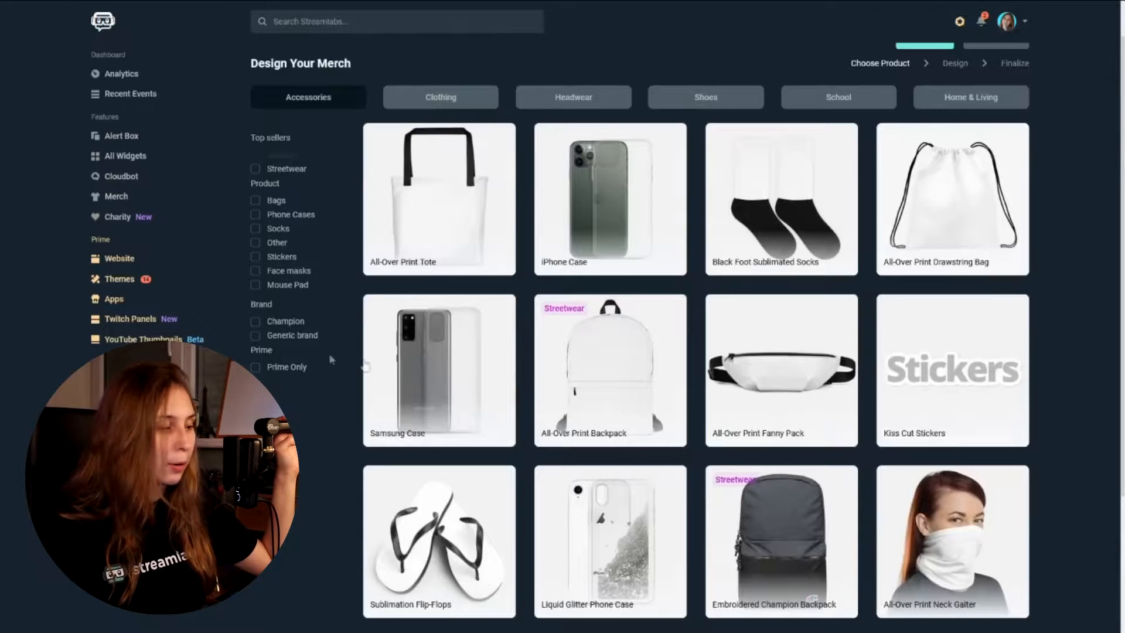
{"action": "left_click", "coordinate": [255, 367]}
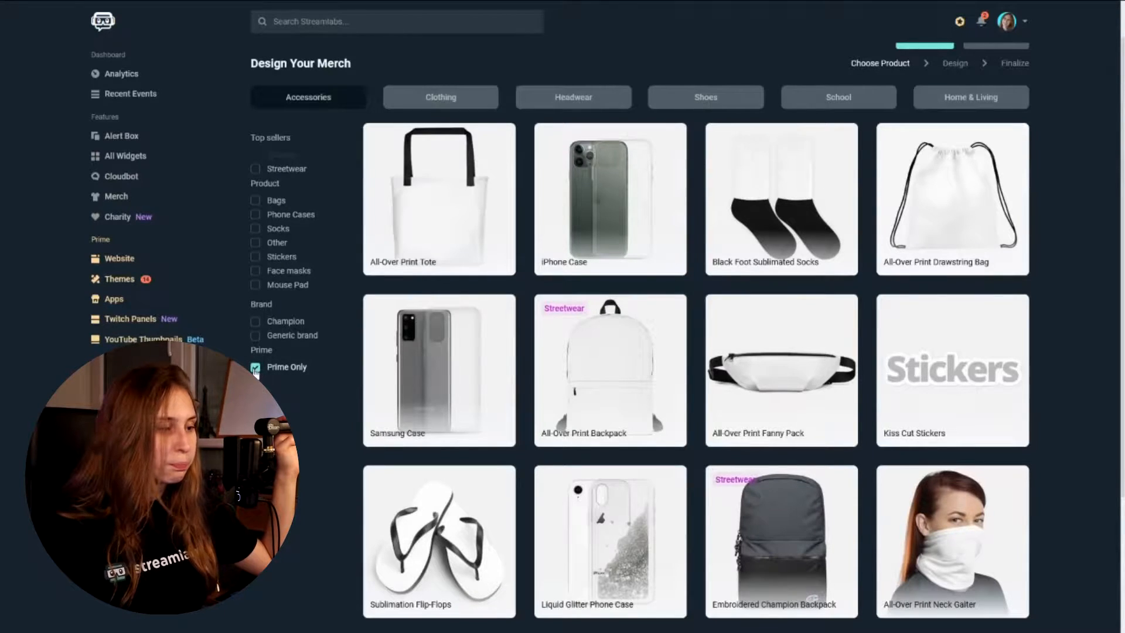
{"action": "scroll", "scroll_direction": "down", "scroll_amount": 3}
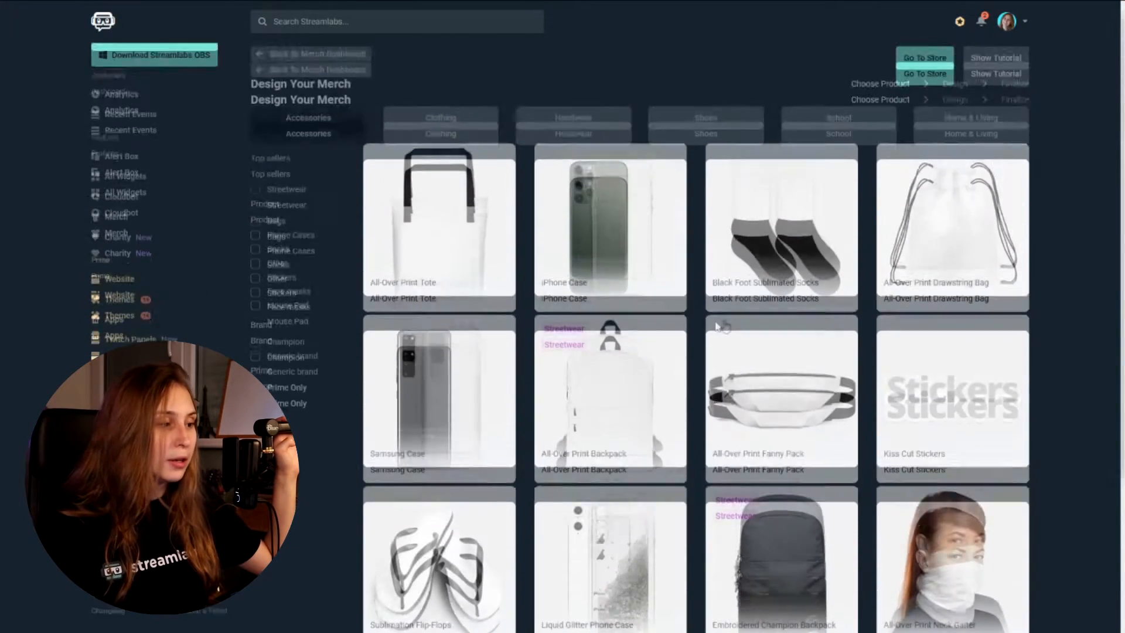
Step: Preview a beanie in the merch designer with a chosen colour, then return
{"action": "left_click", "coordinate": [441, 144]}
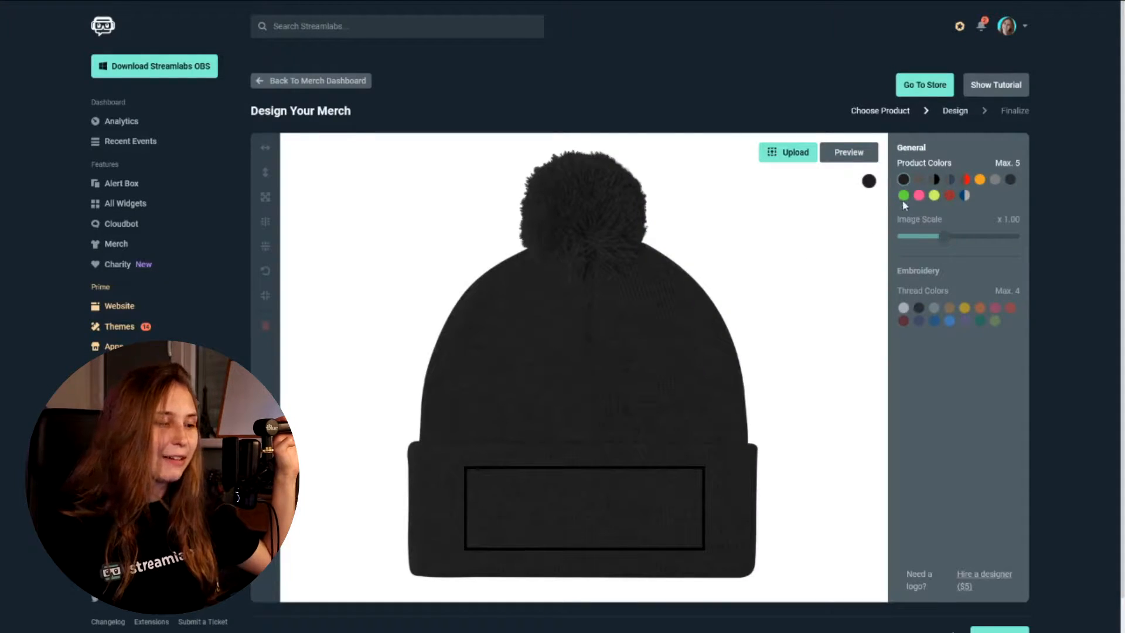
{"action": "left_click", "coordinate": [904, 195]}
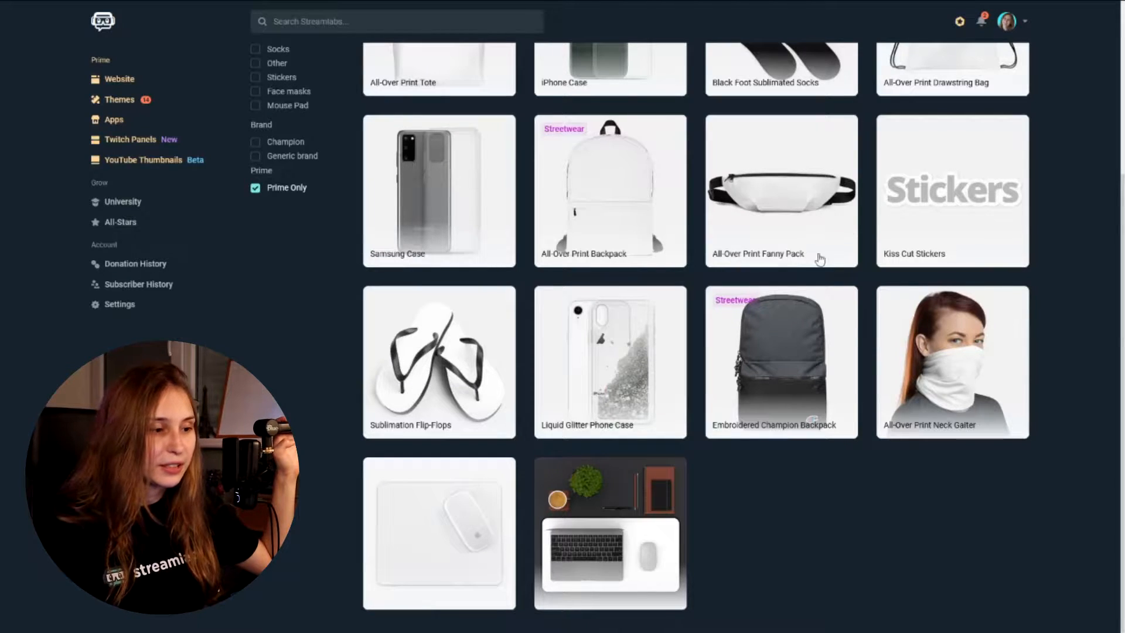
{"action": "mouse_move", "coordinate": [774, 285]}
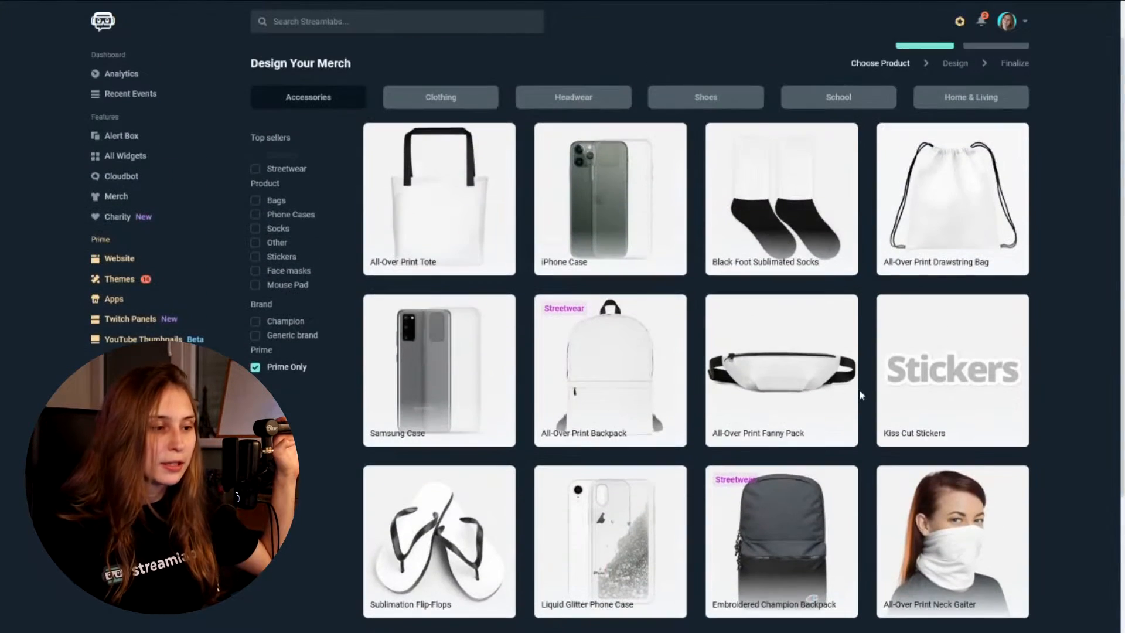
{"action": "scroll", "scroll_direction": "down", "scroll_amount": 3}
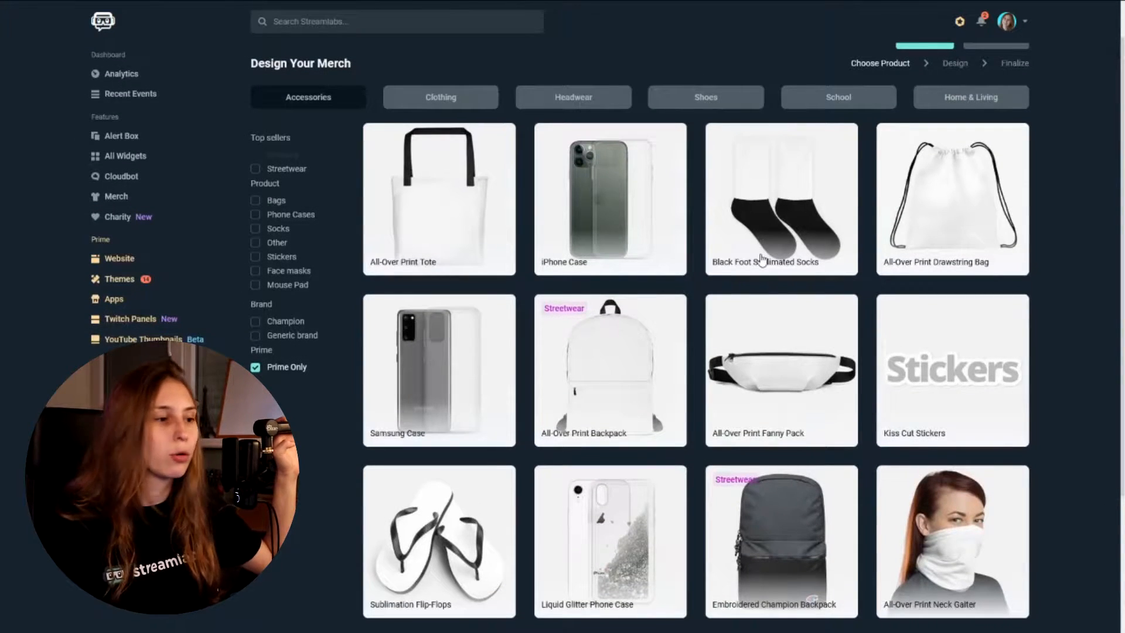
Step: Browse the Clothing, Headwear, School, and Home & Living merch categories
{"action": "left_click", "coordinate": [440, 97]}
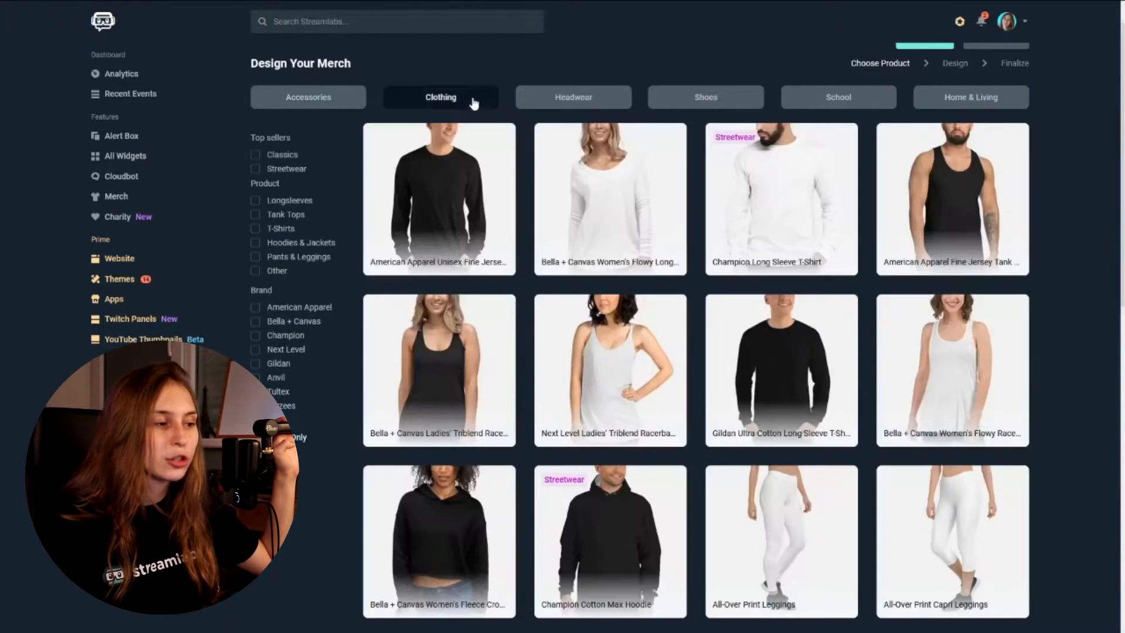
{"action": "scroll", "scroll_direction": "down", "scroll_amount": 3}
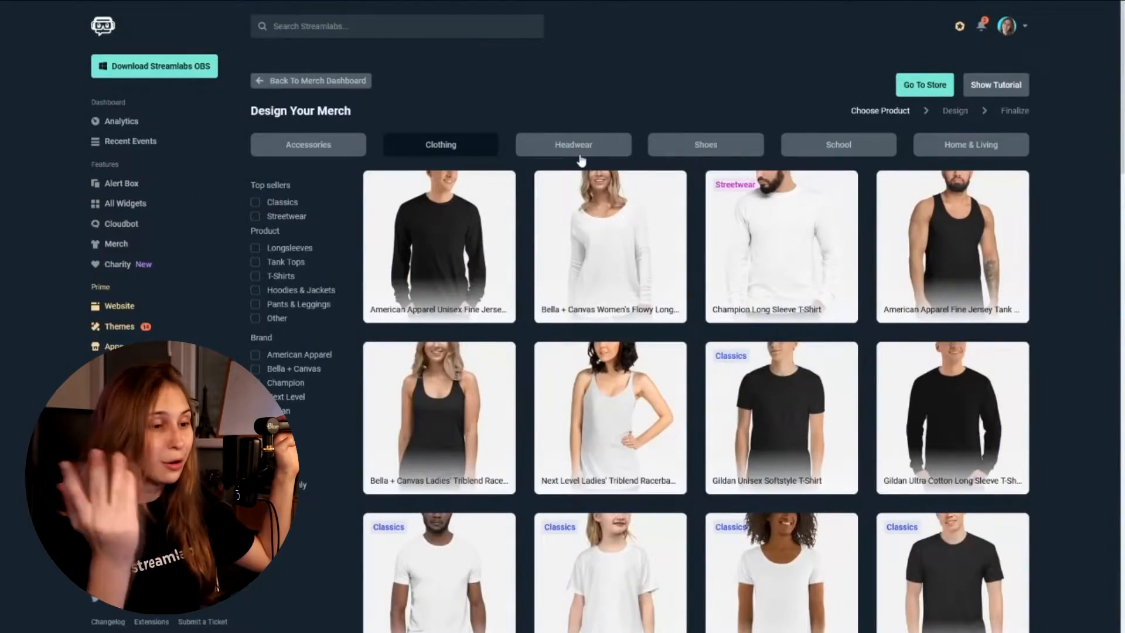
{"action": "left_click", "coordinate": [573, 144]}
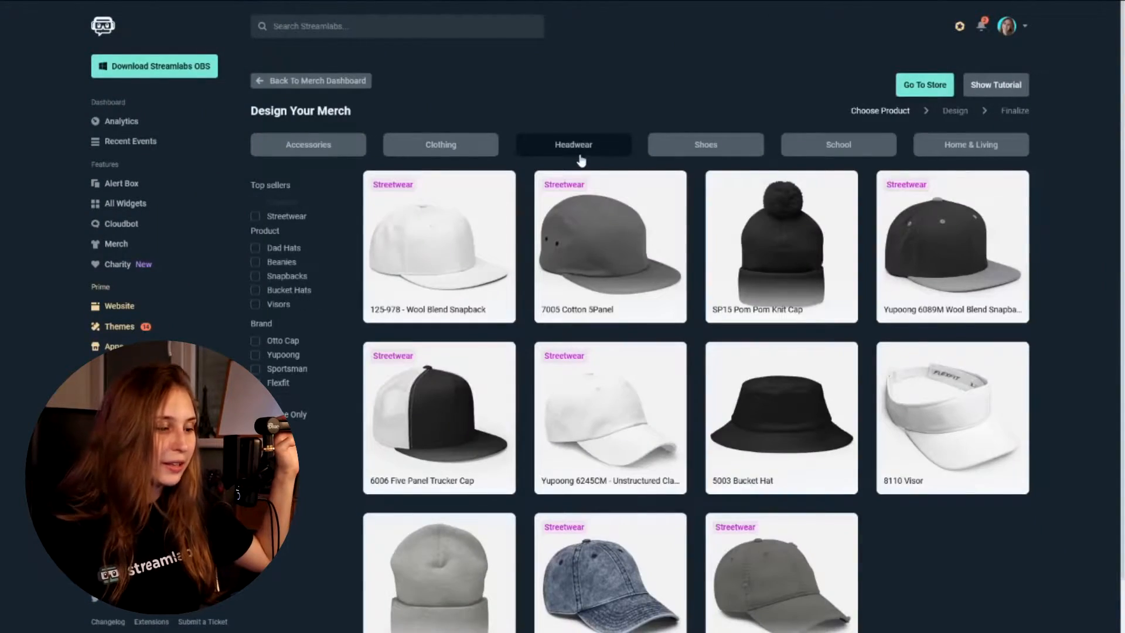
{"action": "scroll", "scroll_direction": "down", "scroll_amount": 3}
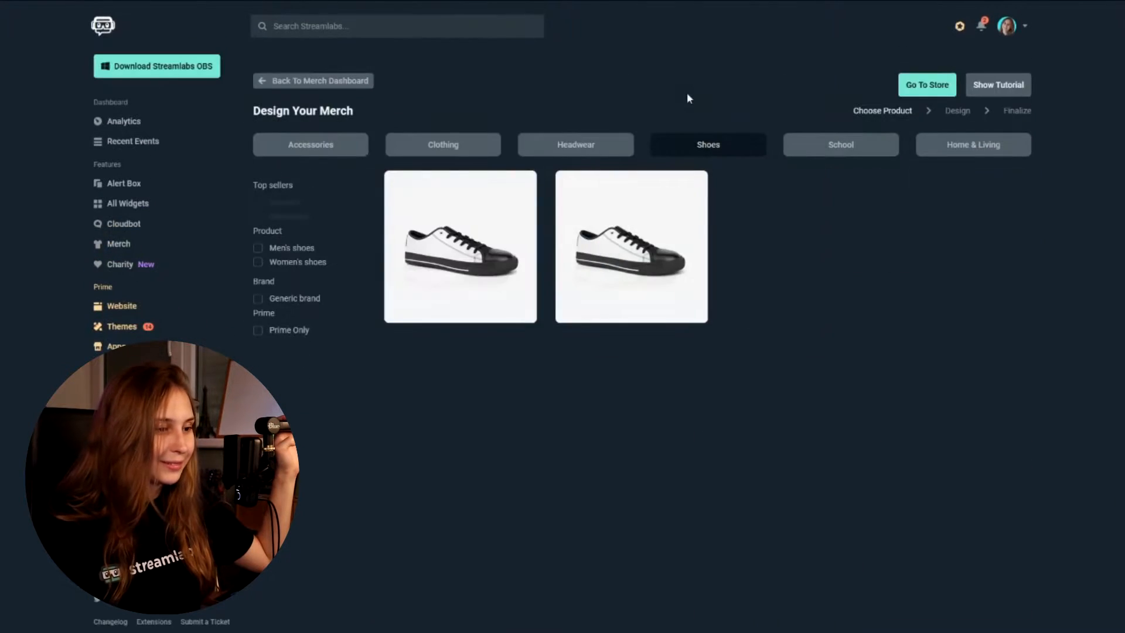
{"action": "left_click", "coordinate": [840, 144]}
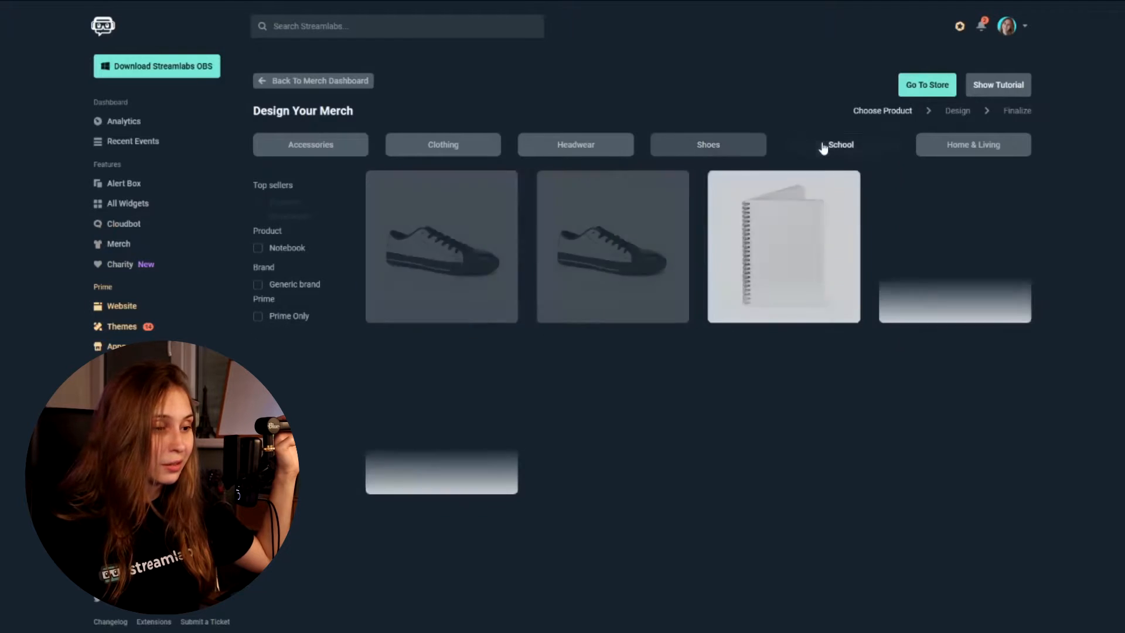
{"action": "left_click", "coordinate": [972, 144]}
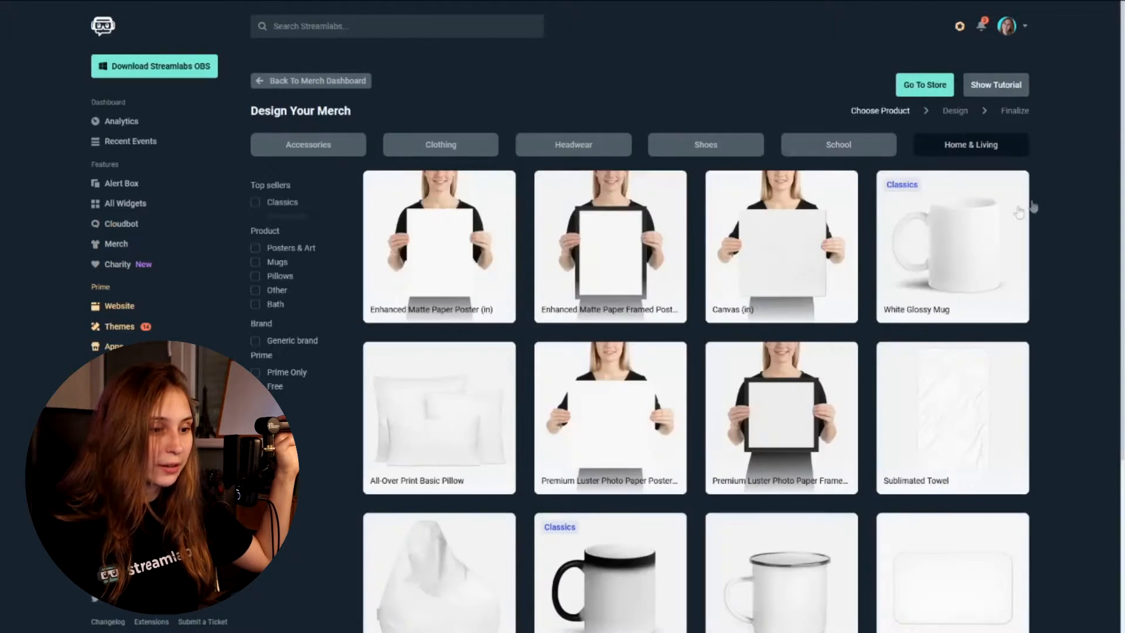
{"action": "scroll", "scroll_direction": "down", "scroll_amount": 3}
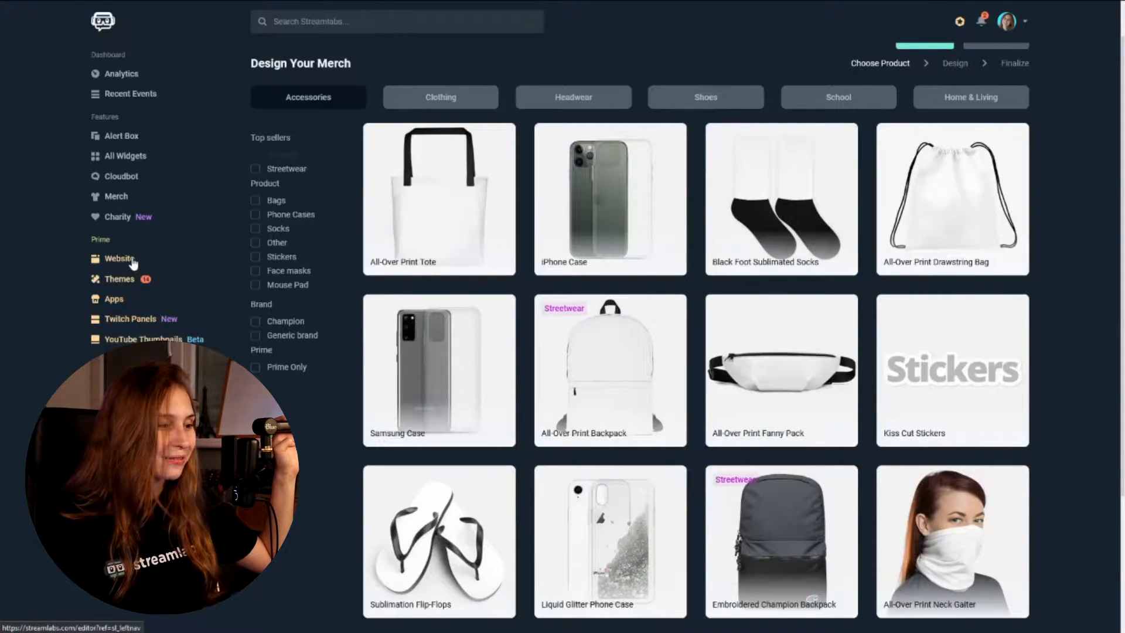
Step: Open the trui.tv website editor via Website under Prime in the sidebar
{"action": "left_click", "coordinate": [119, 258]}
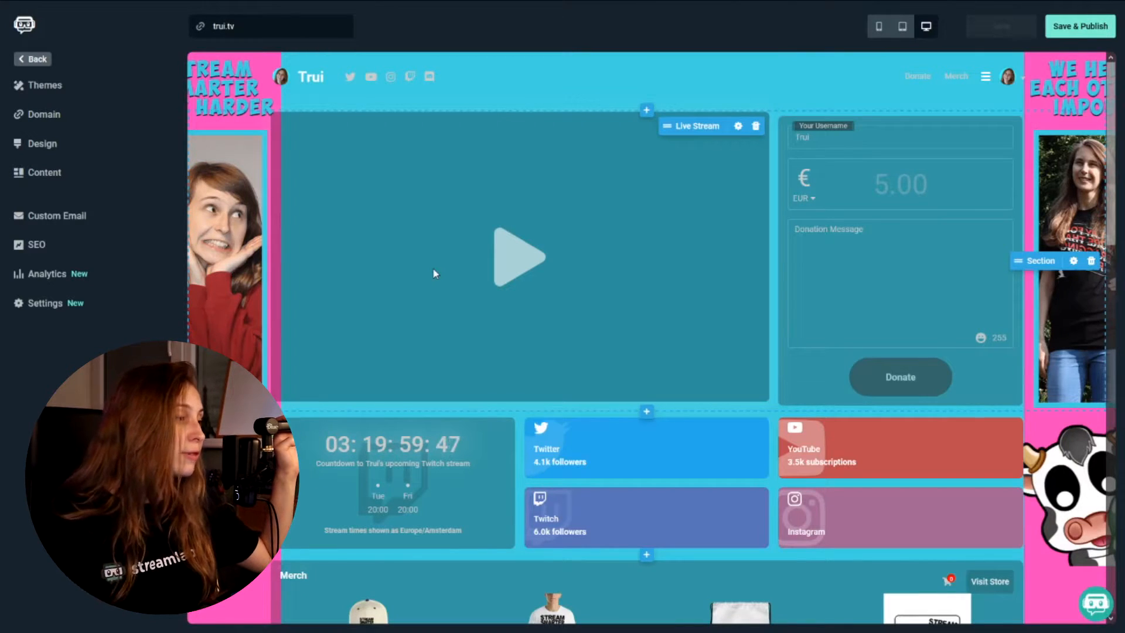
Step: Choose a dark theme from the website Themes gallery and scroll through the restyled page
{"action": "left_click", "coordinate": [43, 85]}
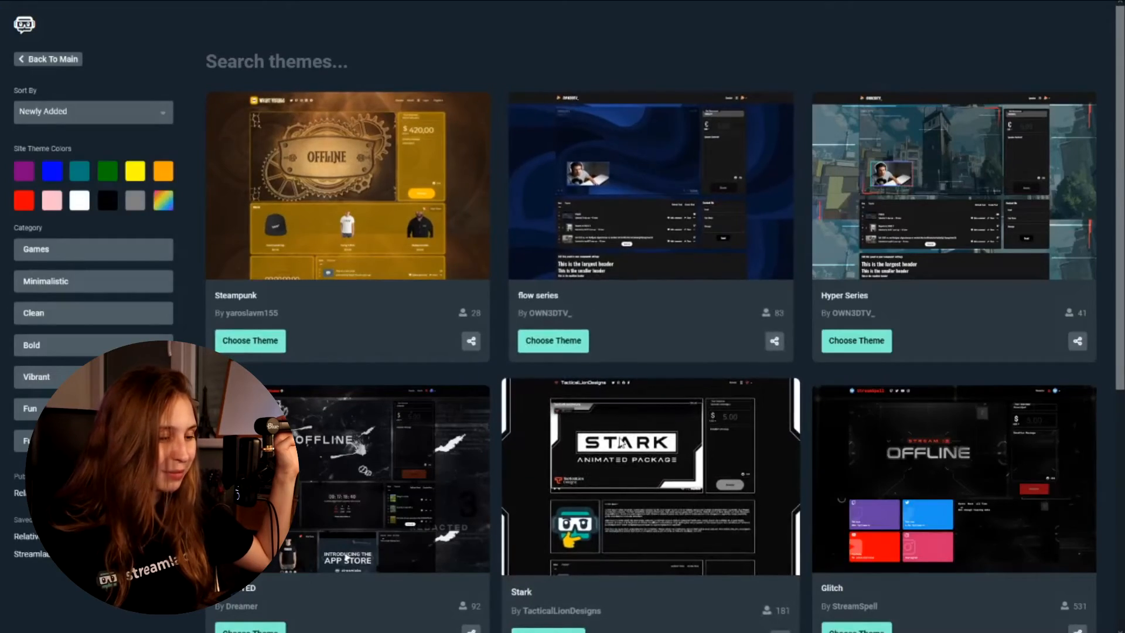
{"action": "scroll", "scroll_direction": "down", "scroll_amount": 3}
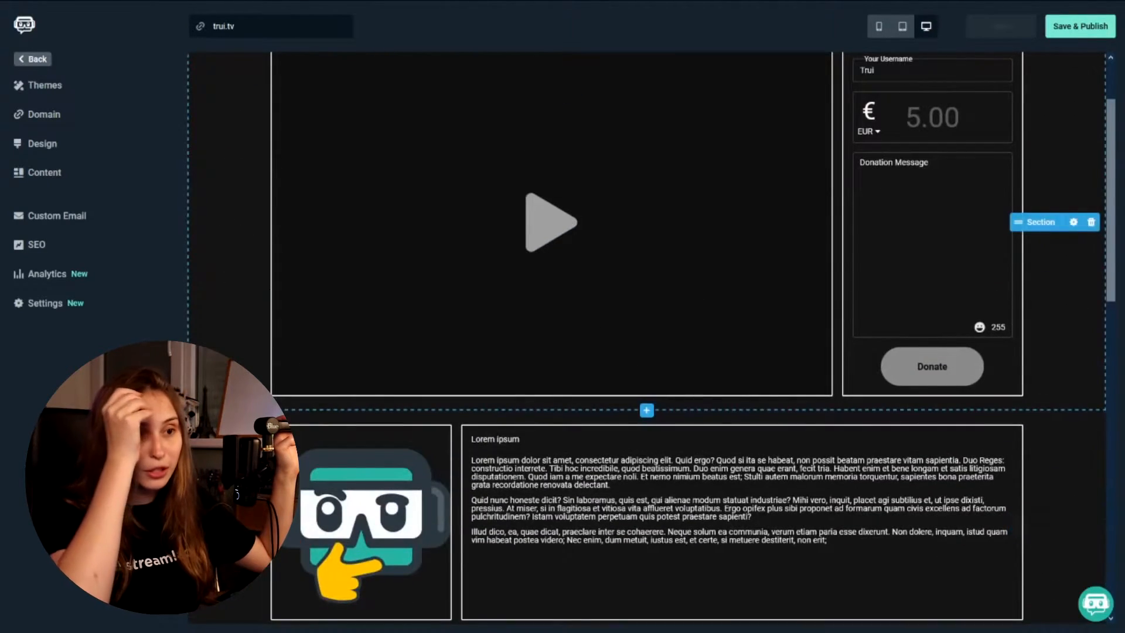
{"action": "scroll", "scroll_direction": "up", "scroll_amount": 3}
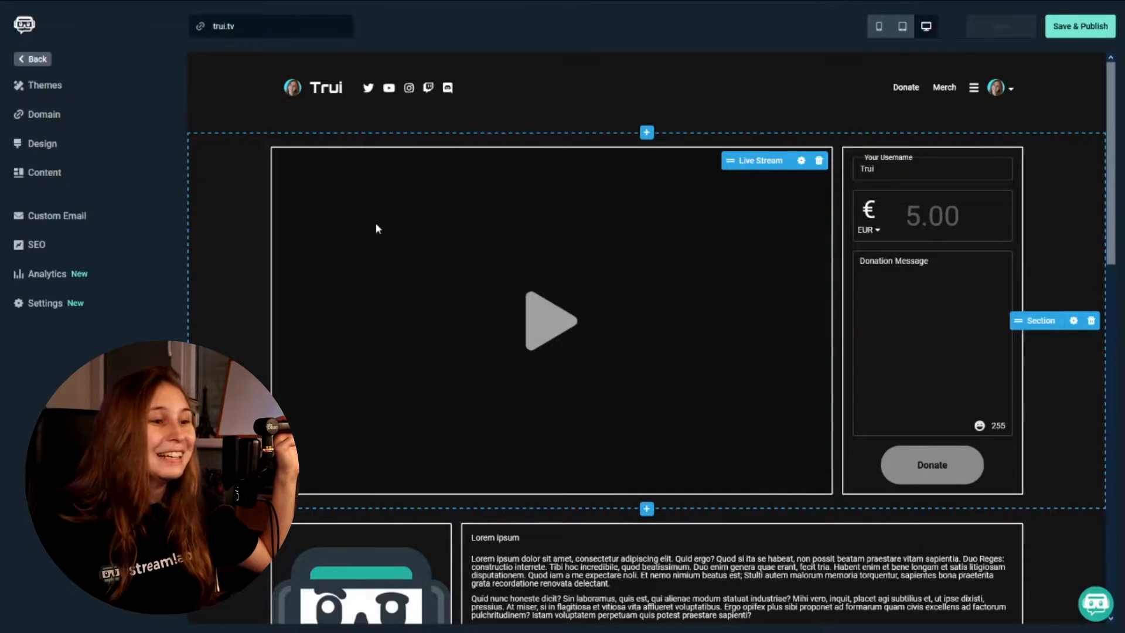
{"action": "mouse_move", "coordinate": [572, 308]}
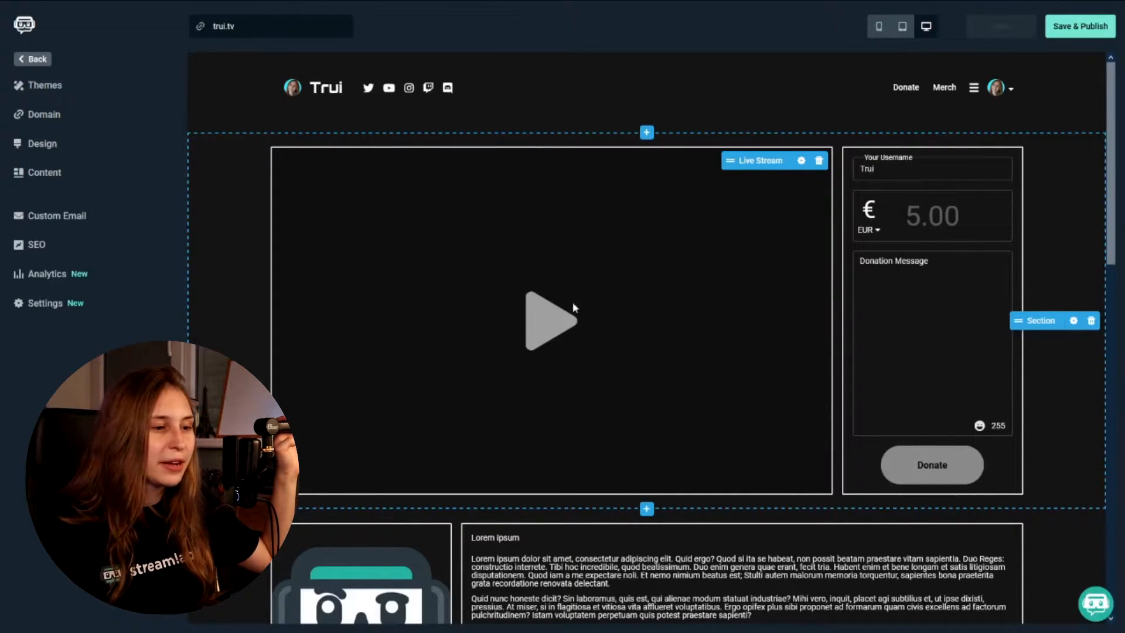
{"action": "scroll", "scroll_direction": "down", "scroll_amount": 3}
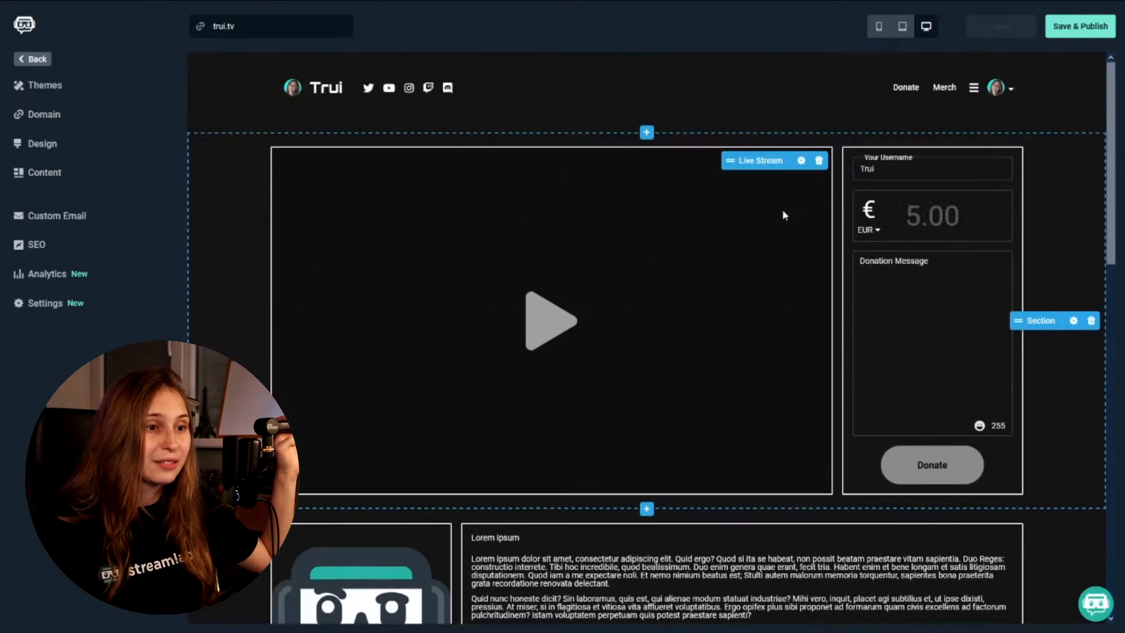
{"action": "scroll", "scroll_direction": "down", "scroll_amount": 3}
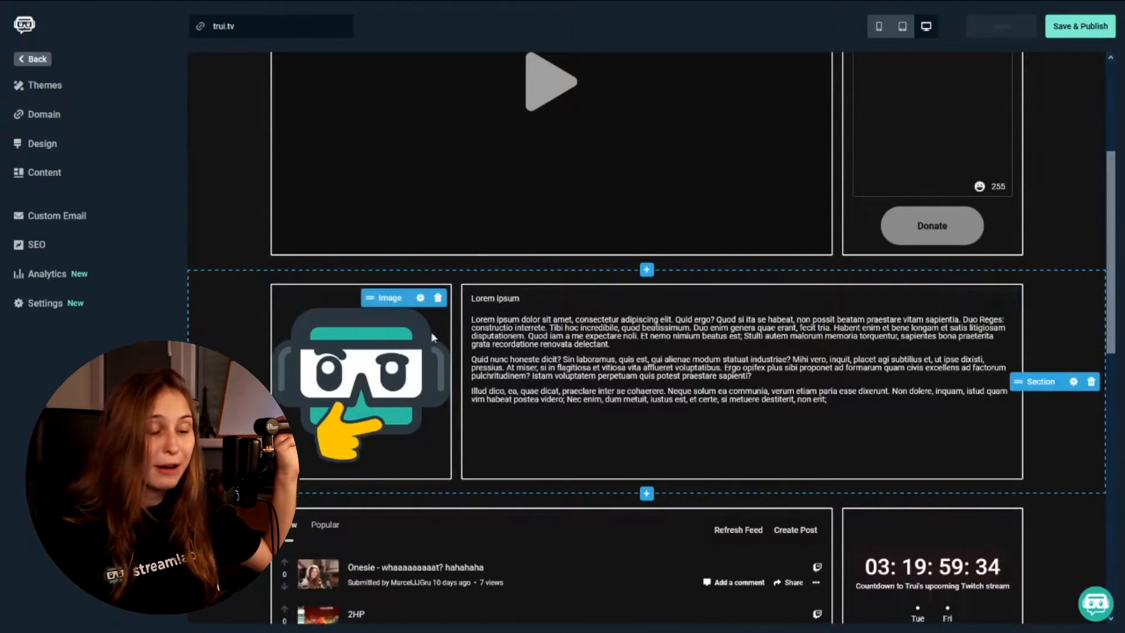
{"action": "scroll", "scroll_direction": "down", "scroll_amount": 3}
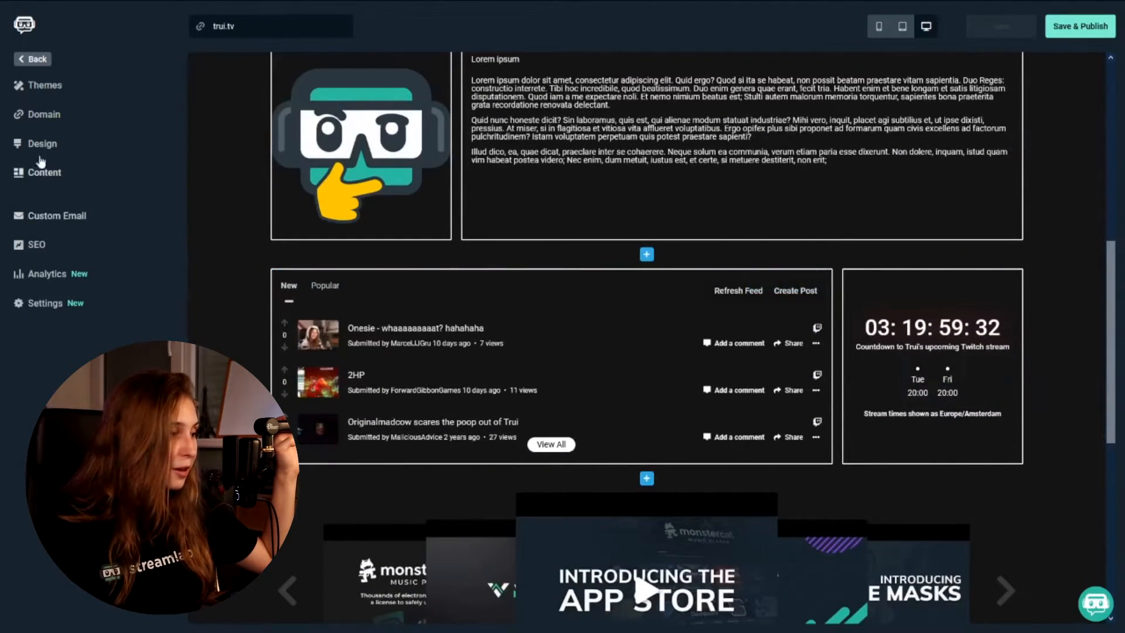
Step: Drag Merch, YouTube, social follower and Twitch Panel components from Content into page sections
{"action": "left_click", "coordinate": [44, 172]}
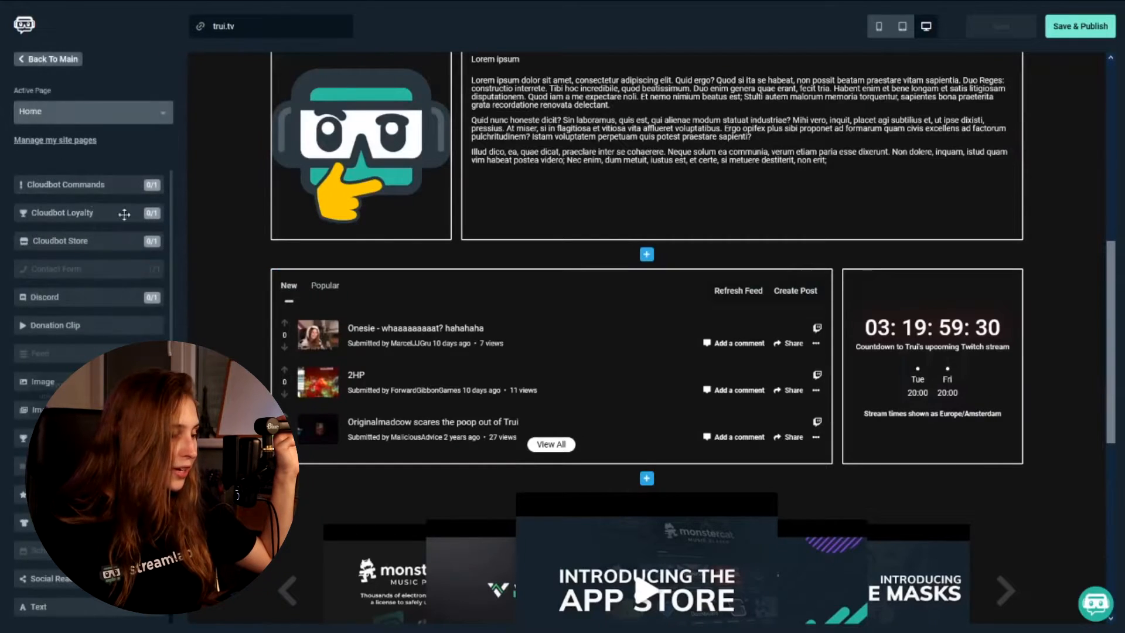
{"action": "mouse_move", "coordinate": [45, 297]}
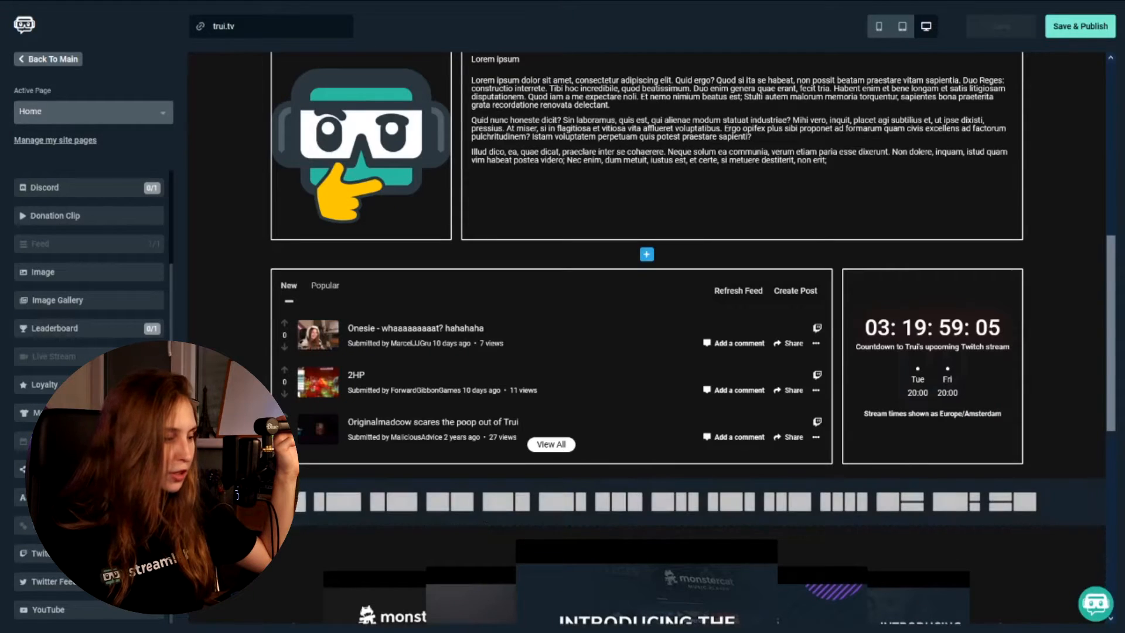
{"action": "scroll", "scroll_direction": "down", "scroll_amount": 3}
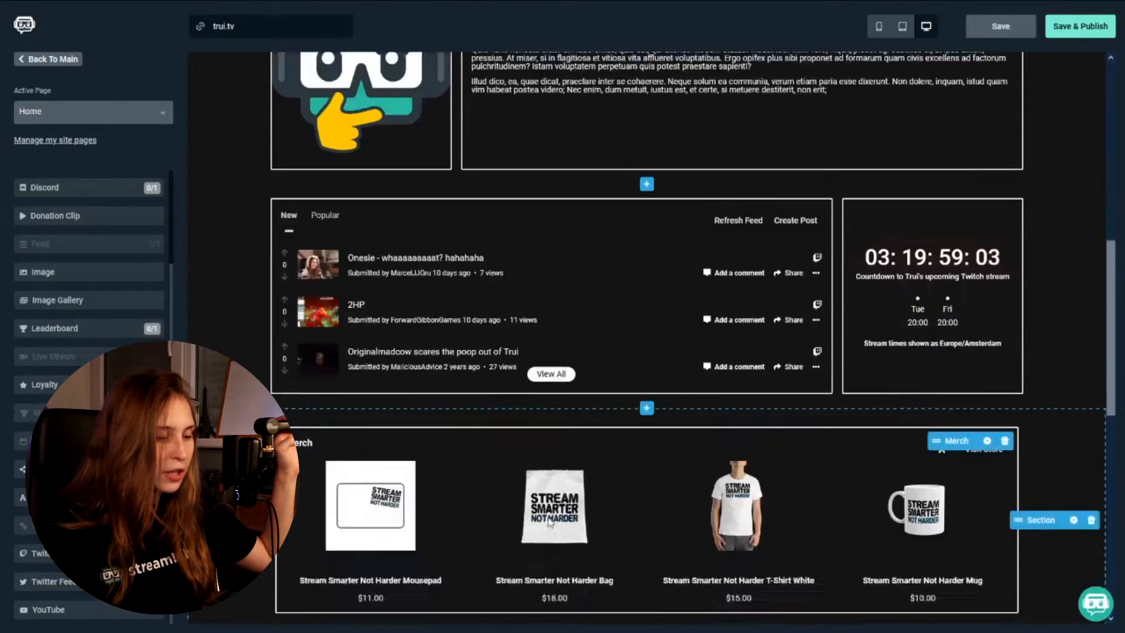
{"action": "scroll", "scroll_direction": "down", "scroll_amount": 3}
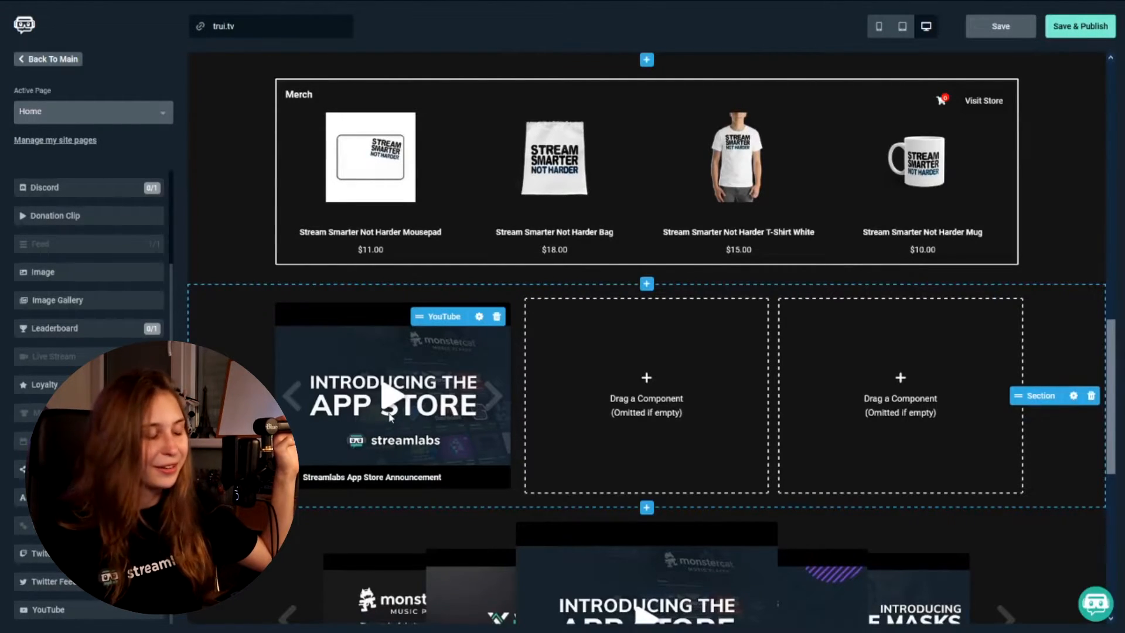
{"action": "scroll", "scroll_direction": "down", "scroll_amount": 3}
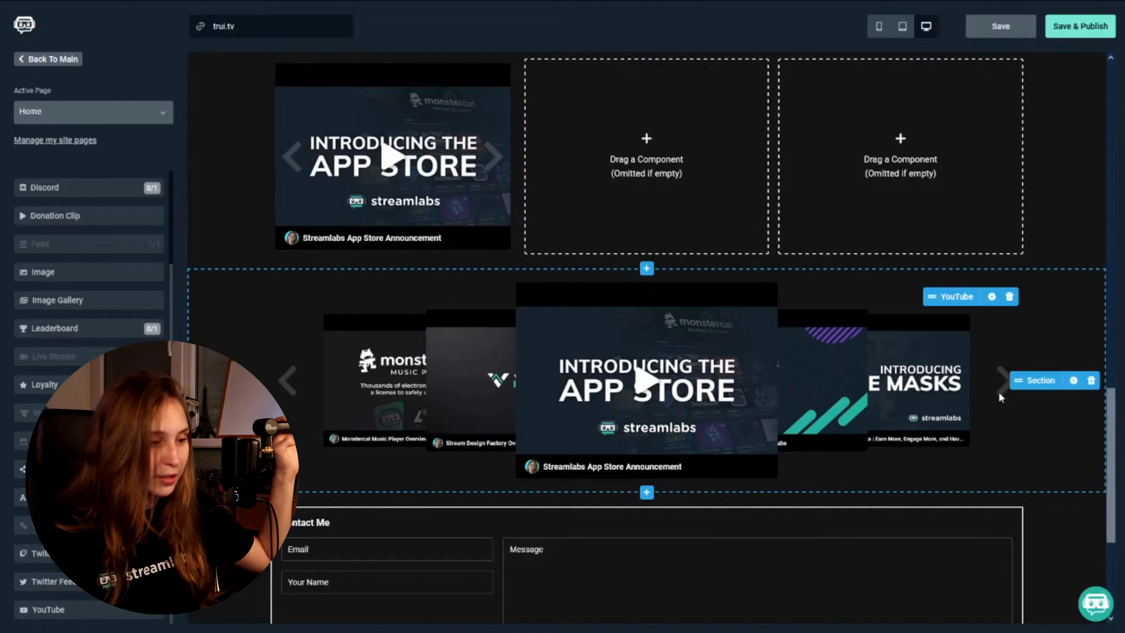
{"action": "scroll", "scroll_direction": "down", "scroll_amount": 3}
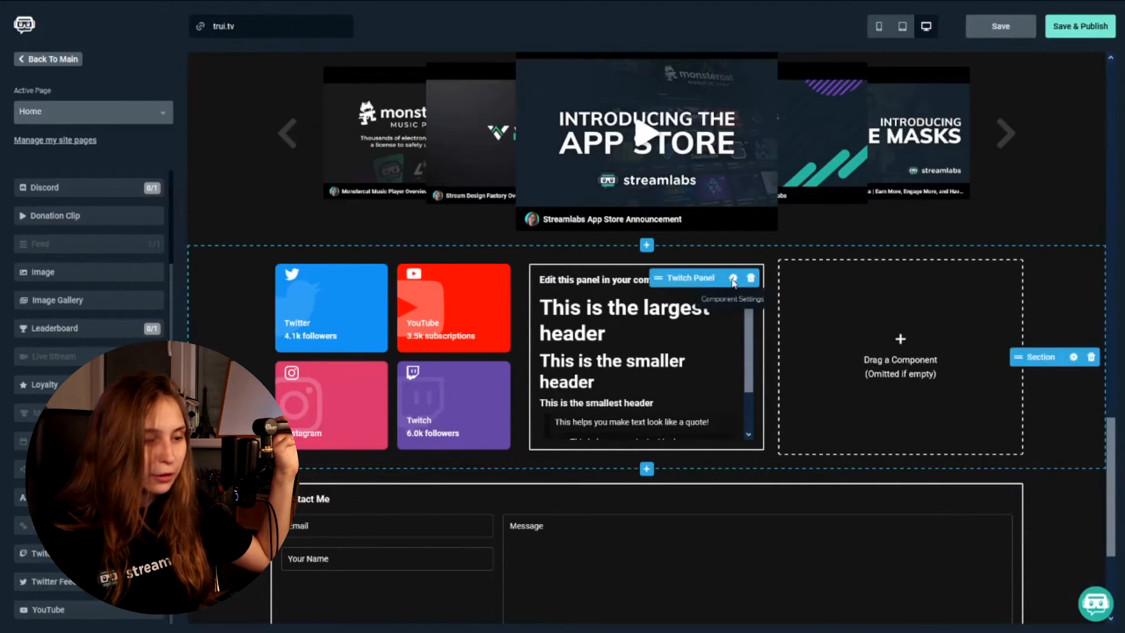
{"action": "left_click", "coordinate": [732, 278]}
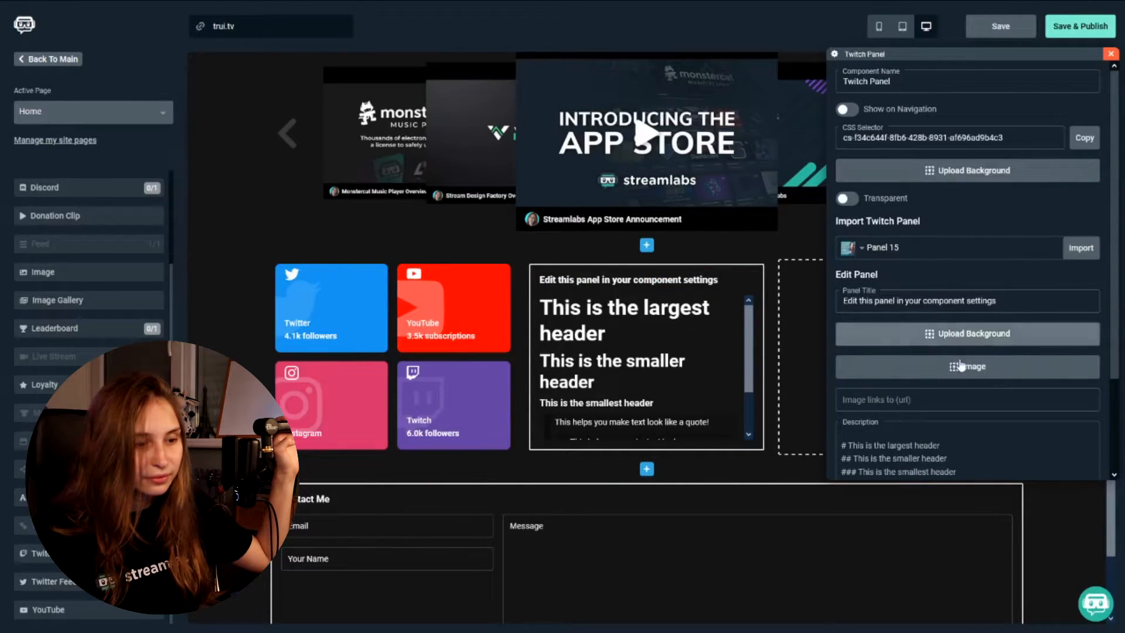
{"action": "scroll", "scroll_direction": "down", "scroll_amount": 3}
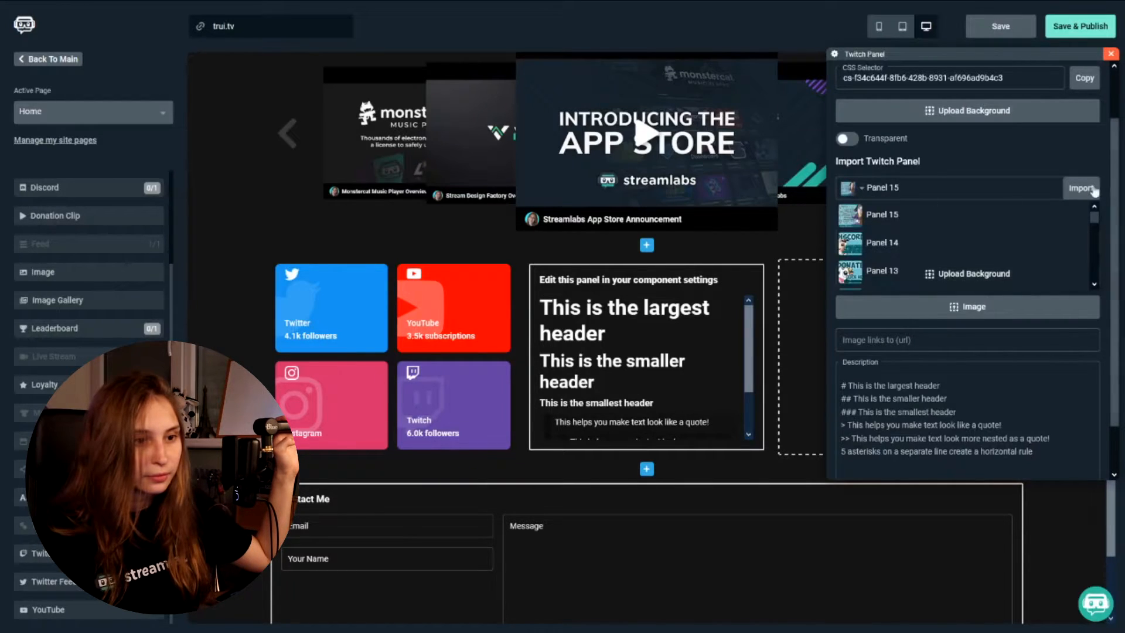
{"action": "left_click", "coordinate": [1080, 187]}
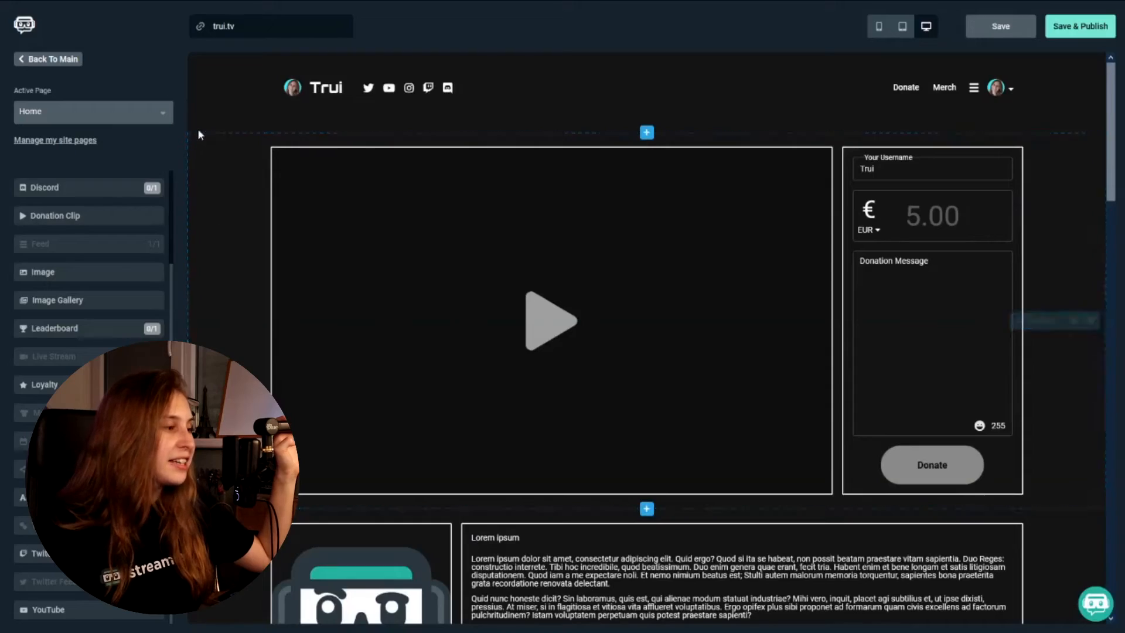
Step: Return to the website editor's main options and open the website Settings
{"action": "left_click", "coordinate": [48, 59]}
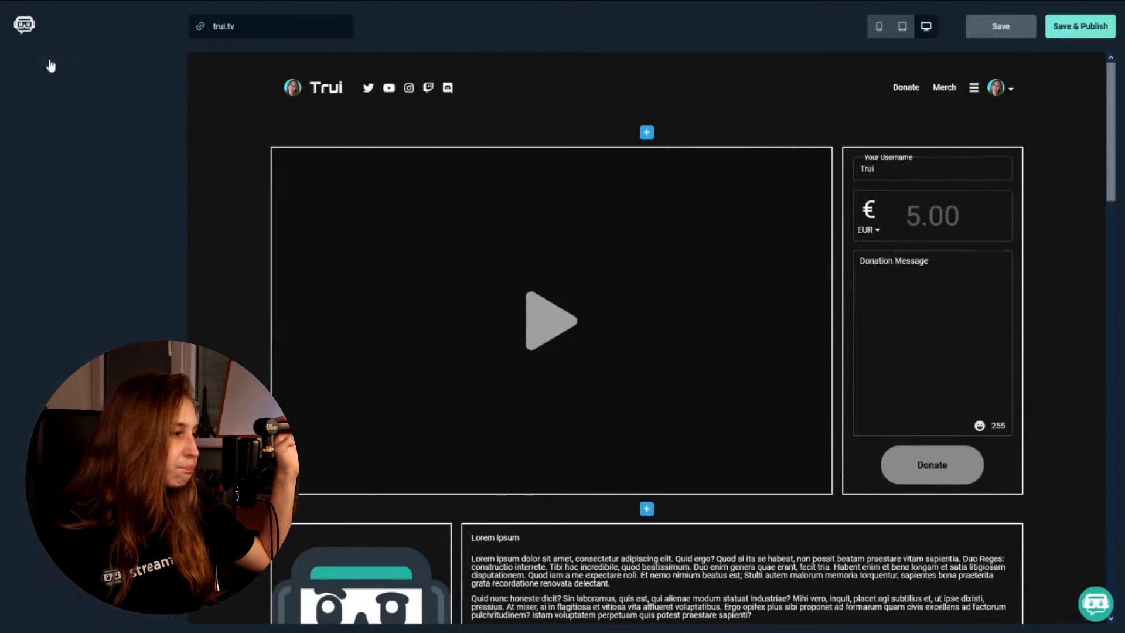
{"action": "left_click", "coordinate": [23, 24]}
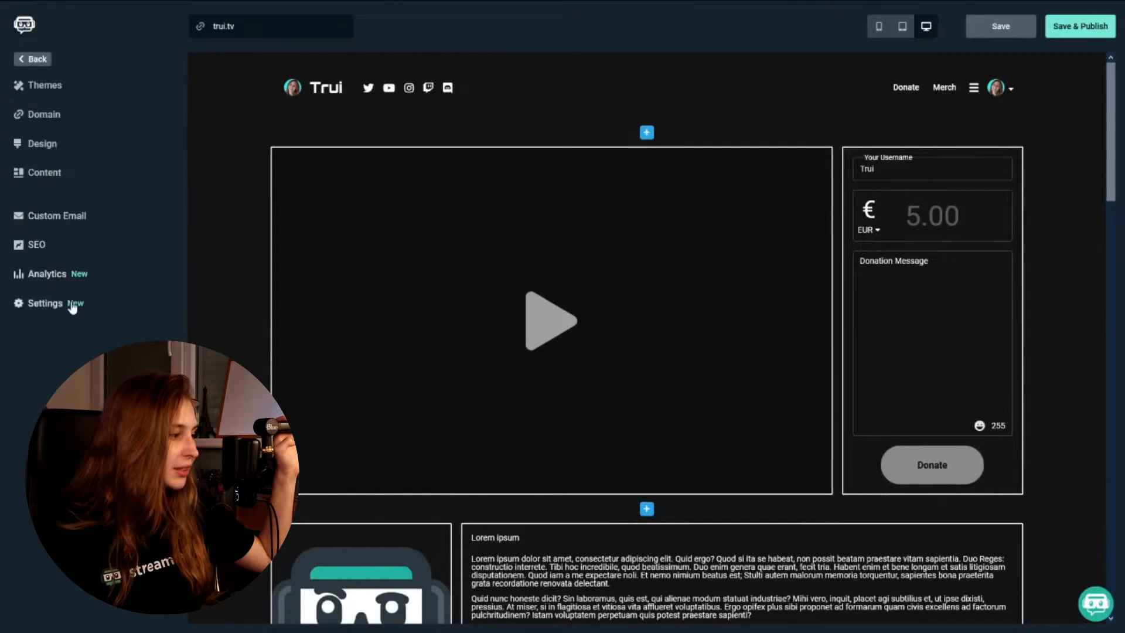
{"action": "left_click", "coordinate": [43, 114]}
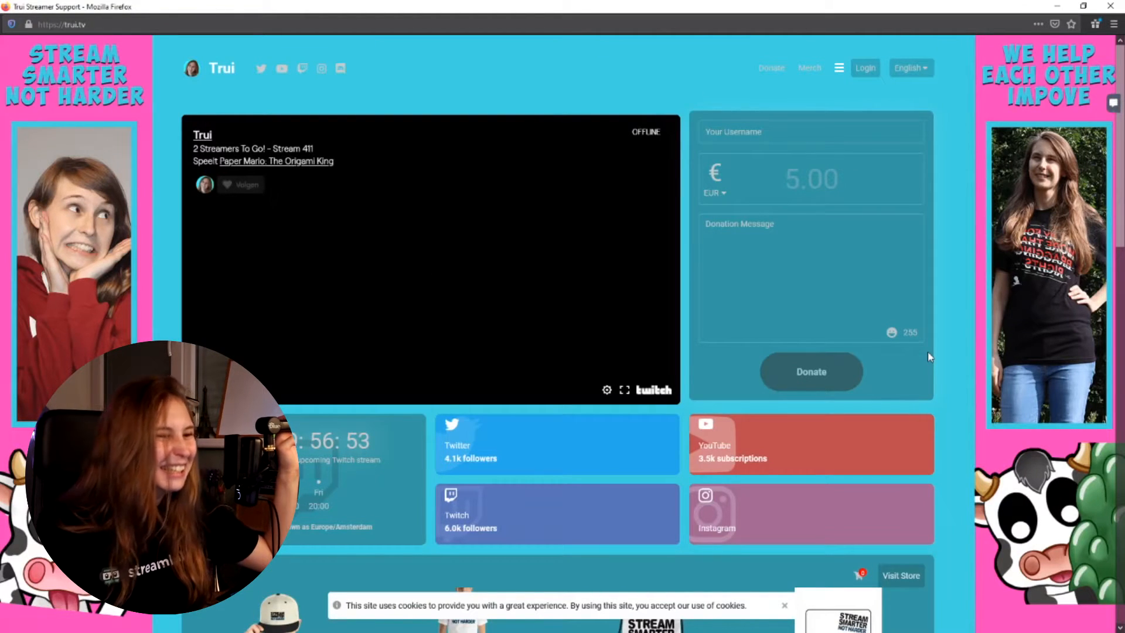
Step: Scroll the trui.tv site past merch, bio and contact form to the fan art gallery
{"action": "scroll", "scroll_direction": "down", "scroll_amount": 3}
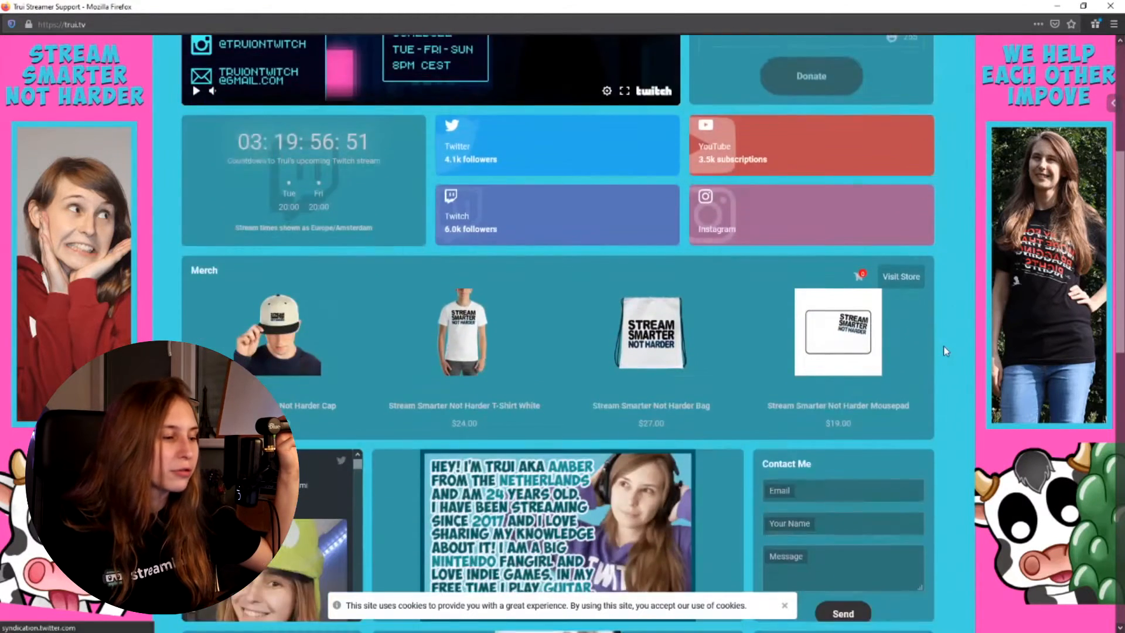
{"action": "scroll", "scroll_direction": "down", "scroll_amount": 3}
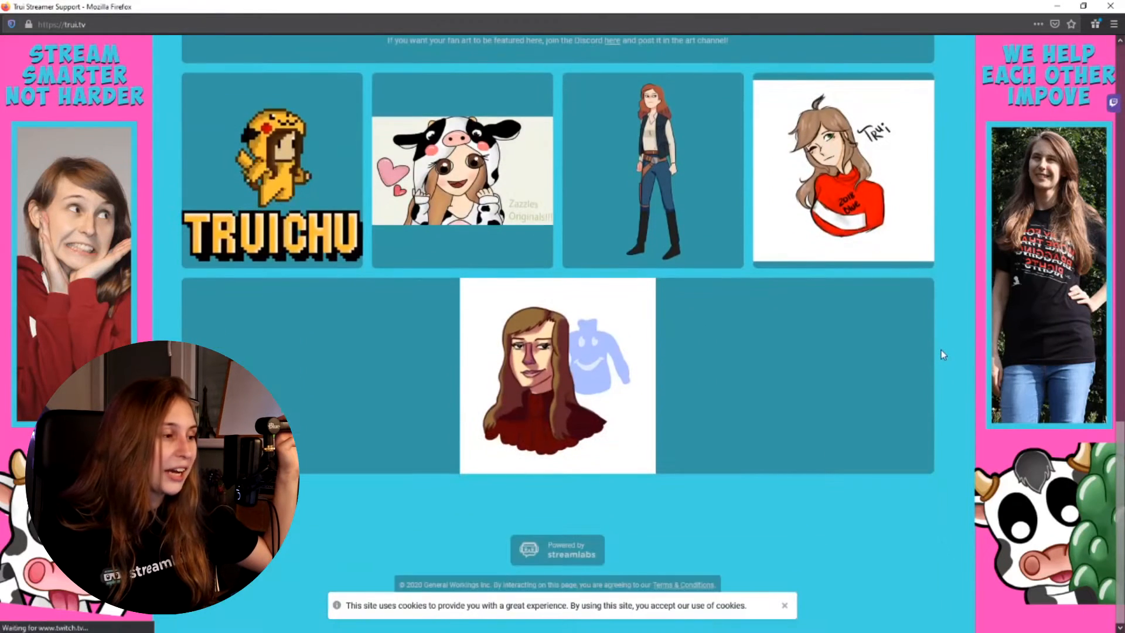
{"action": "mouse_move", "coordinate": [384, 325]}
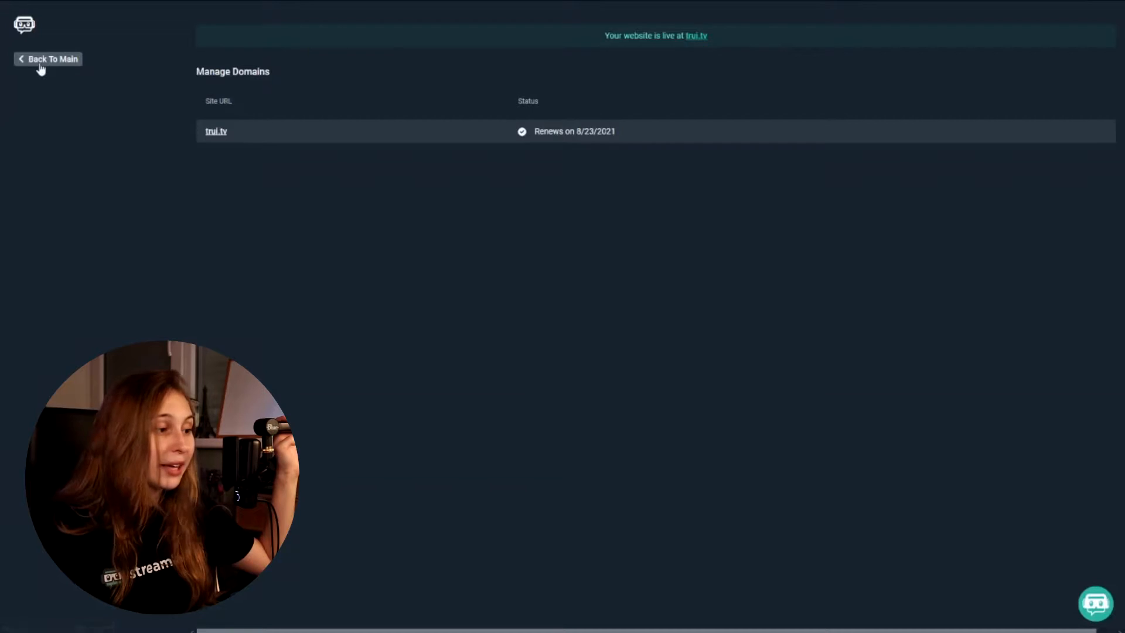
Step: Go back to the website editor's main menu and browse the website Themes gallery
{"action": "left_click", "coordinate": [53, 58]}
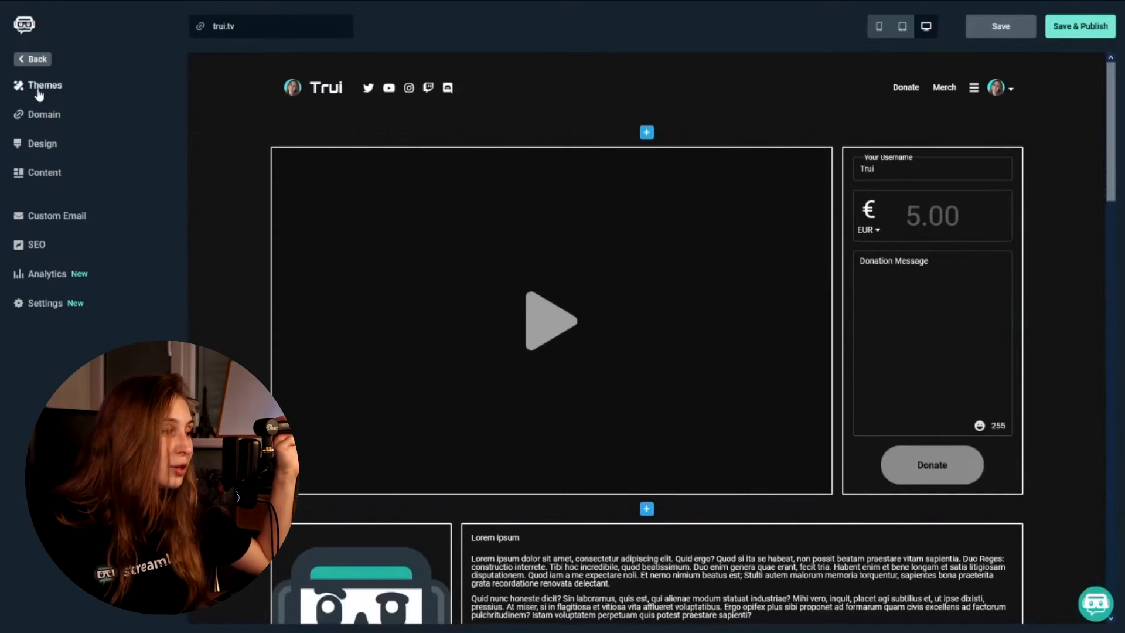
{"action": "left_click", "coordinate": [44, 85]}
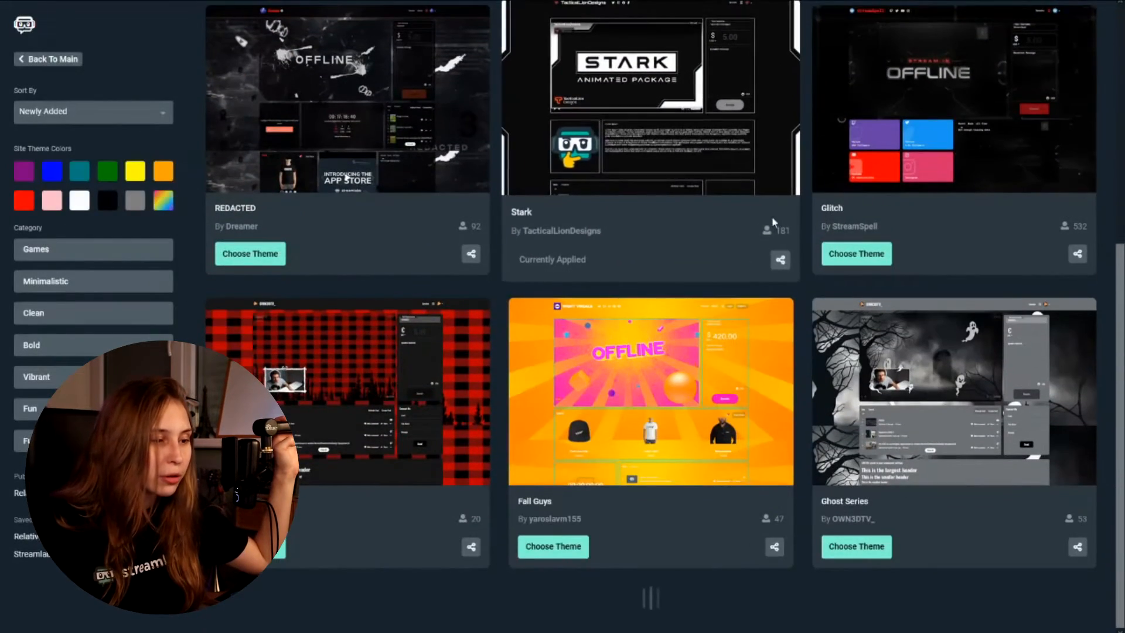
{"action": "scroll", "scroll_direction": "down", "scroll_amount": 3}
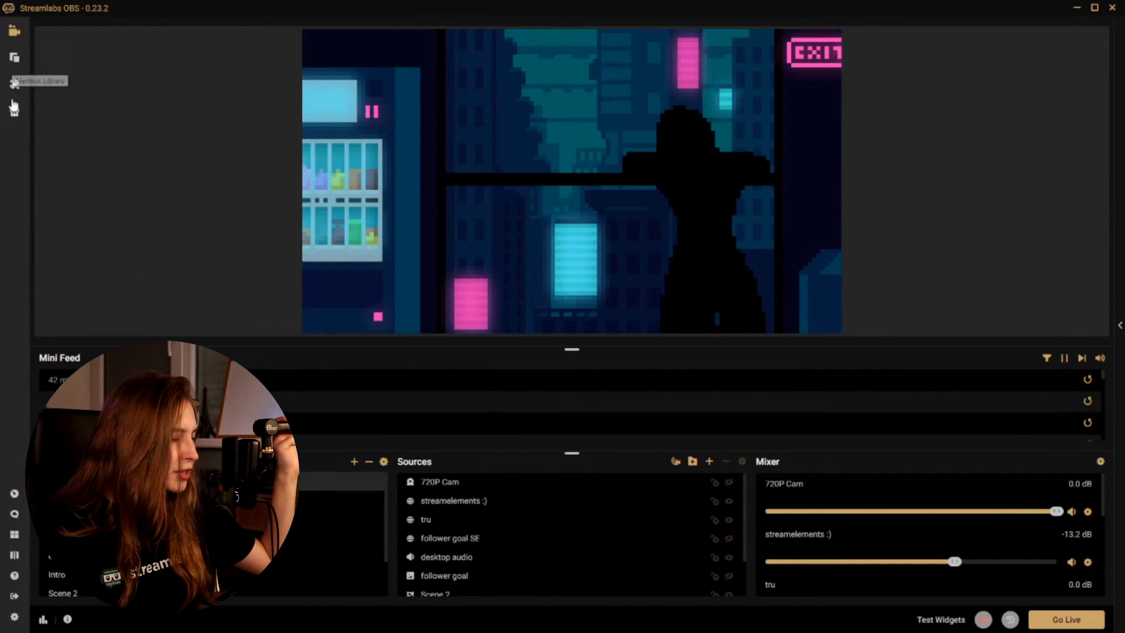
{"action": "left_click", "coordinate": [13, 114]}
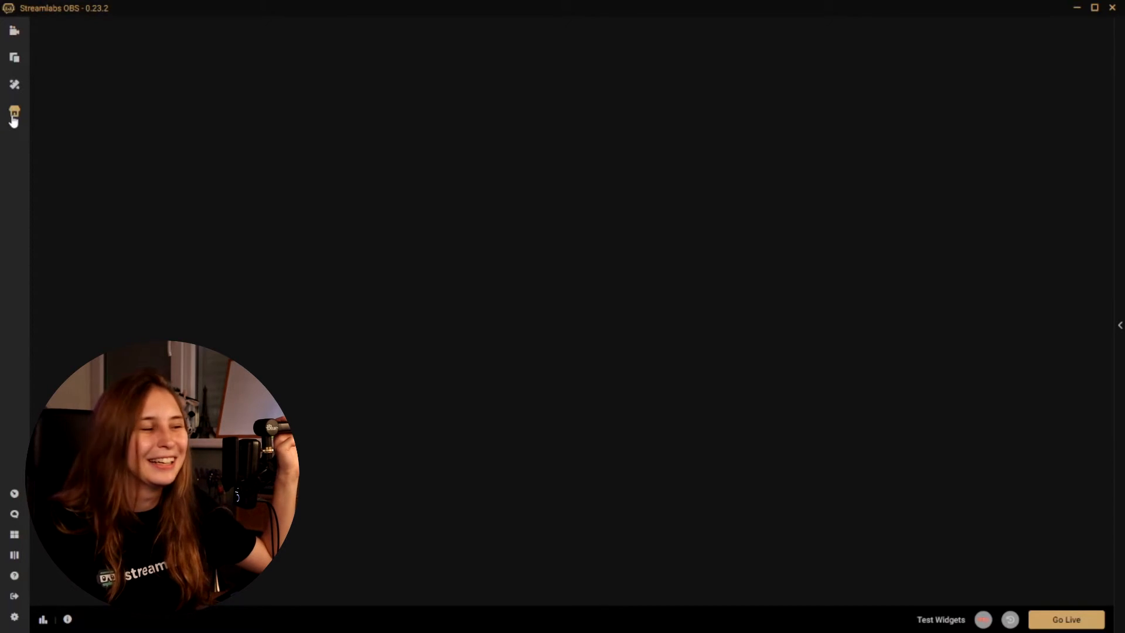
{"action": "left_click", "coordinate": [14, 114]}
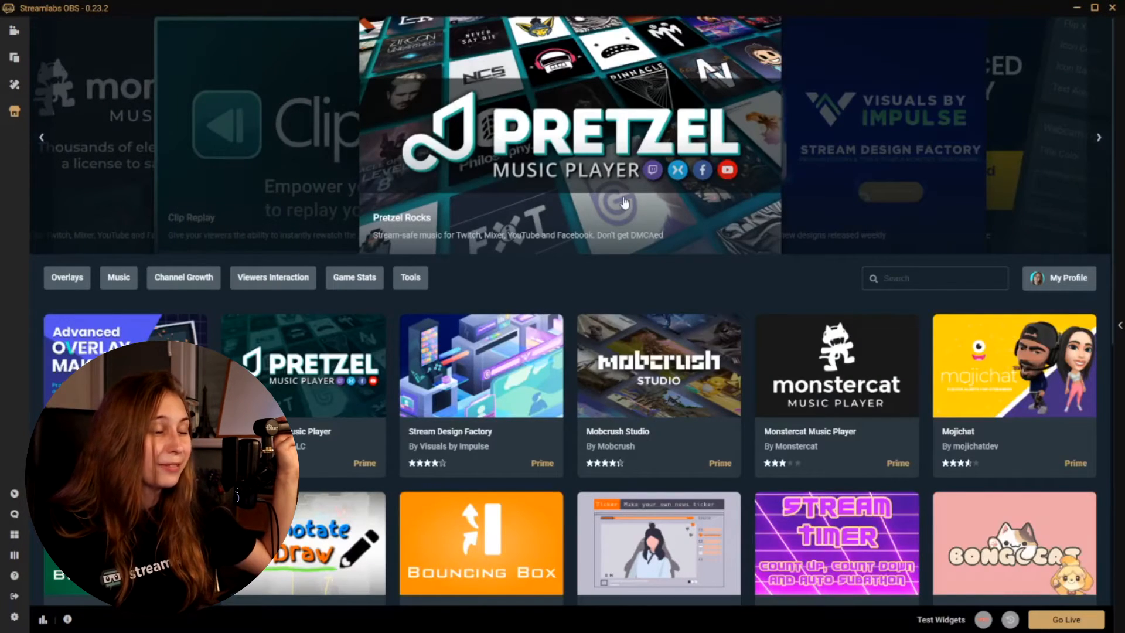
{"action": "mouse_move", "coordinate": [673, 185]}
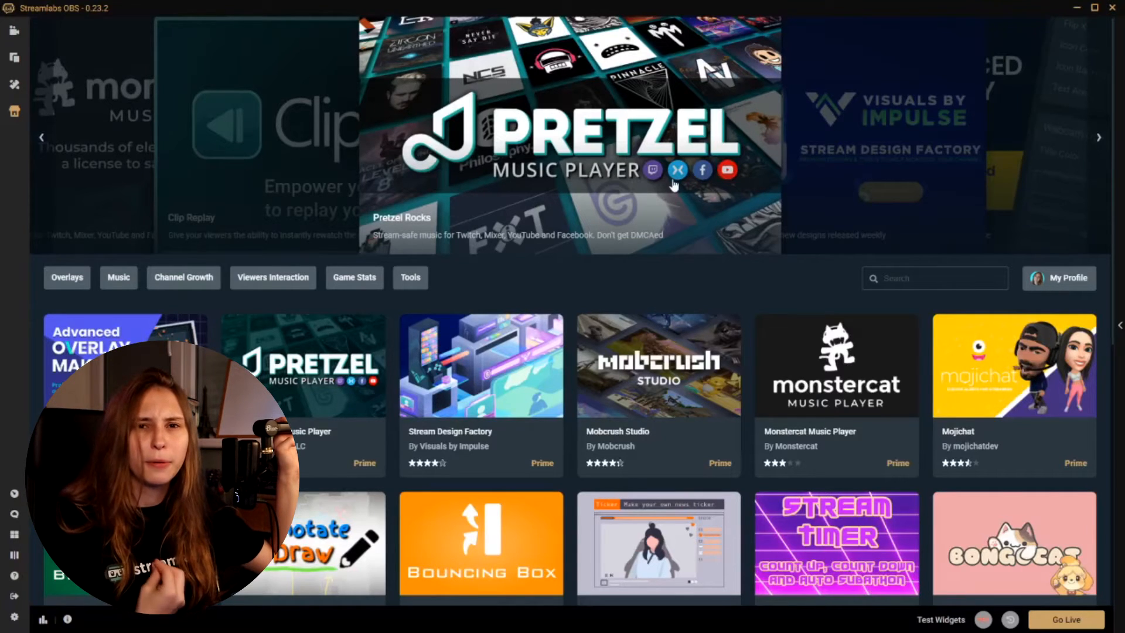
{"action": "left_click", "coordinate": [1099, 137]}
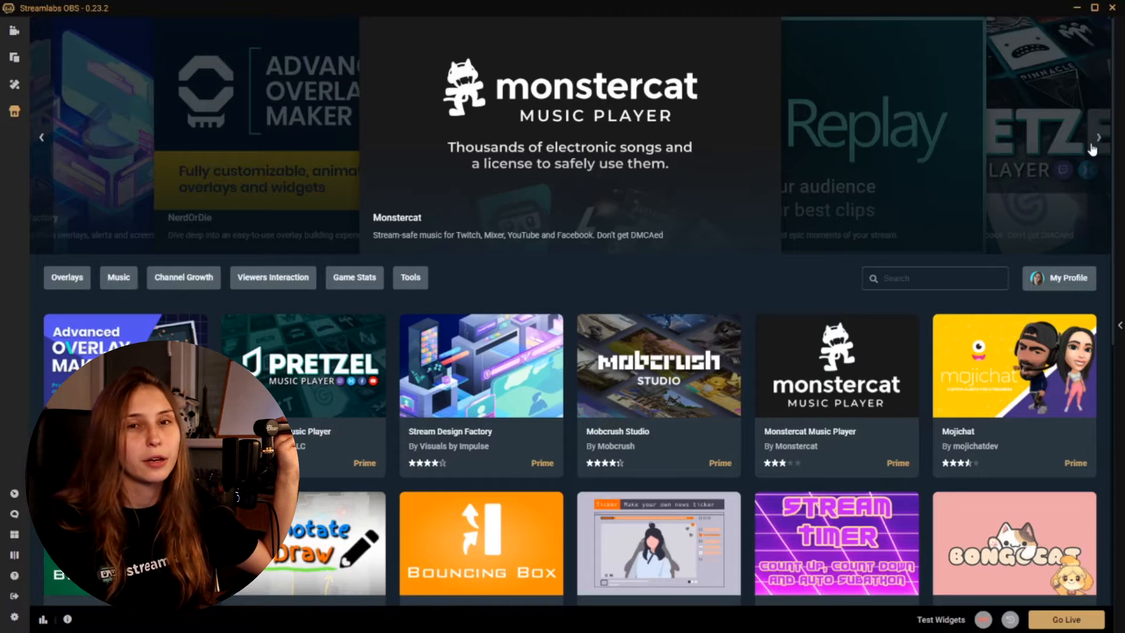
{"action": "left_click", "coordinate": [1099, 137]}
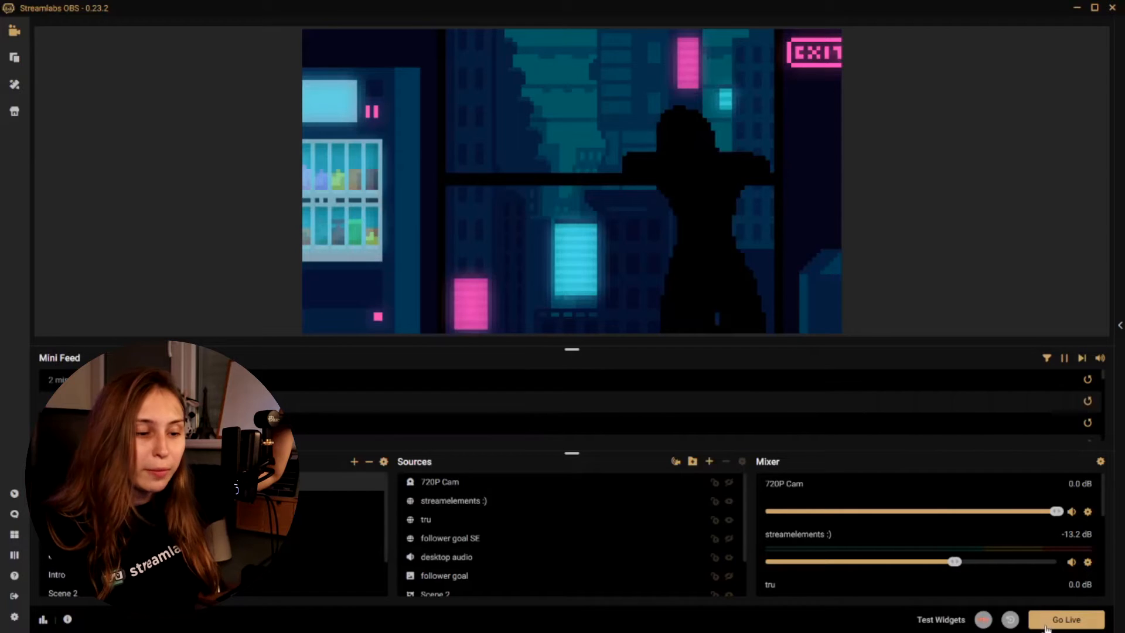
{"action": "left_click", "coordinate": [1066, 619]}
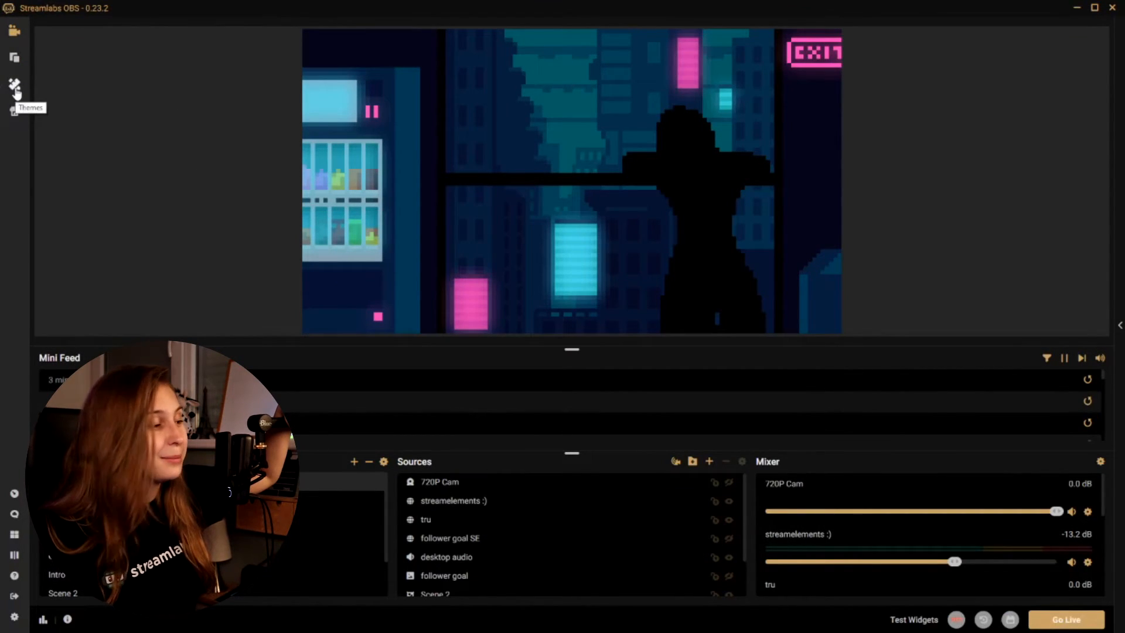
Step: Browse Scene Themes, preview Fall Guys by WightVisuals, then return to the theme listing
{"action": "left_click", "coordinate": [13, 84]}
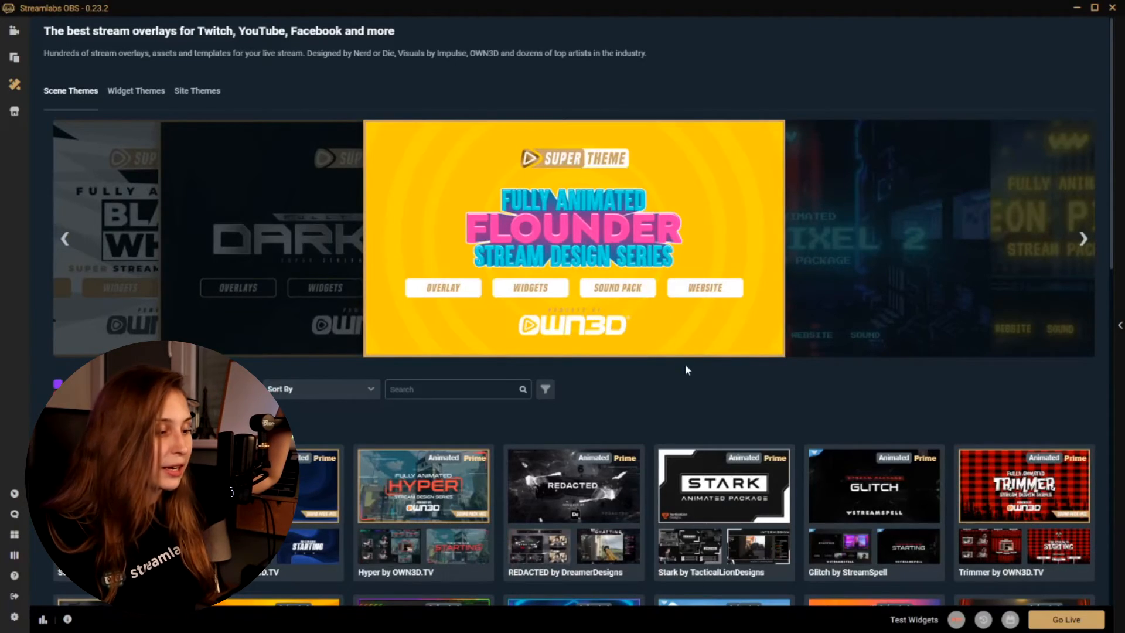
{"action": "scroll", "scroll_direction": "down", "scroll_amount": 3}
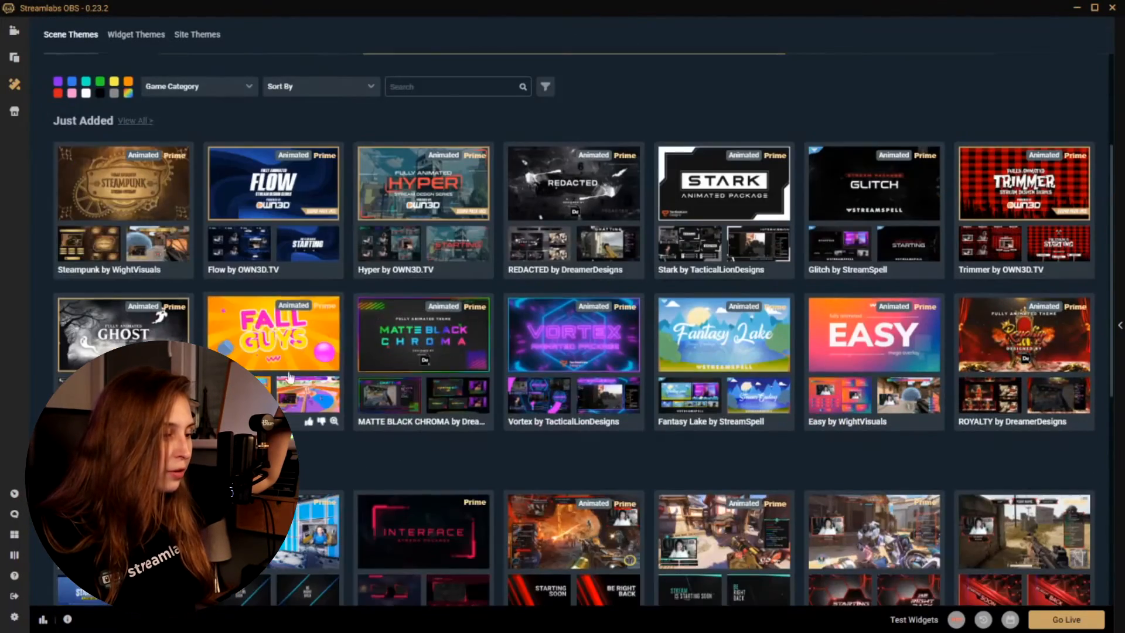
{"action": "left_click", "coordinate": [272, 334]}
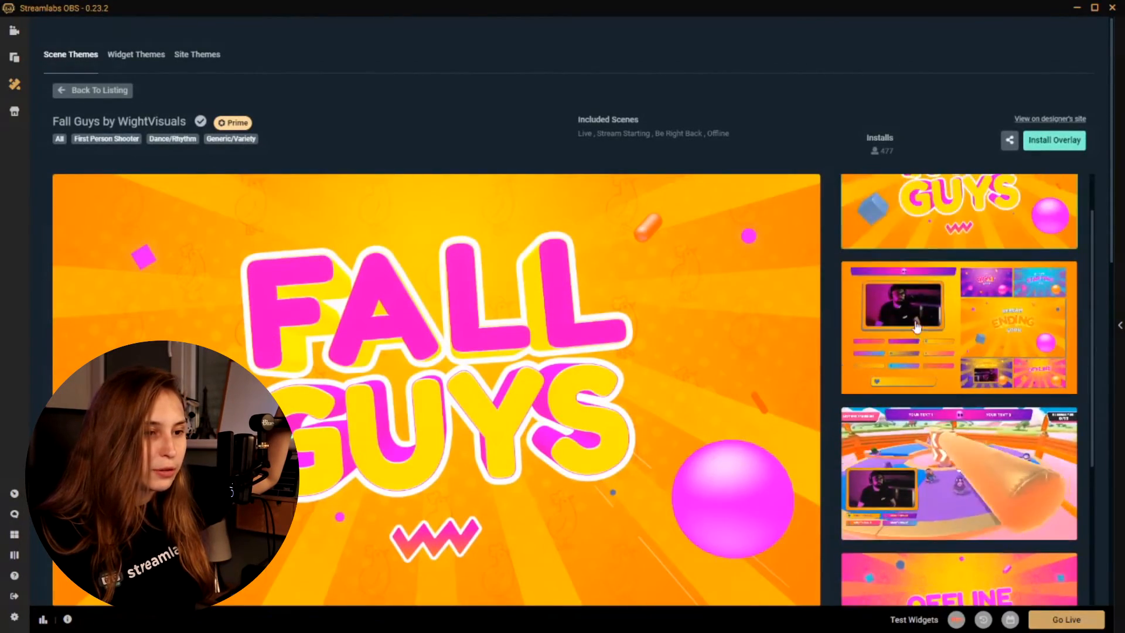
{"action": "scroll", "scroll_direction": "down", "scroll_amount": 3}
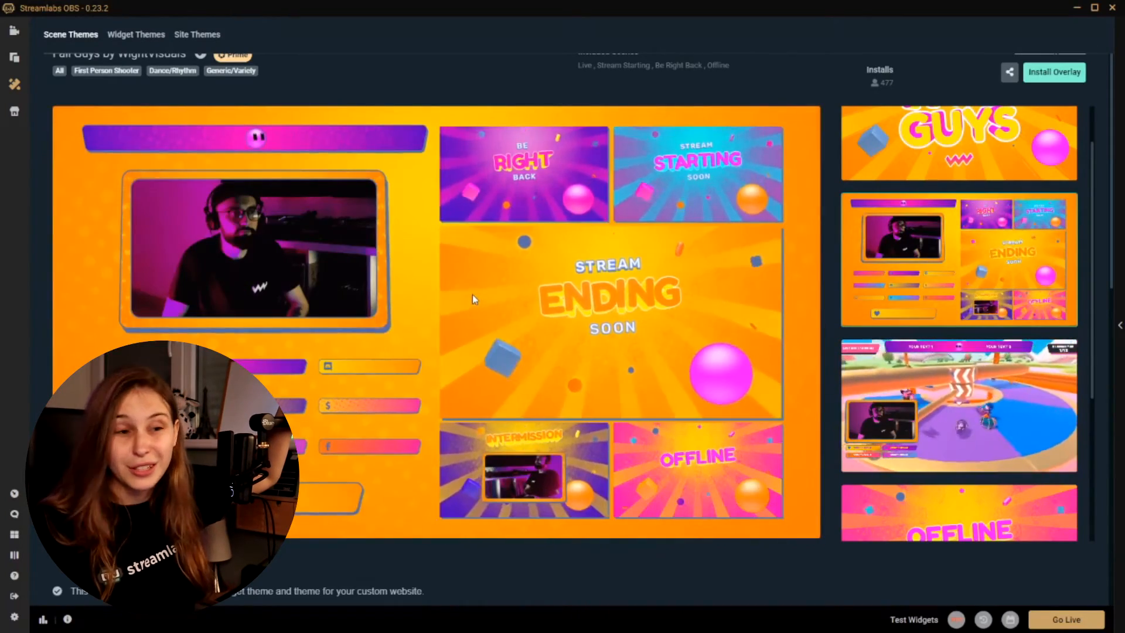
{"action": "scroll", "scroll_direction": "down", "scroll_amount": 3}
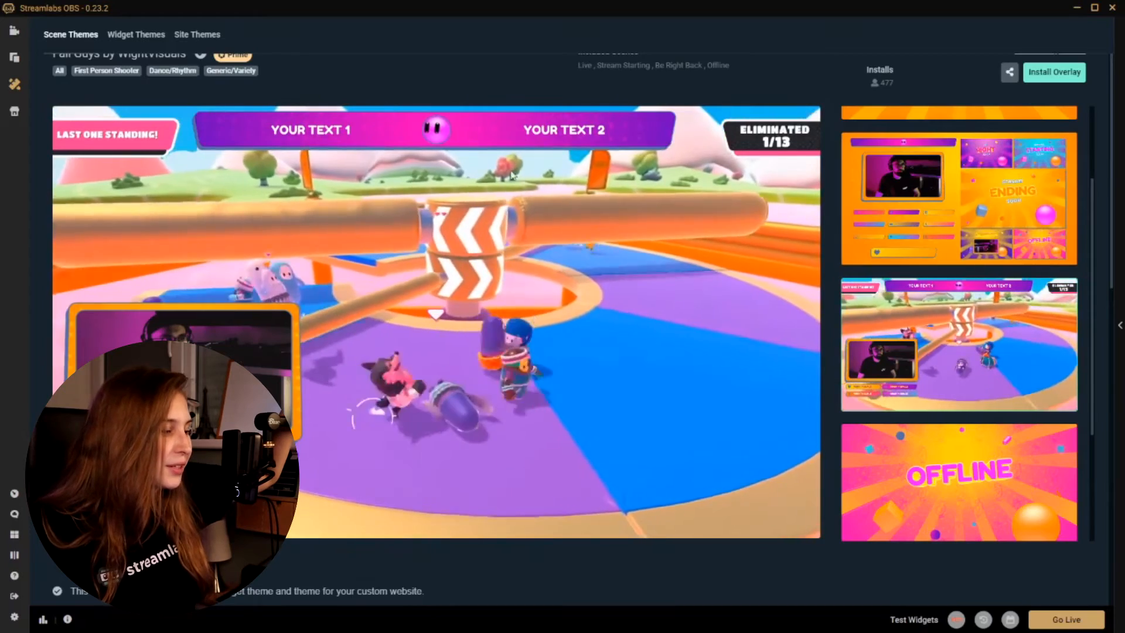
{"action": "scroll", "scroll_direction": "down", "scroll_amount": 3}
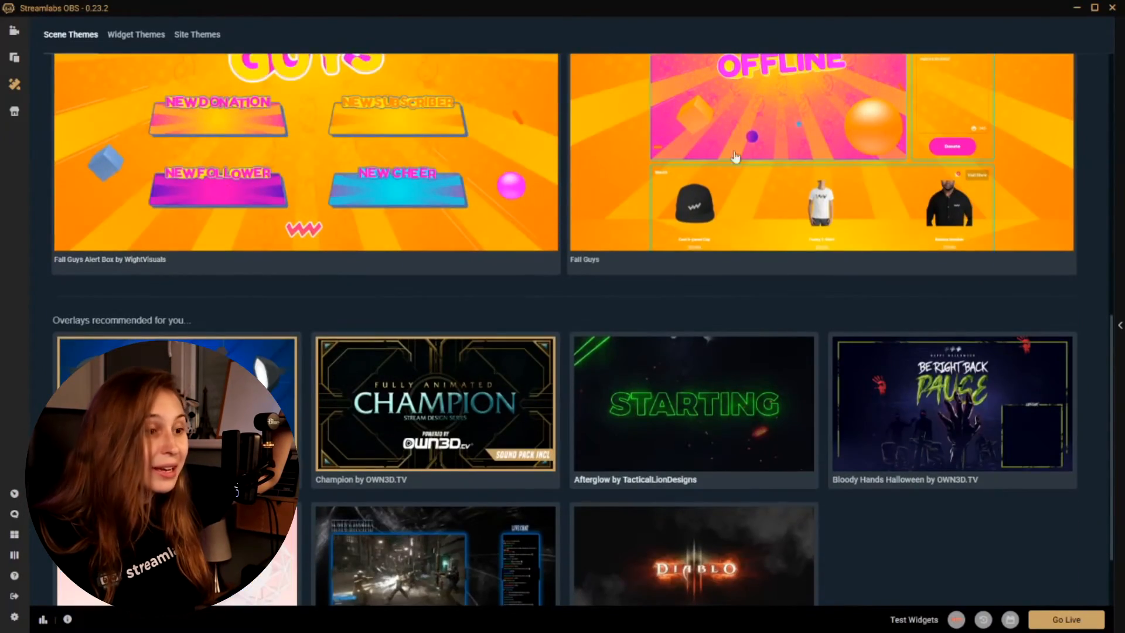
{"action": "scroll", "scroll_direction": "down", "scroll_amount": 3}
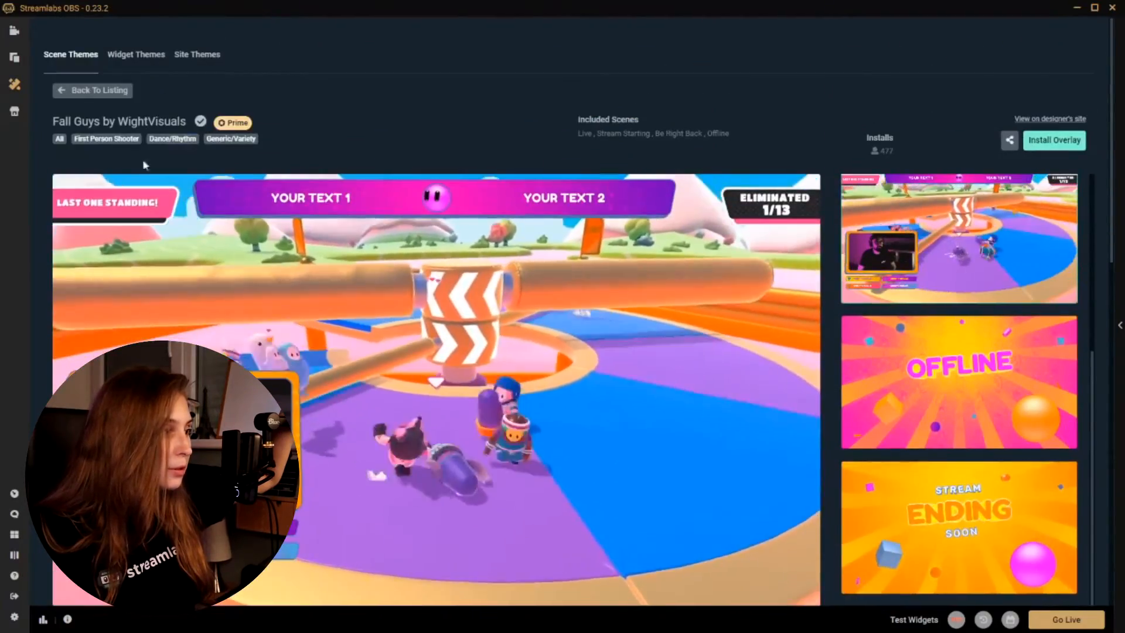
{"action": "left_click", "coordinate": [92, 90]}
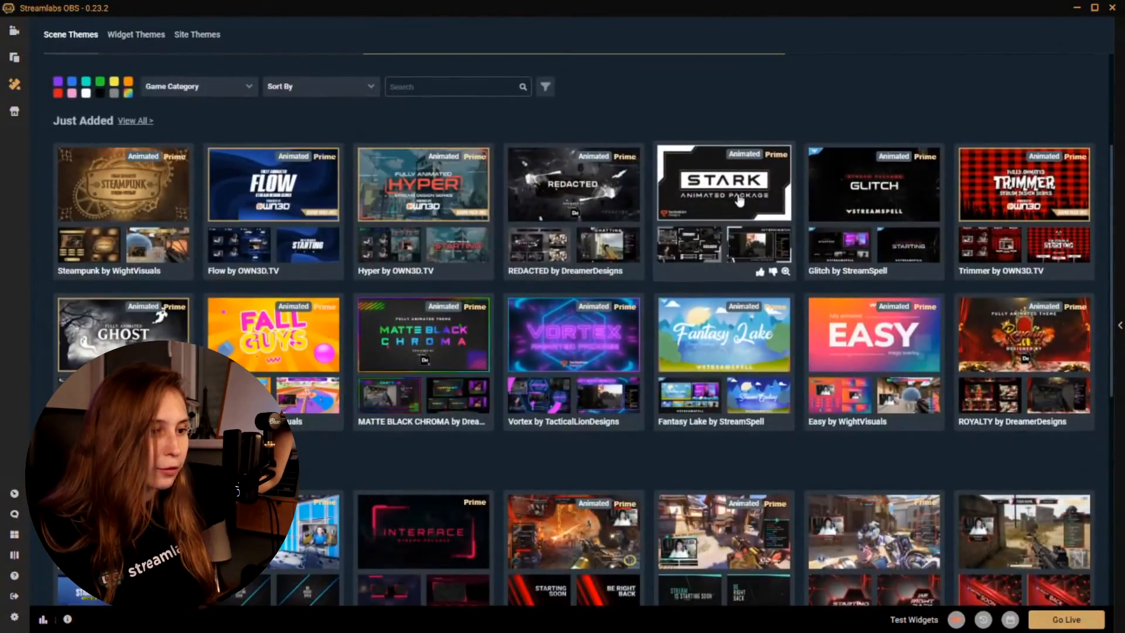
{"action": "left_click", "coordinate": [722, 183]}
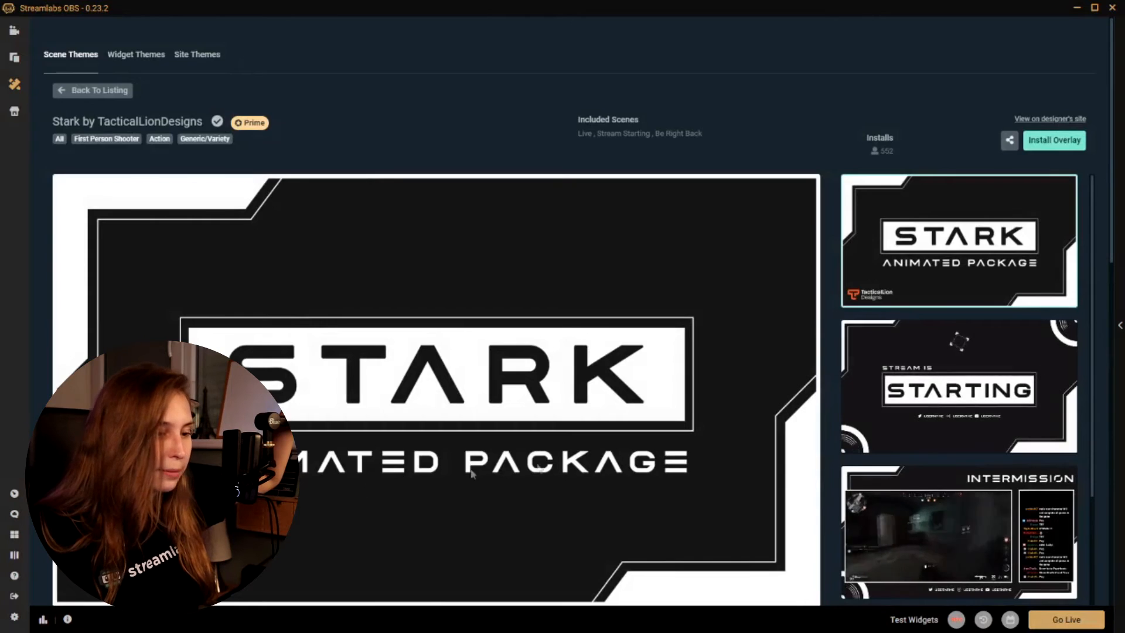
{"action": "scroll", "scroll_direction": "down", "scroll_amount": 3}
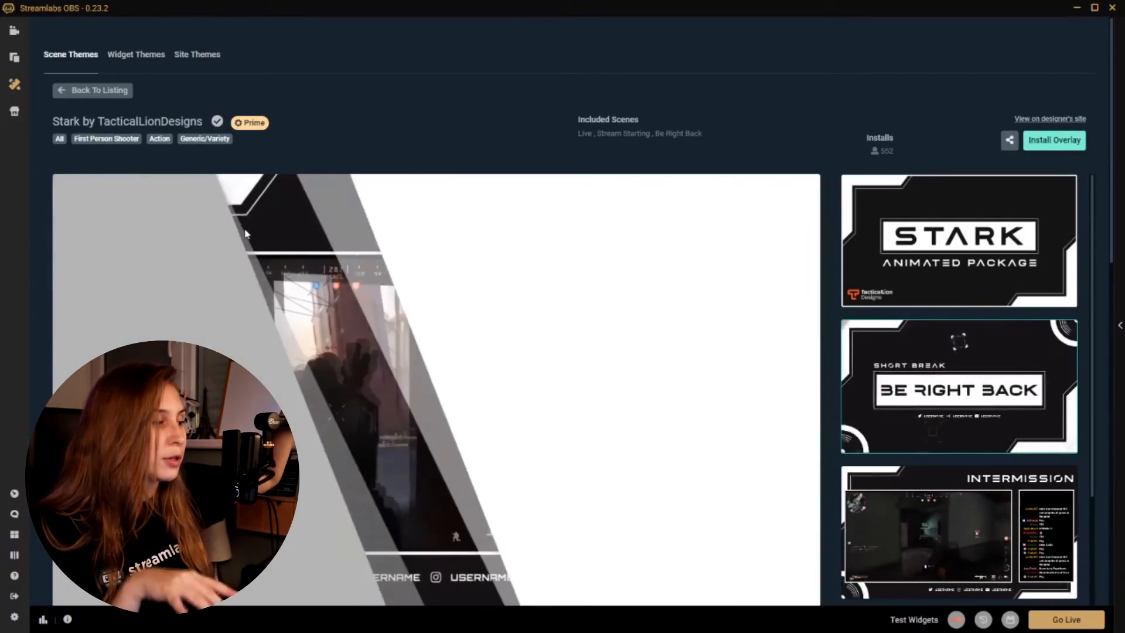
{"action": "left_click", "coordinate": [92, 90]}
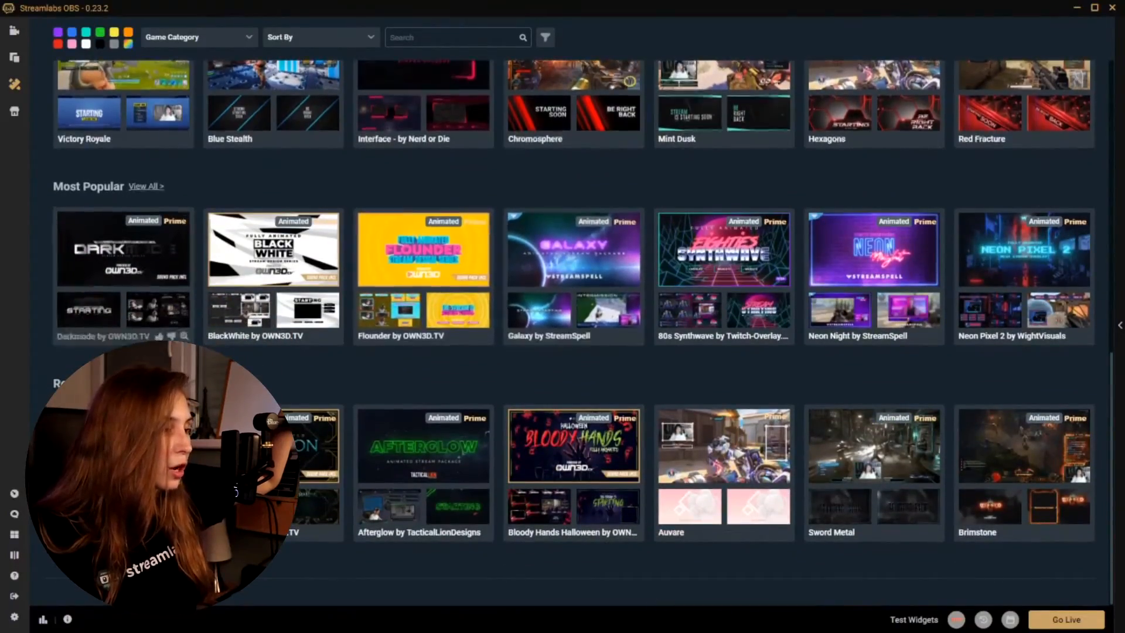